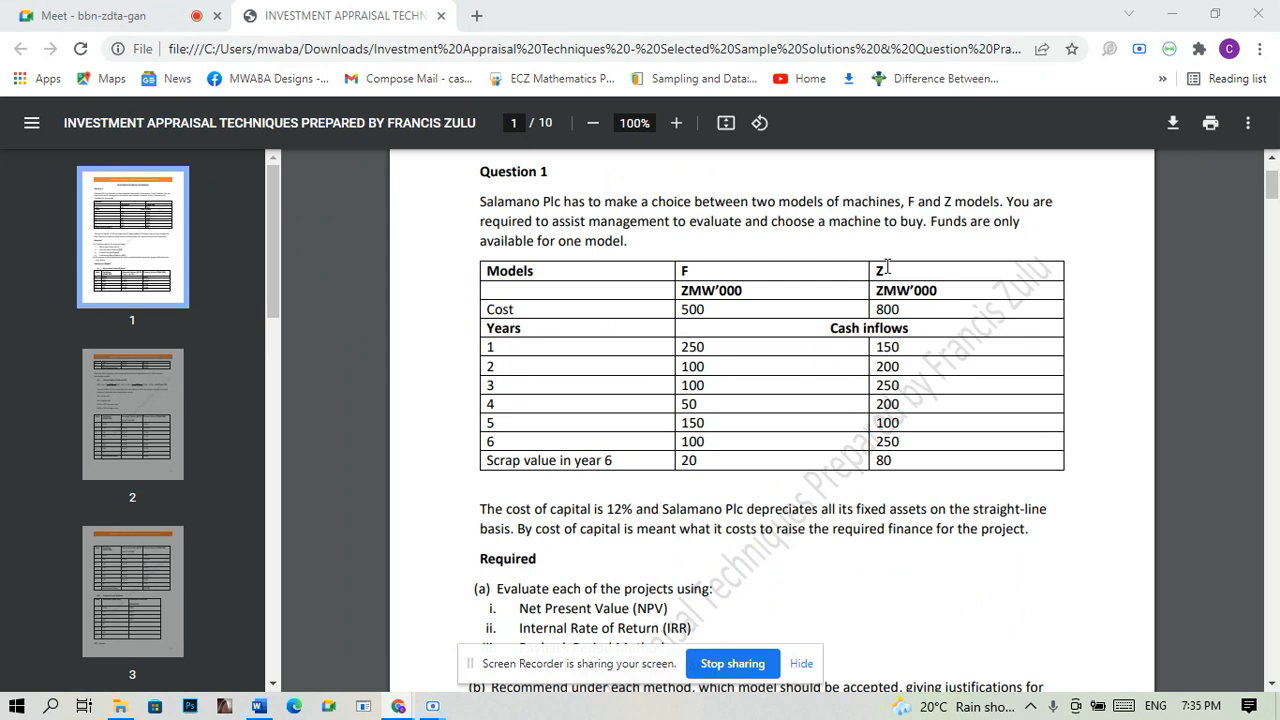
Review machine Z's cost, cash inflows and scrap value in the Question 1 PDF table.
drag(883, 267, 903, 390)
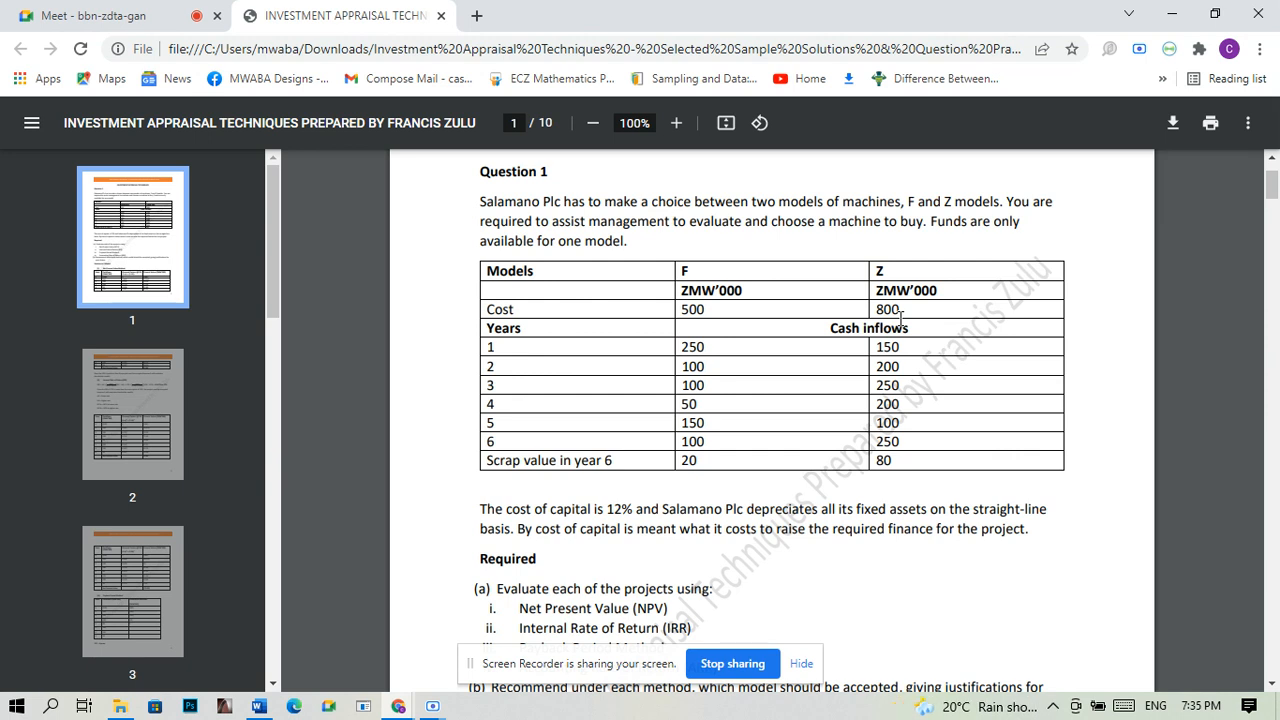
mouse_move(888, 297)
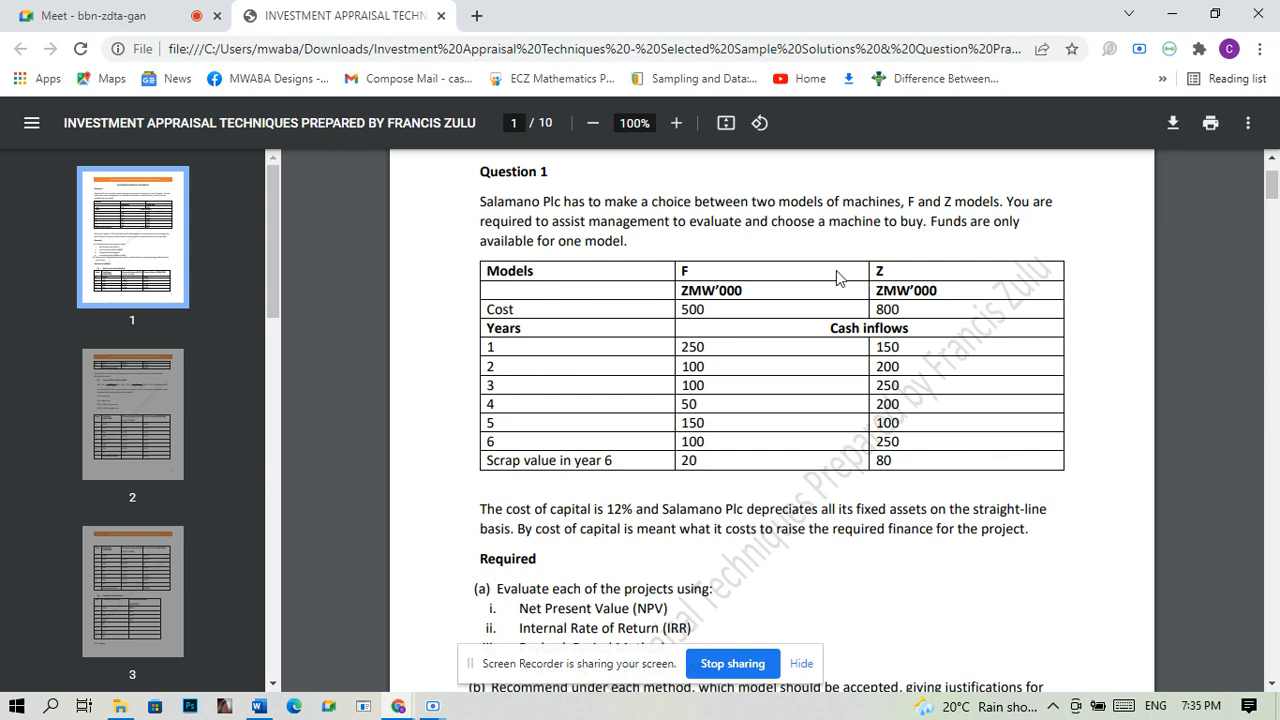
mouse_move(431, 488)
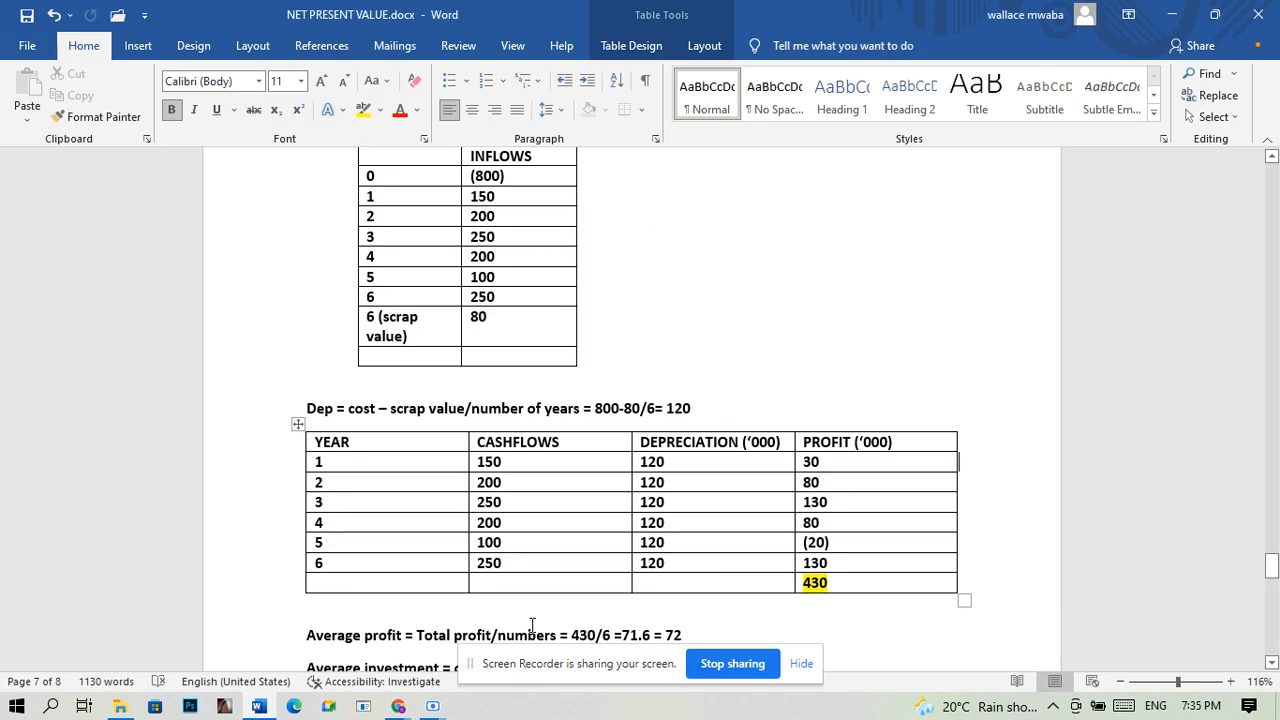
Type an 'Example 2' heading on page 8 below the Machine A and B example.
scroll(down, 3)
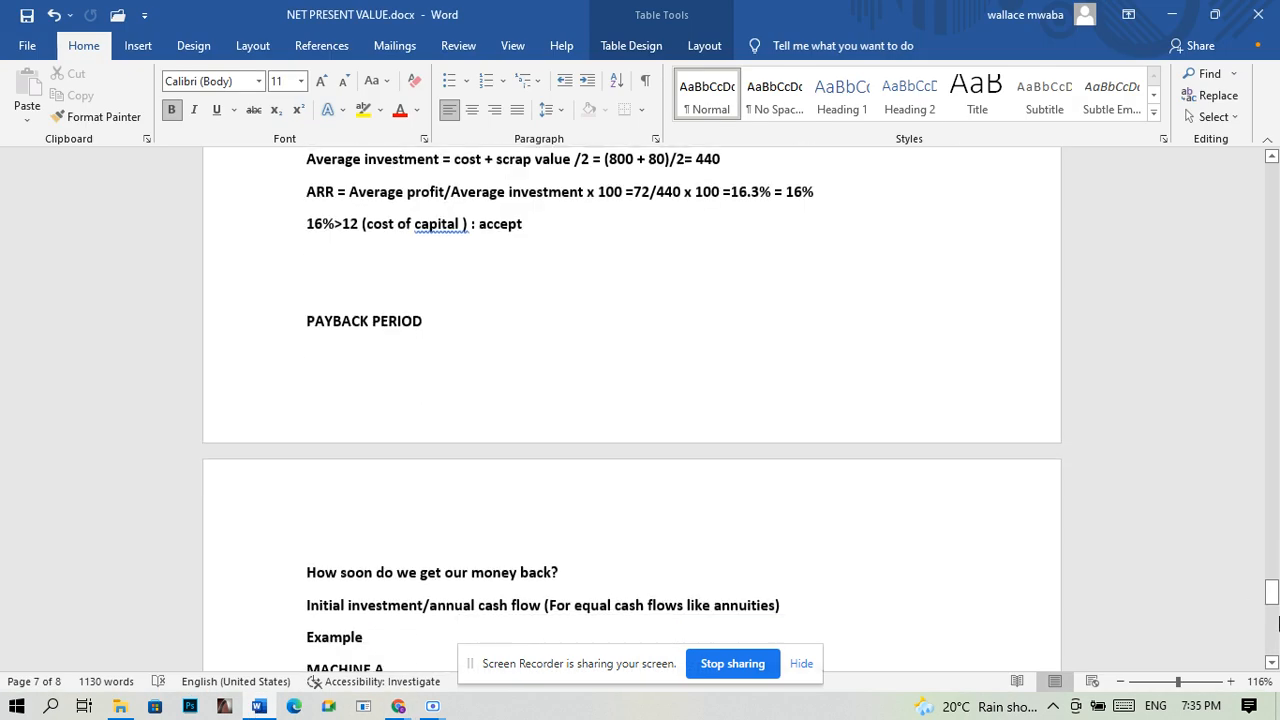
scroll(down, 3)
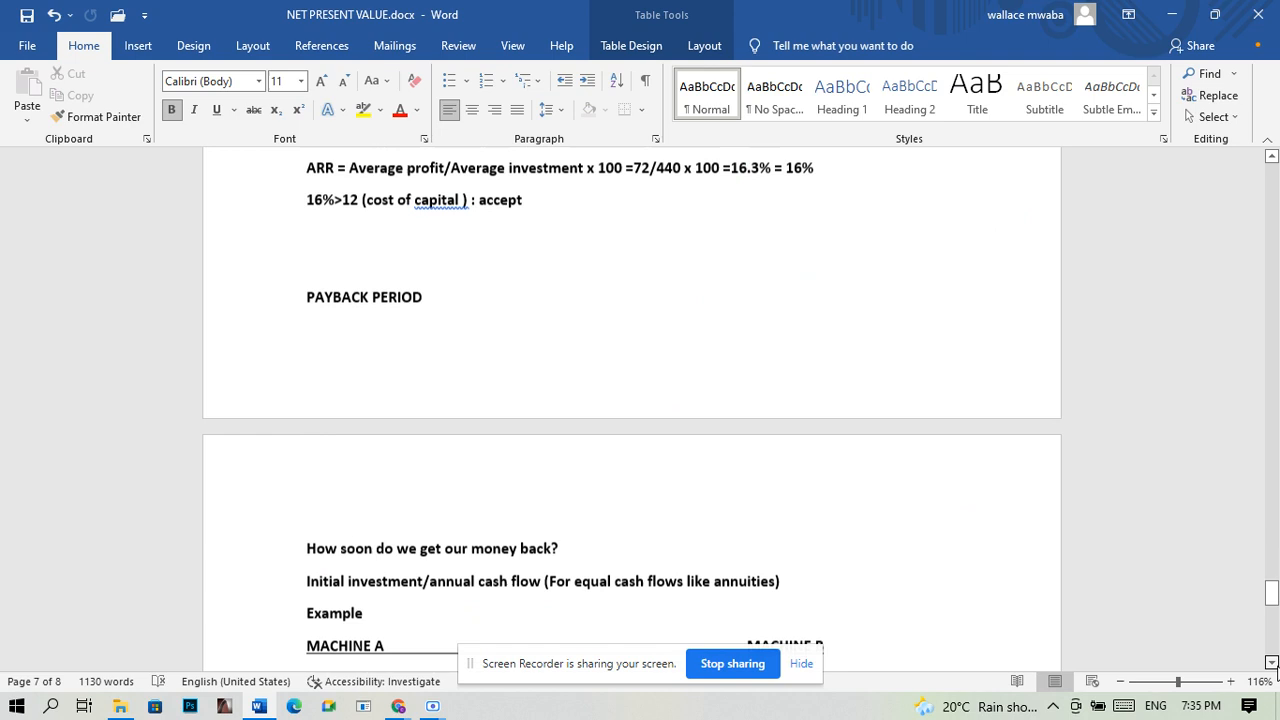
scroll(down, 3)
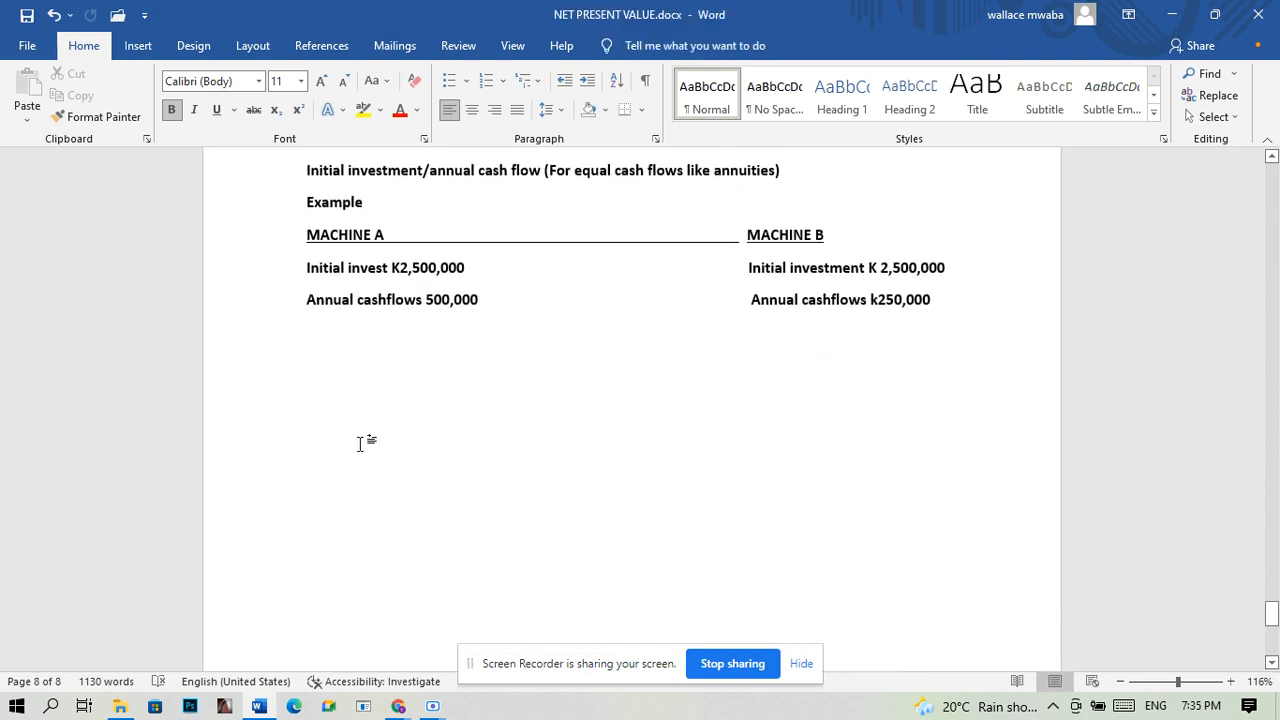
click(930, 300)
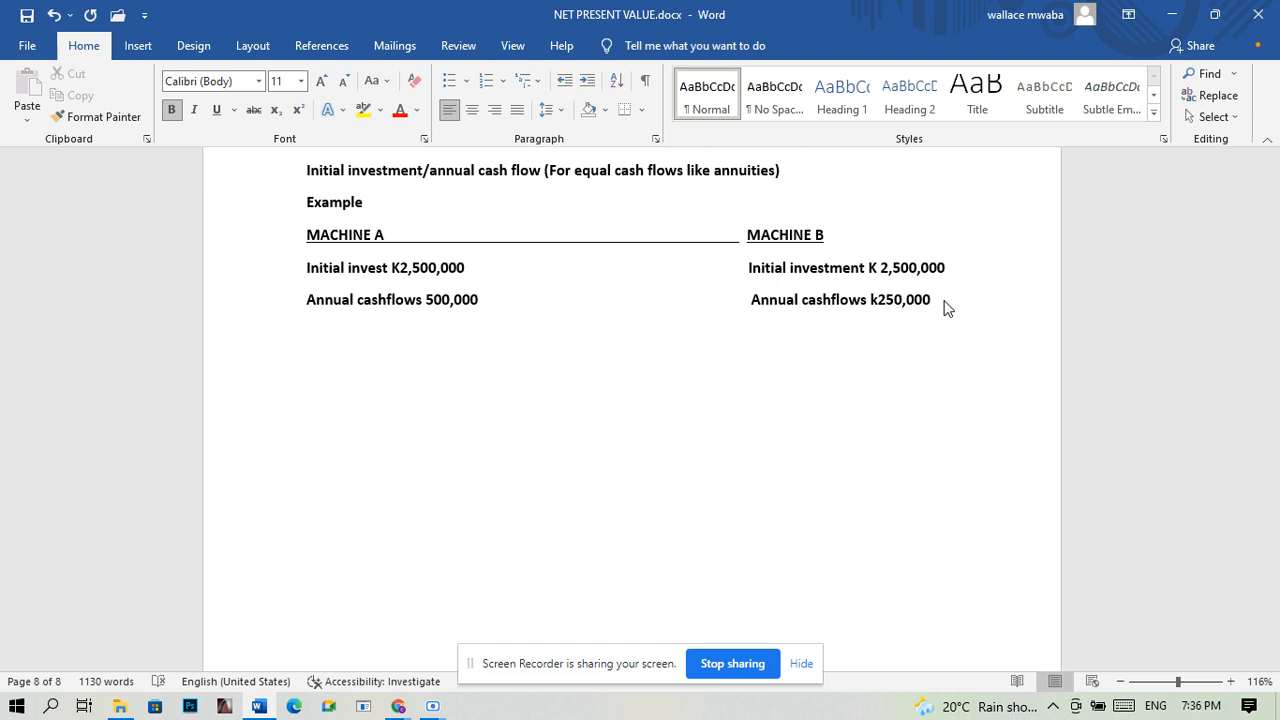
text(E)
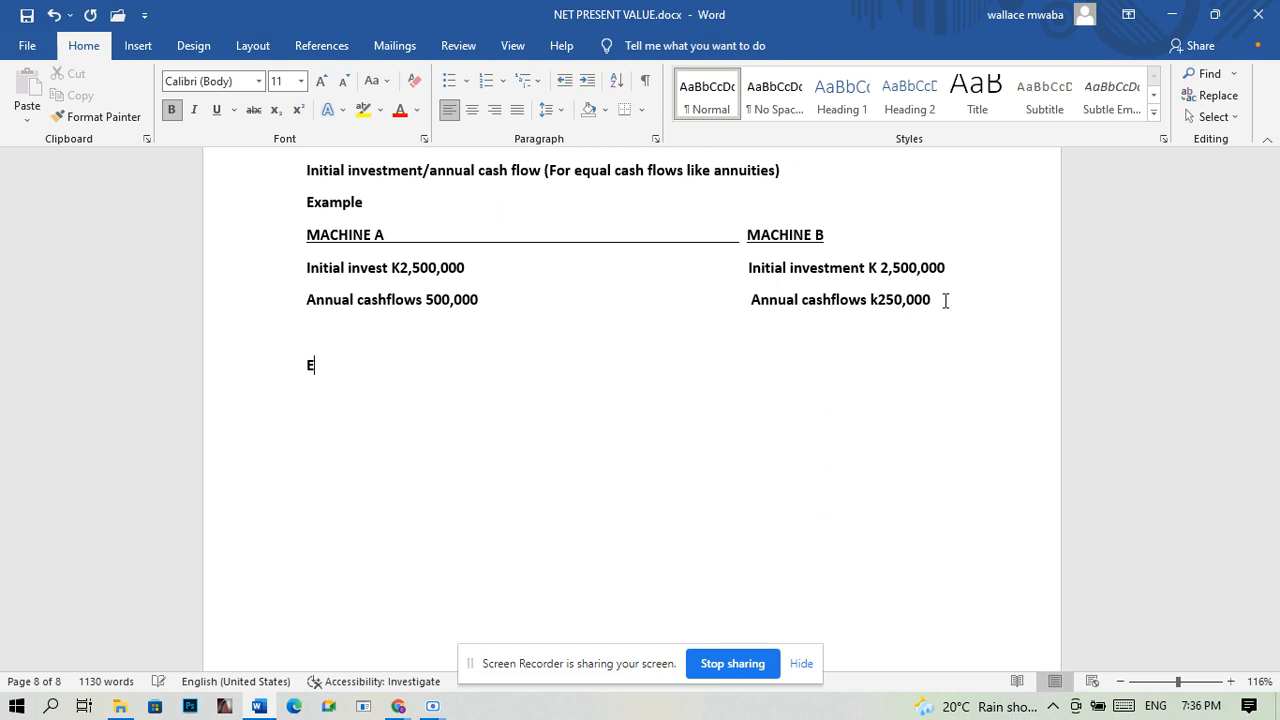
text(xample 2)
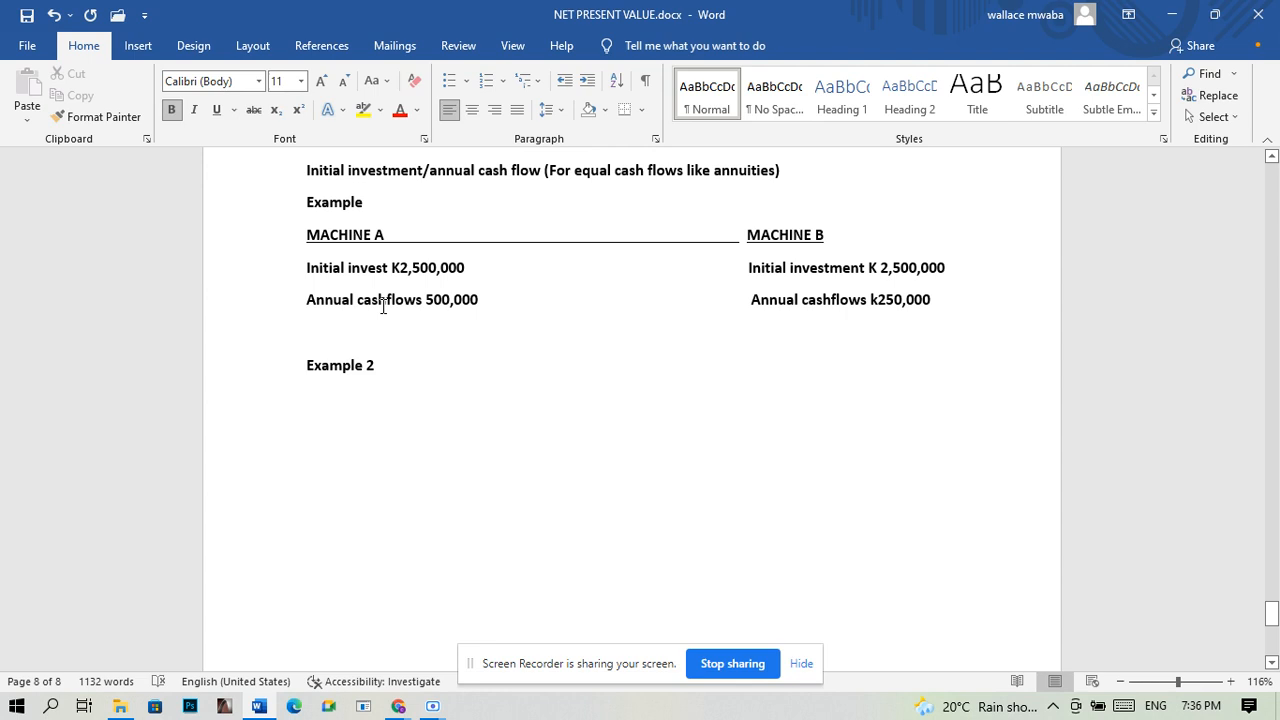
mouse_move(267, 199)
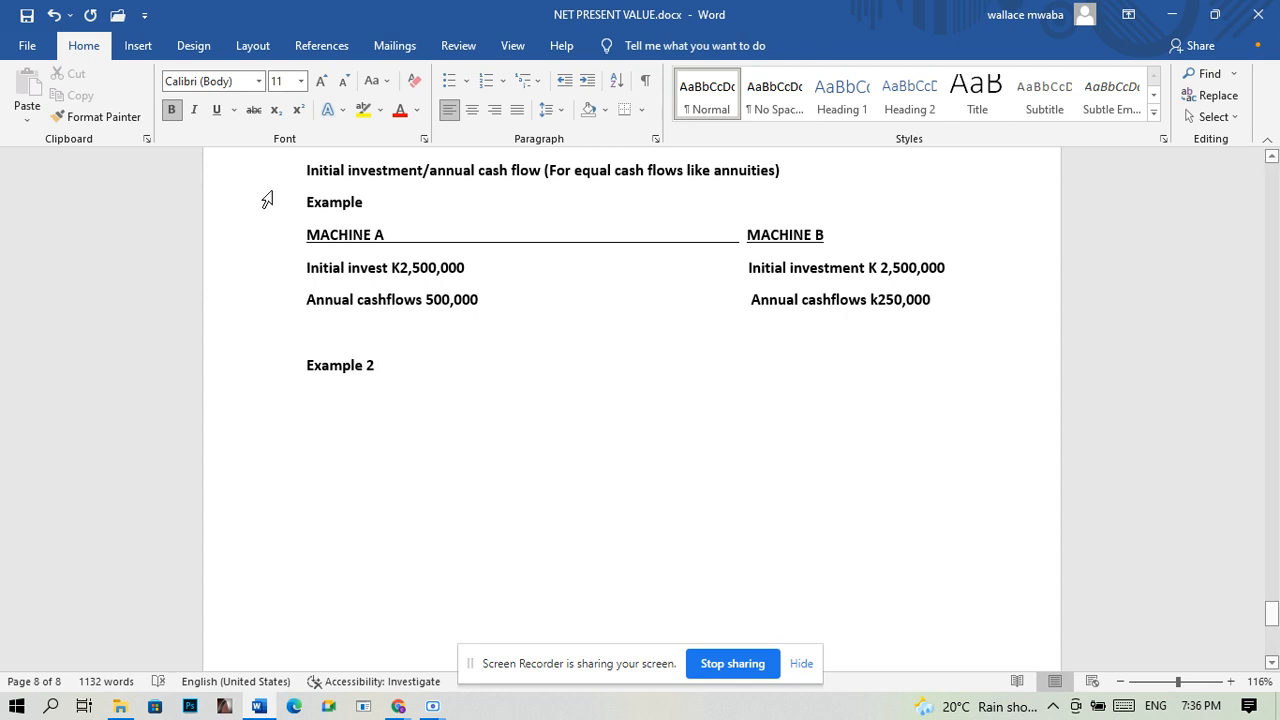
Insert a 3-column, 8-row table under the Example 2 heading.
click(137, 45)
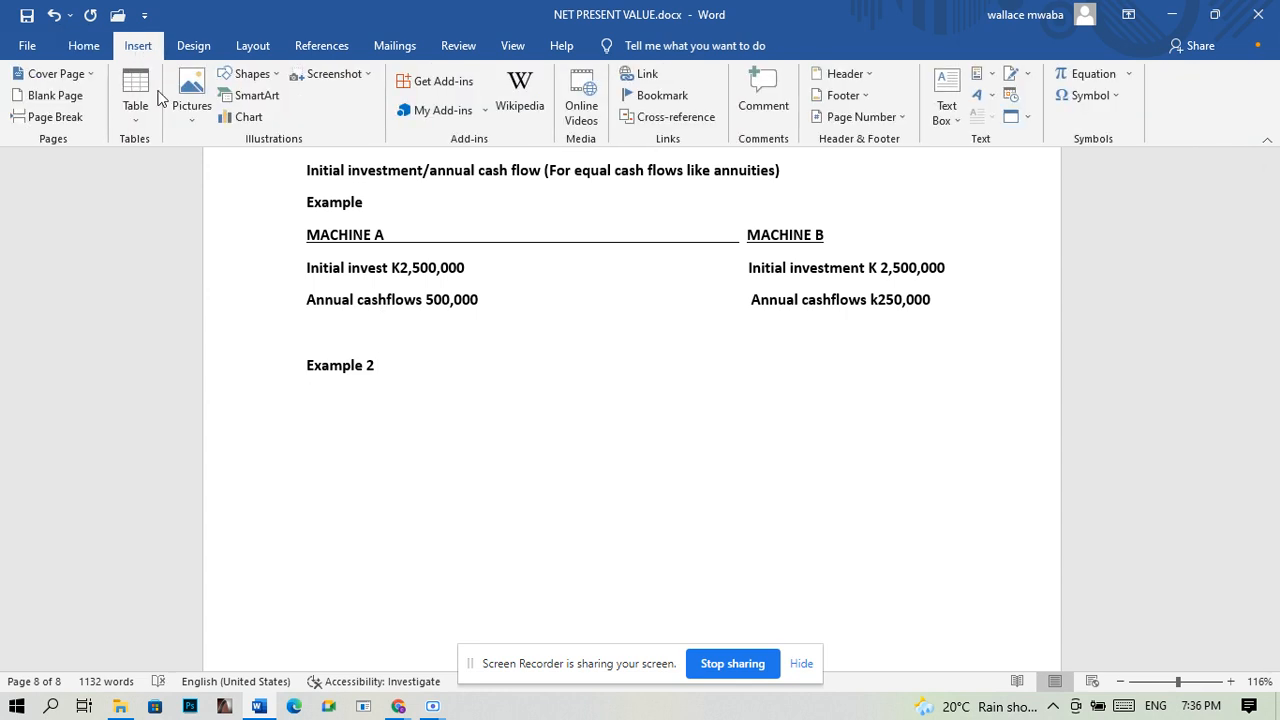
click(135, 95)
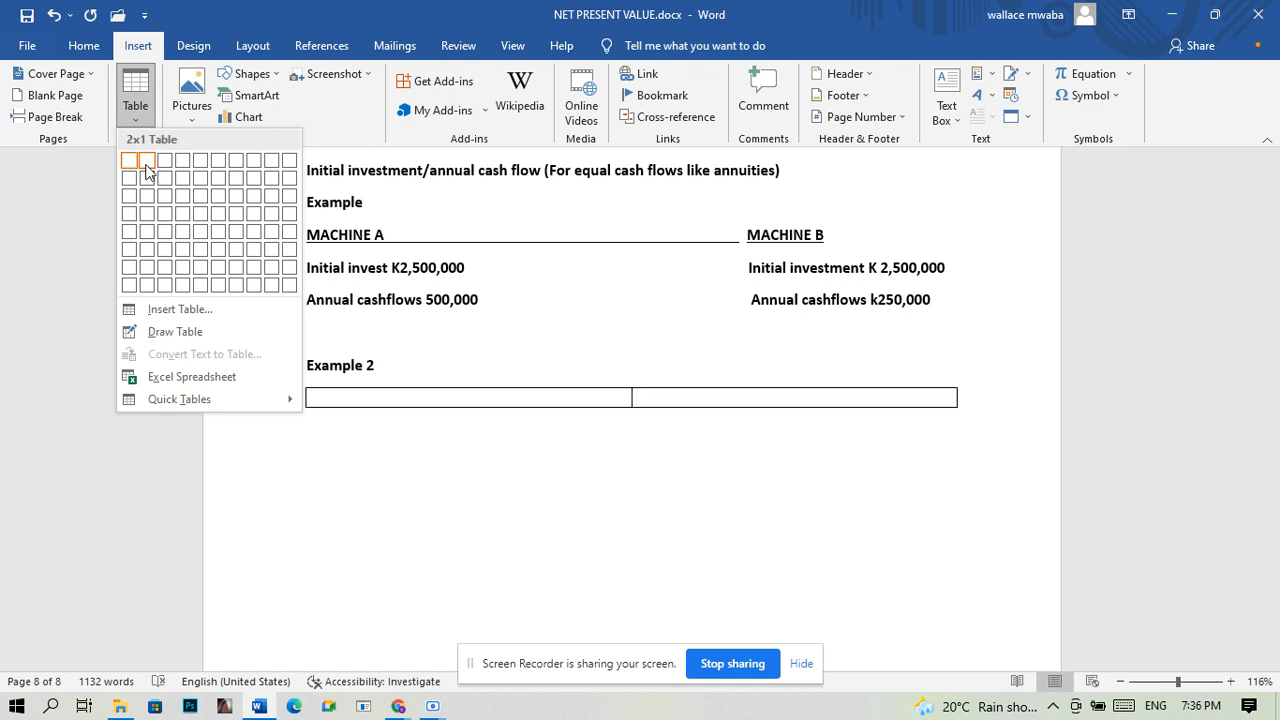
mouse_move(163, 160)
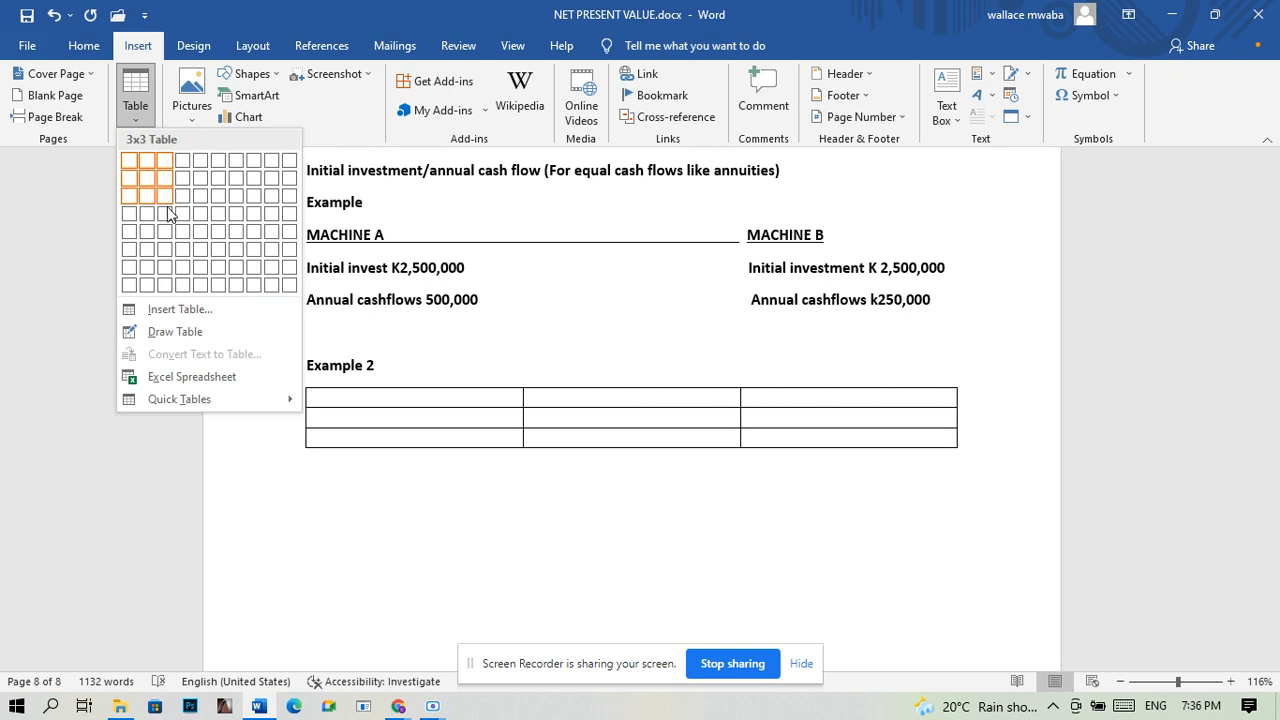
mouse_move(170, 237)
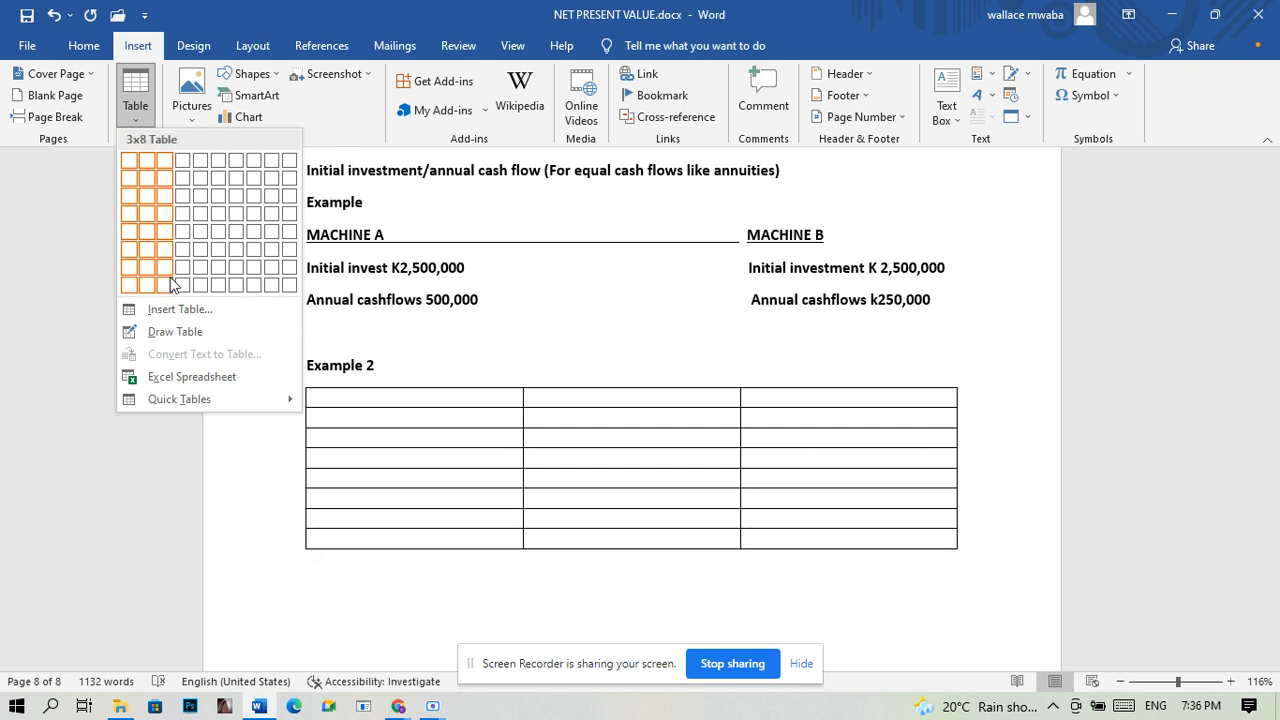
click(172, 283)
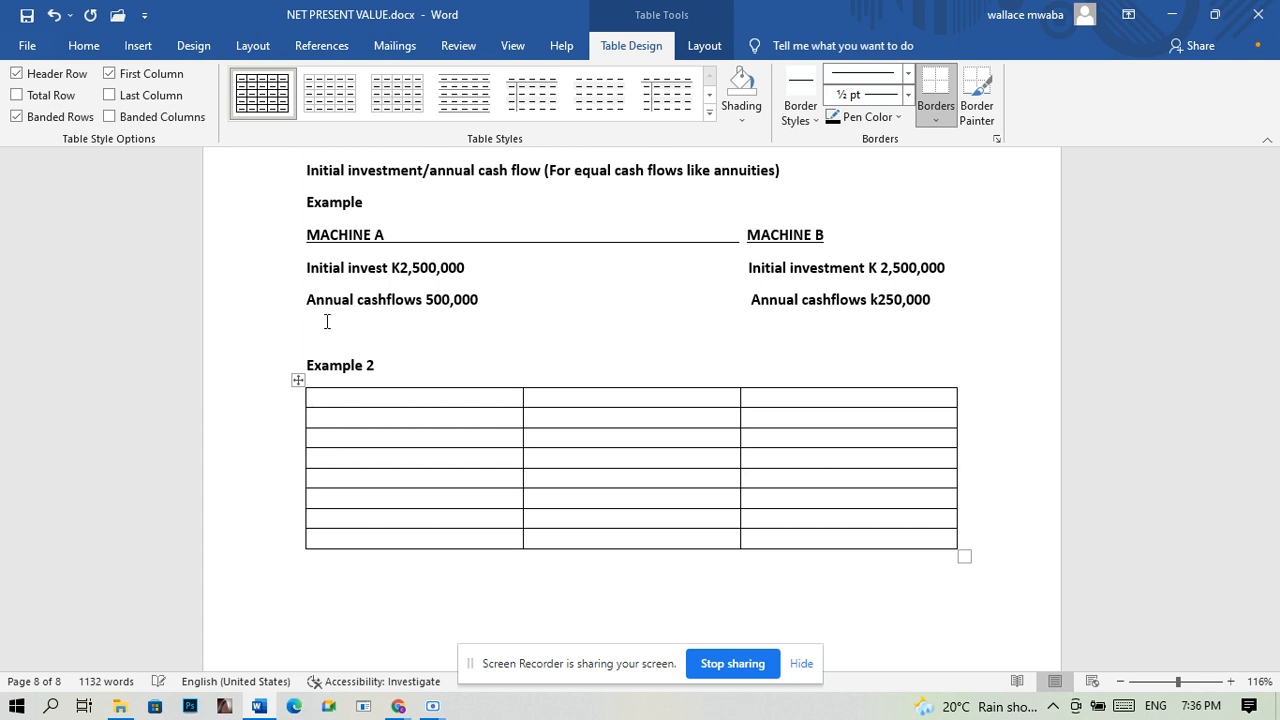
Type YEARS and CASHFLOW ('000) into the first two header cells.
text(YEARS)
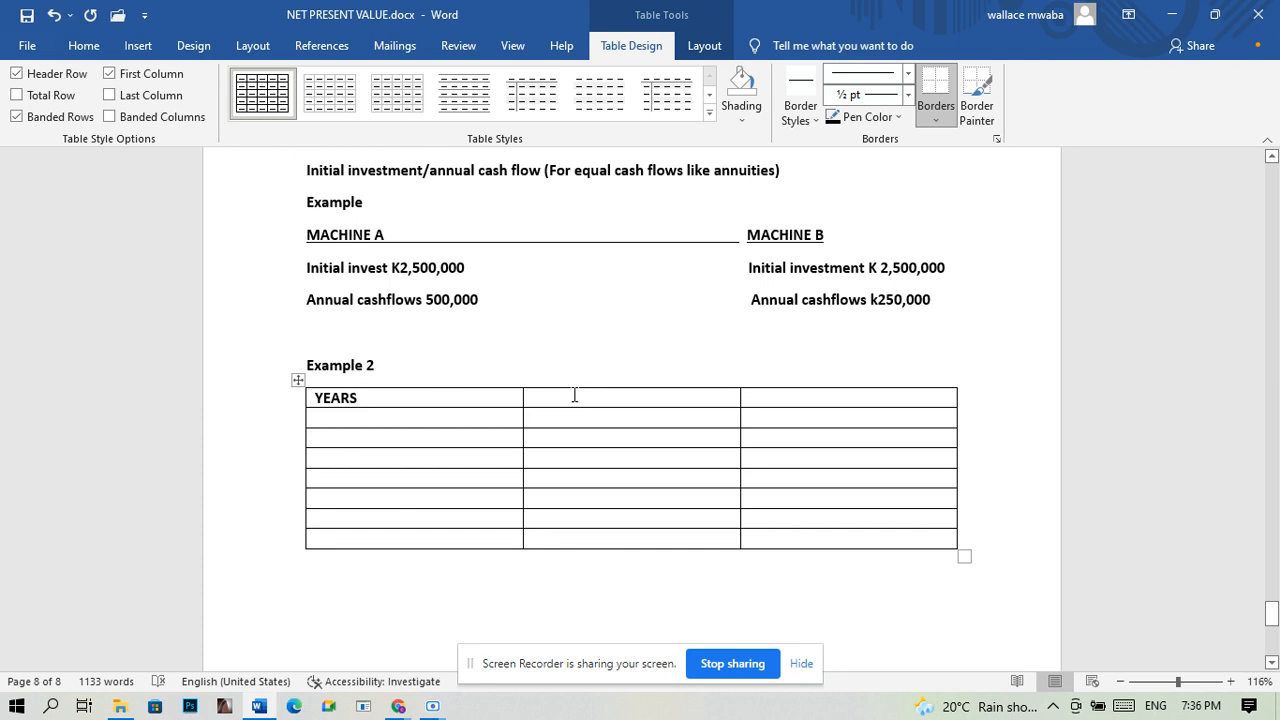
click(533, 397)
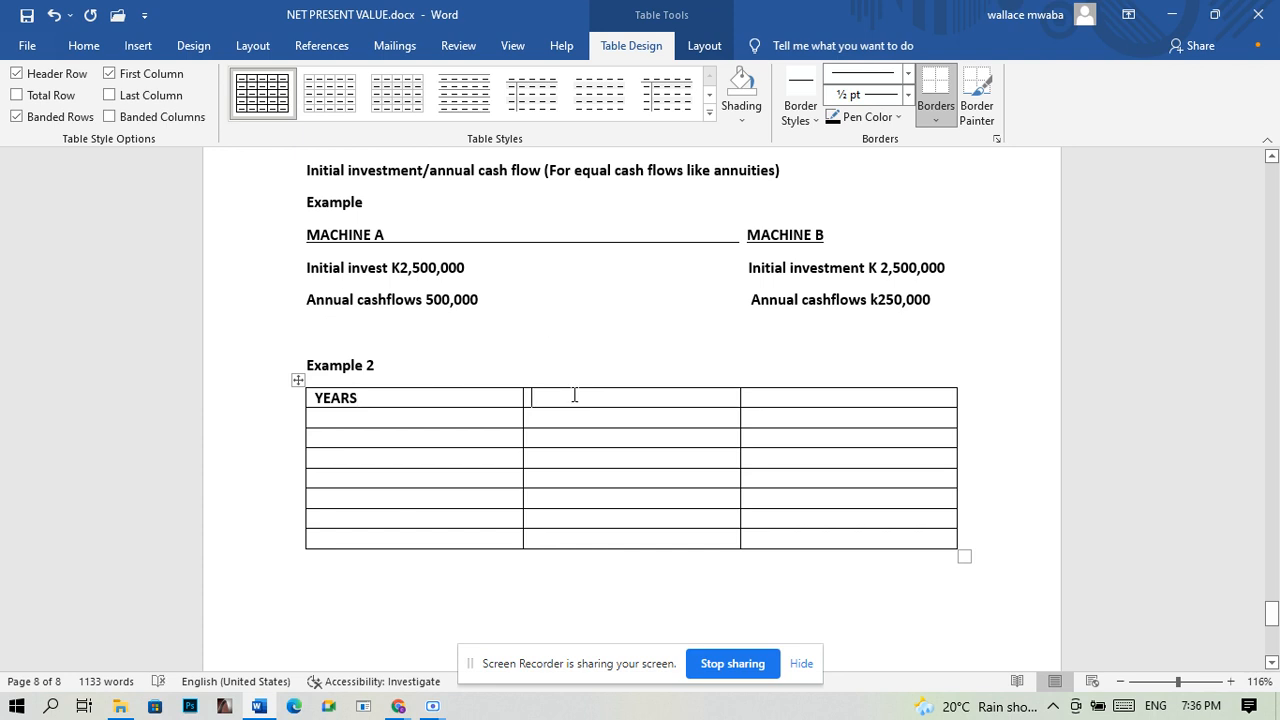
text(CASH)
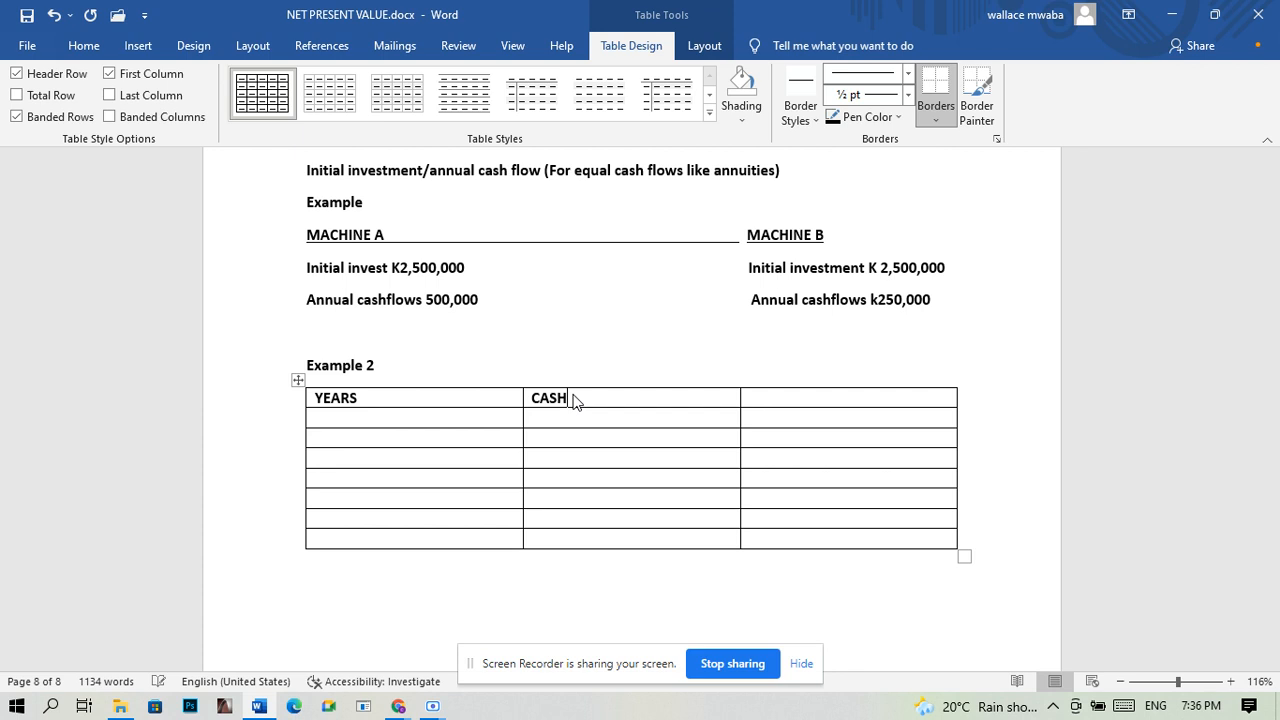
text(FLOW)
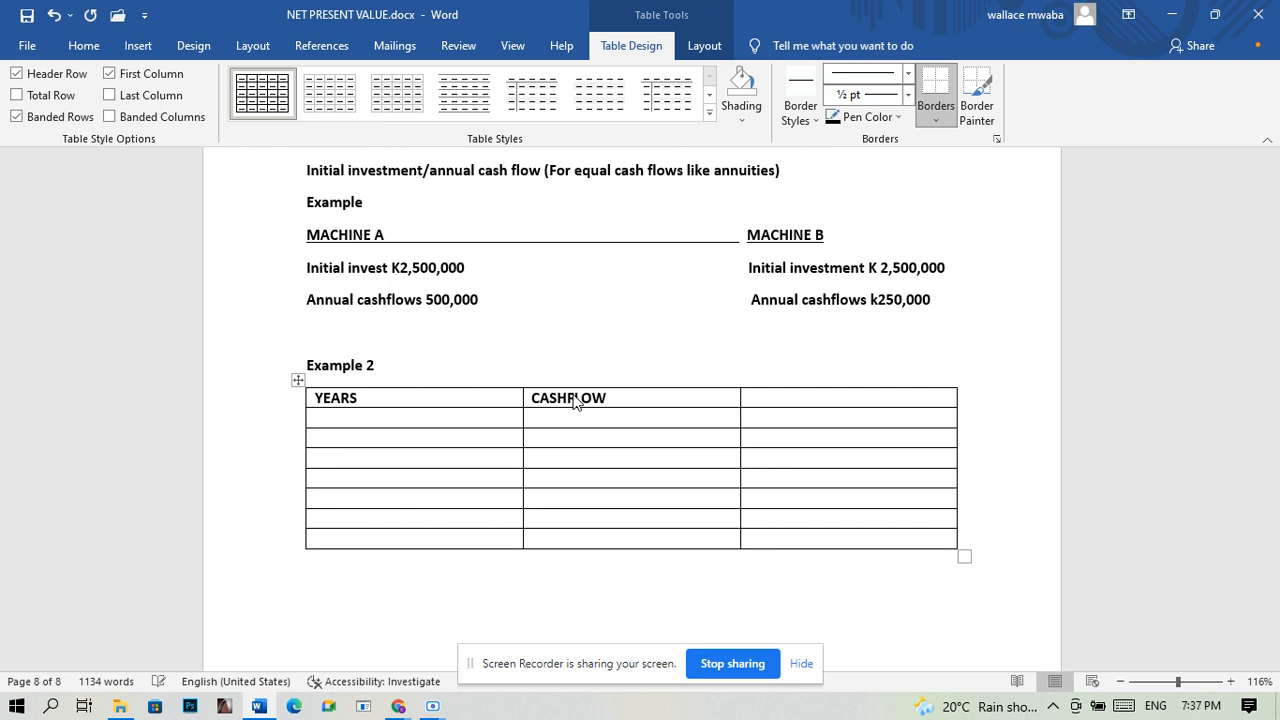
text(()
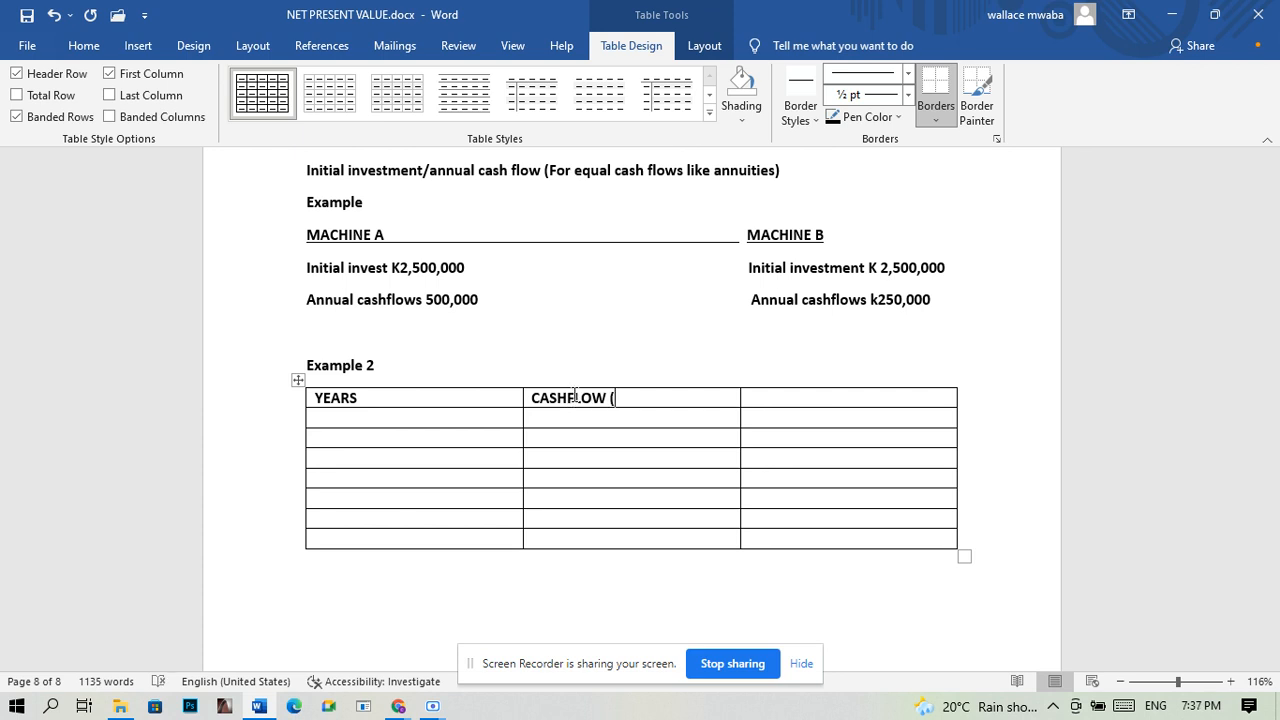
text('0)
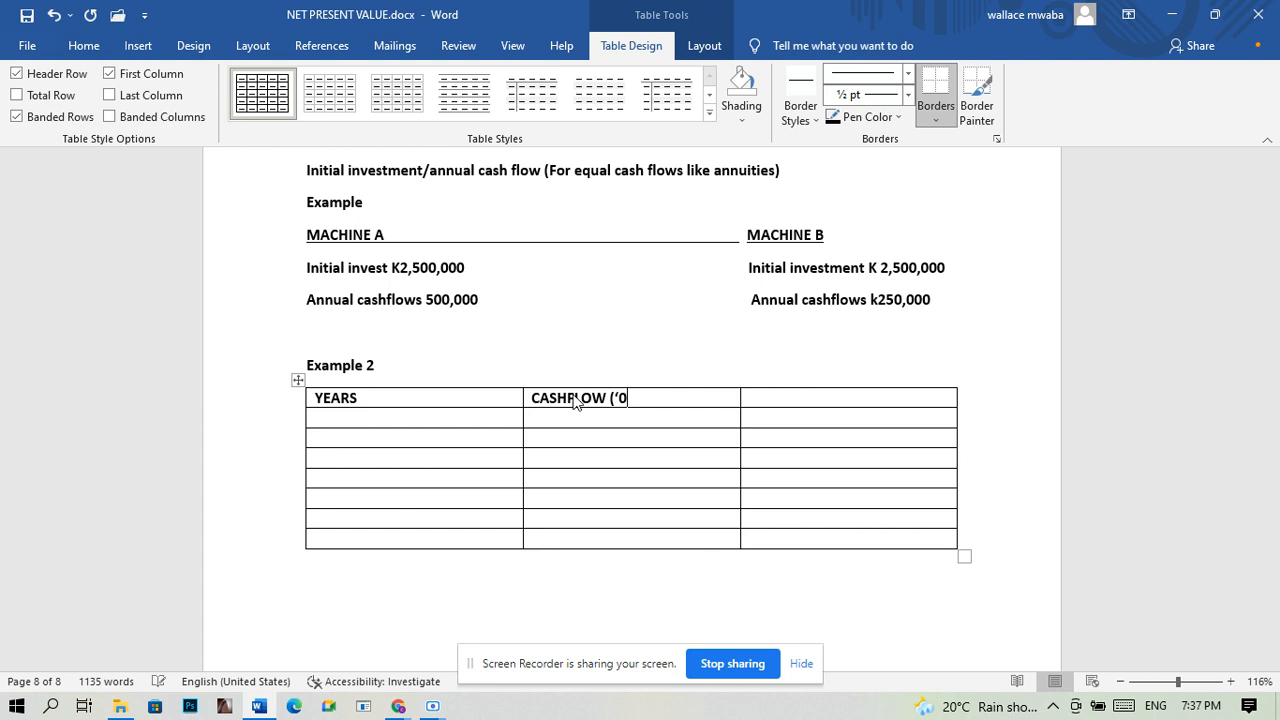
text(00))
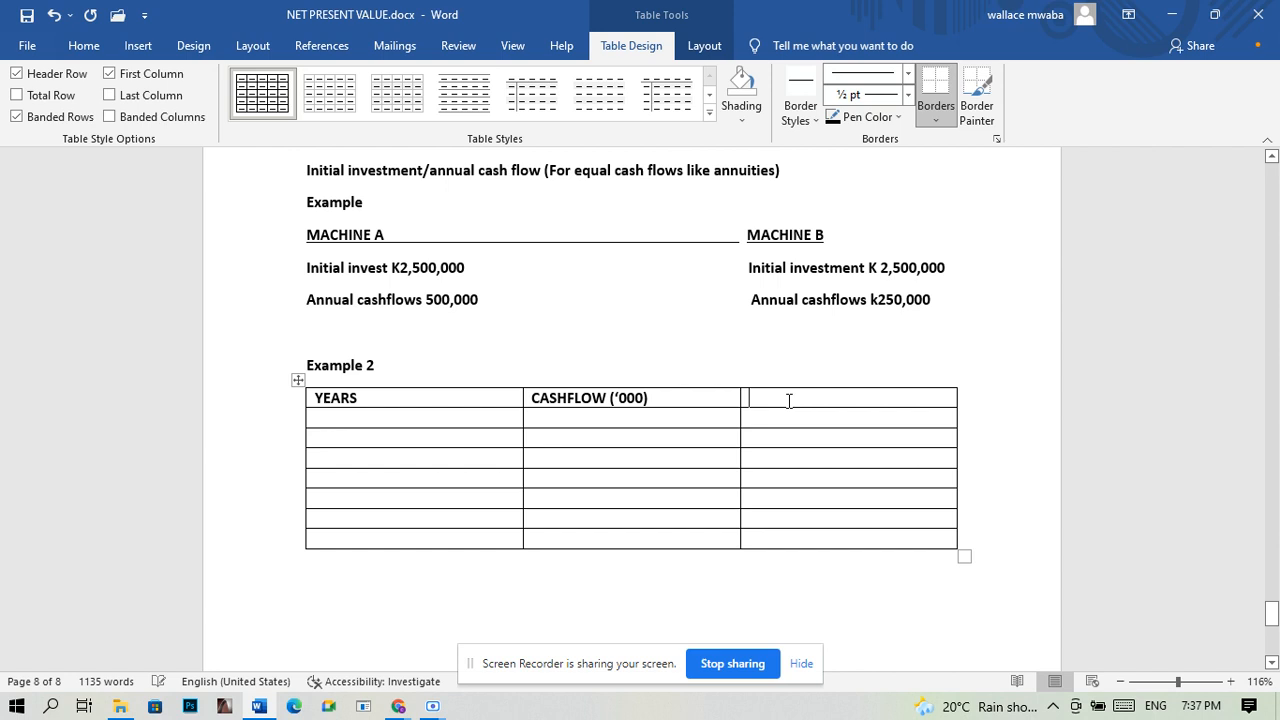
Type CUMULATIVE CASHFLOWS into the third header cell.
text(C)
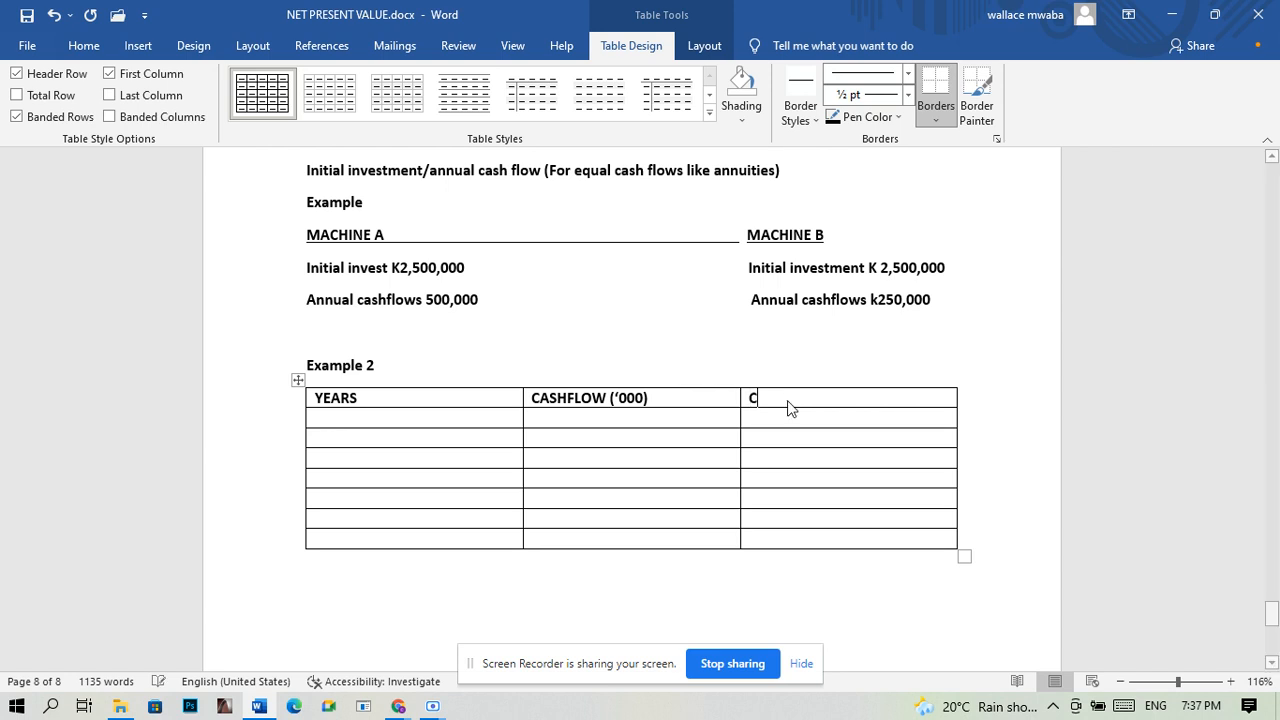
text(UMUL)
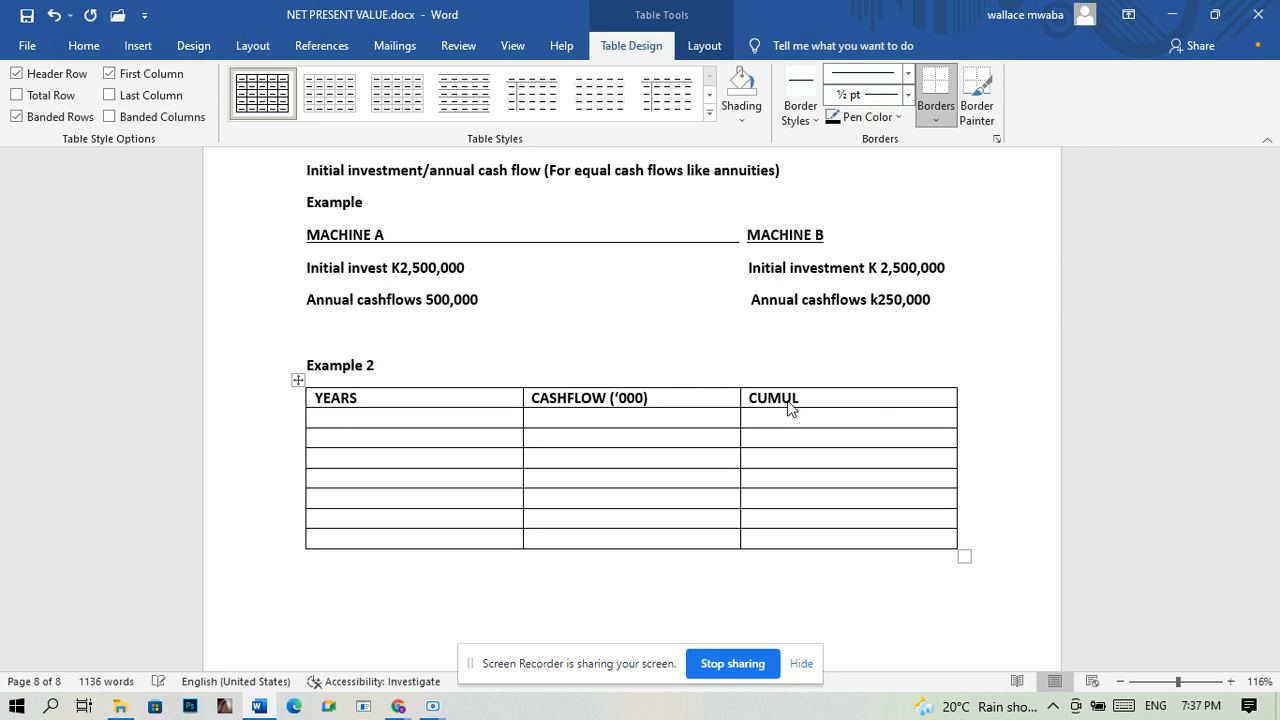
text(ATIVE)
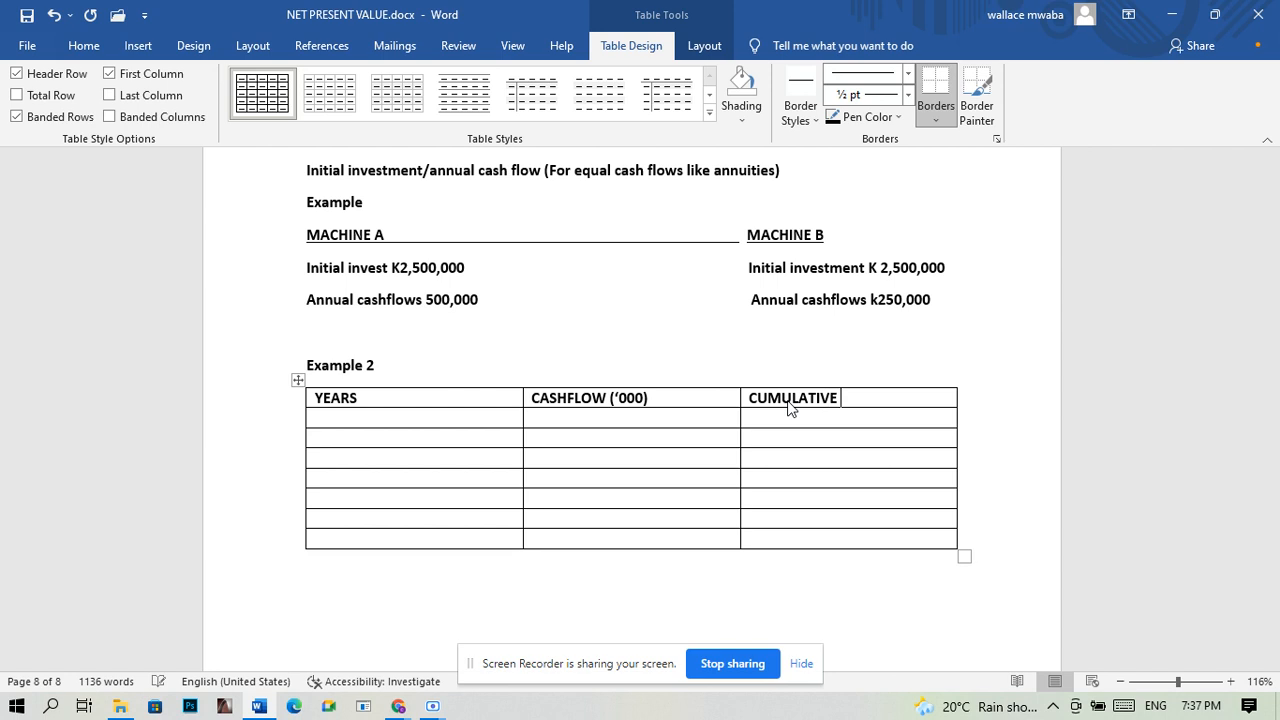
text(CASHFL)
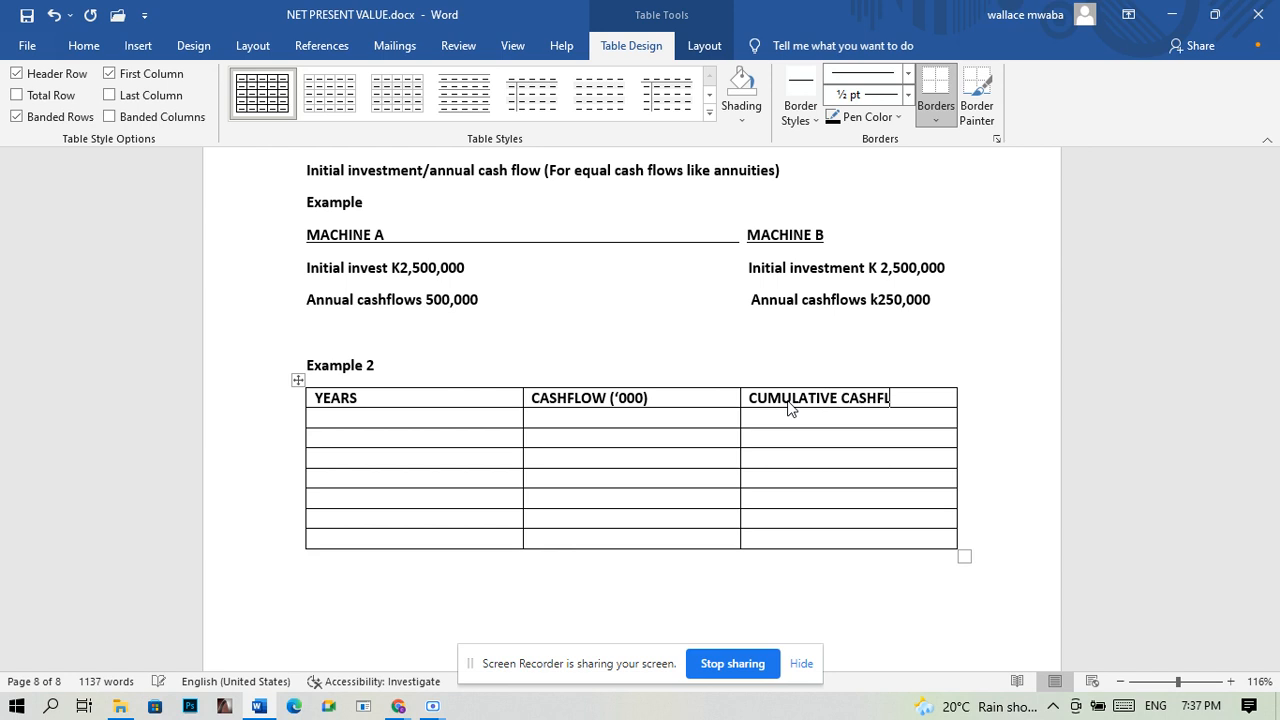
text(ows)
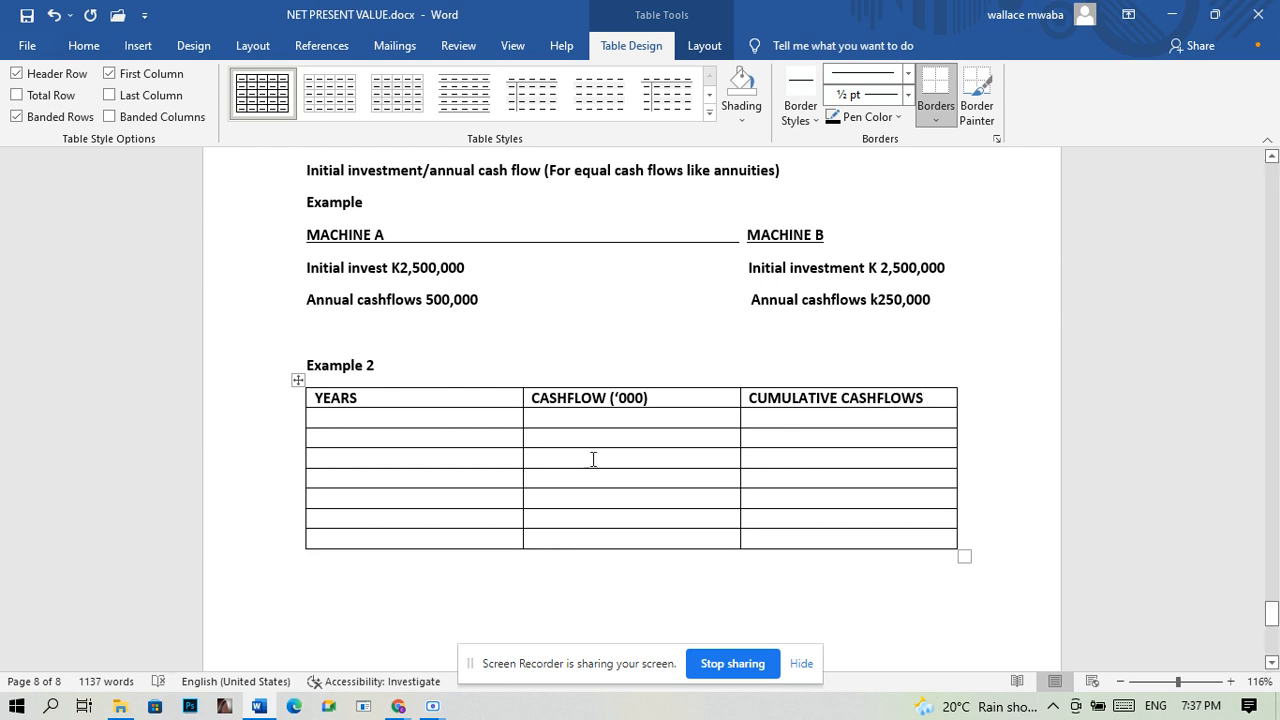
mouse_move(461, 422)
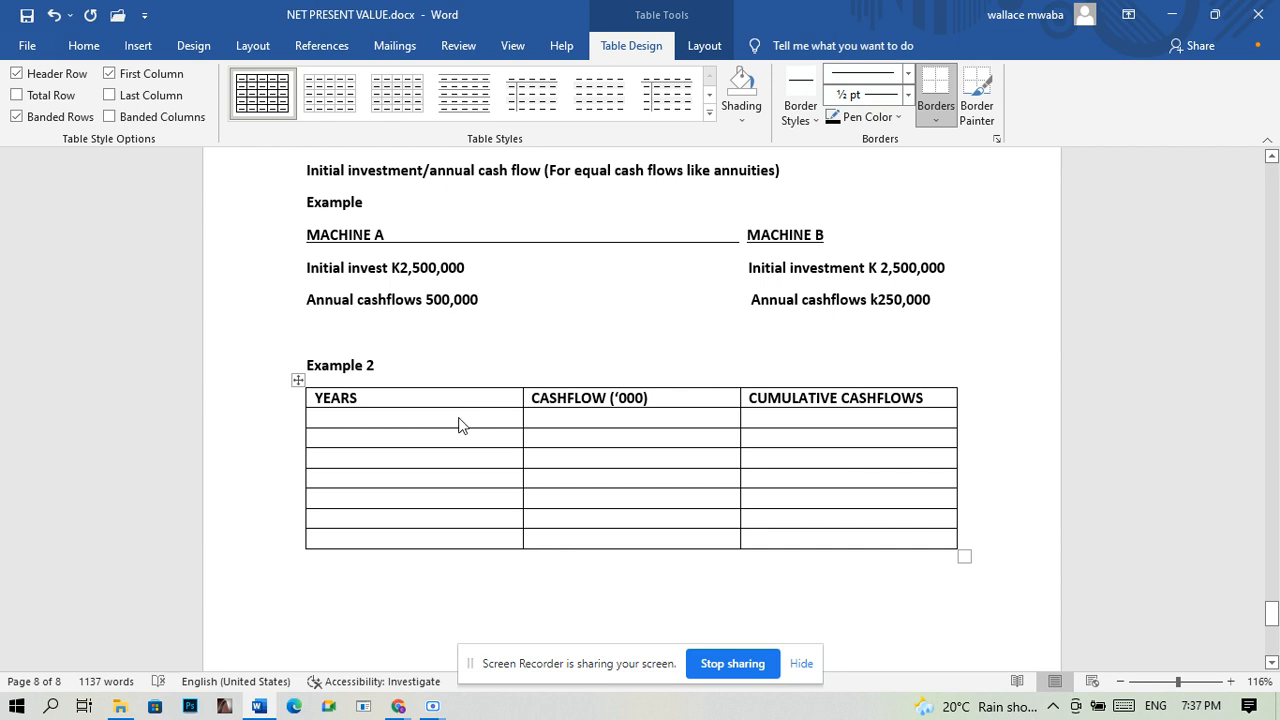
Enter the year numbers and the first cash flows (800), 150 and 200.
text(0)
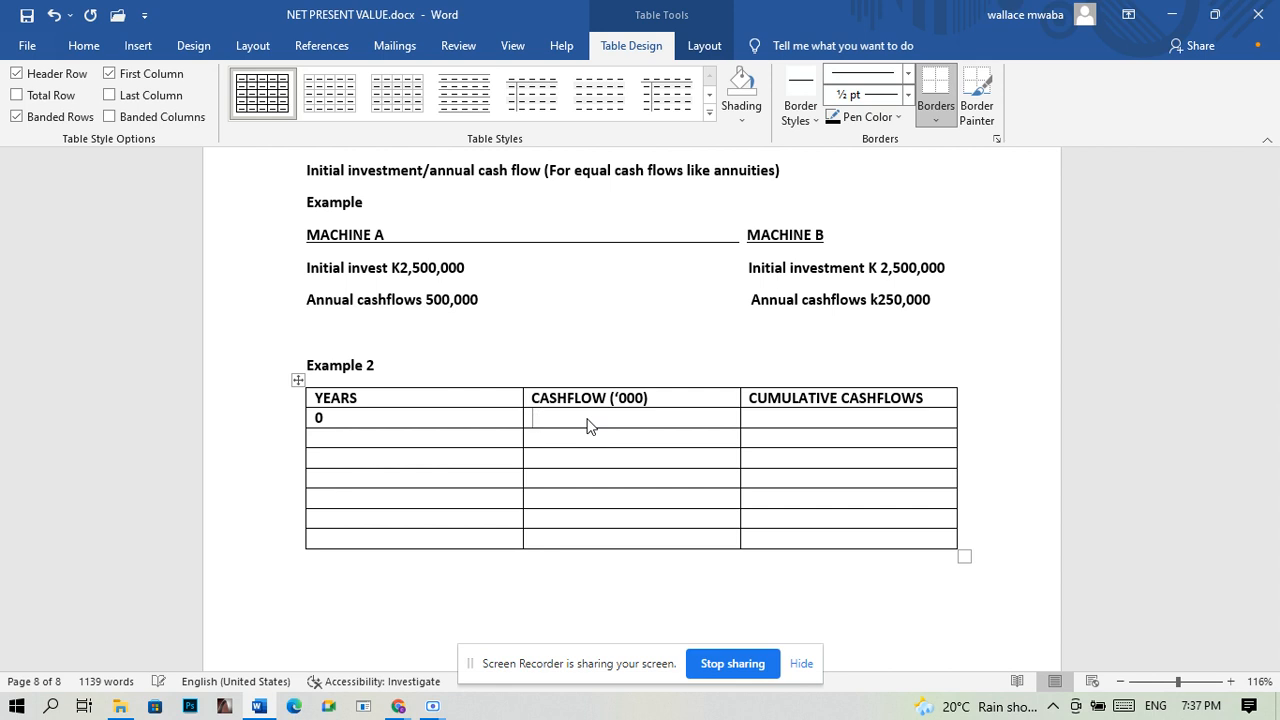
text(()
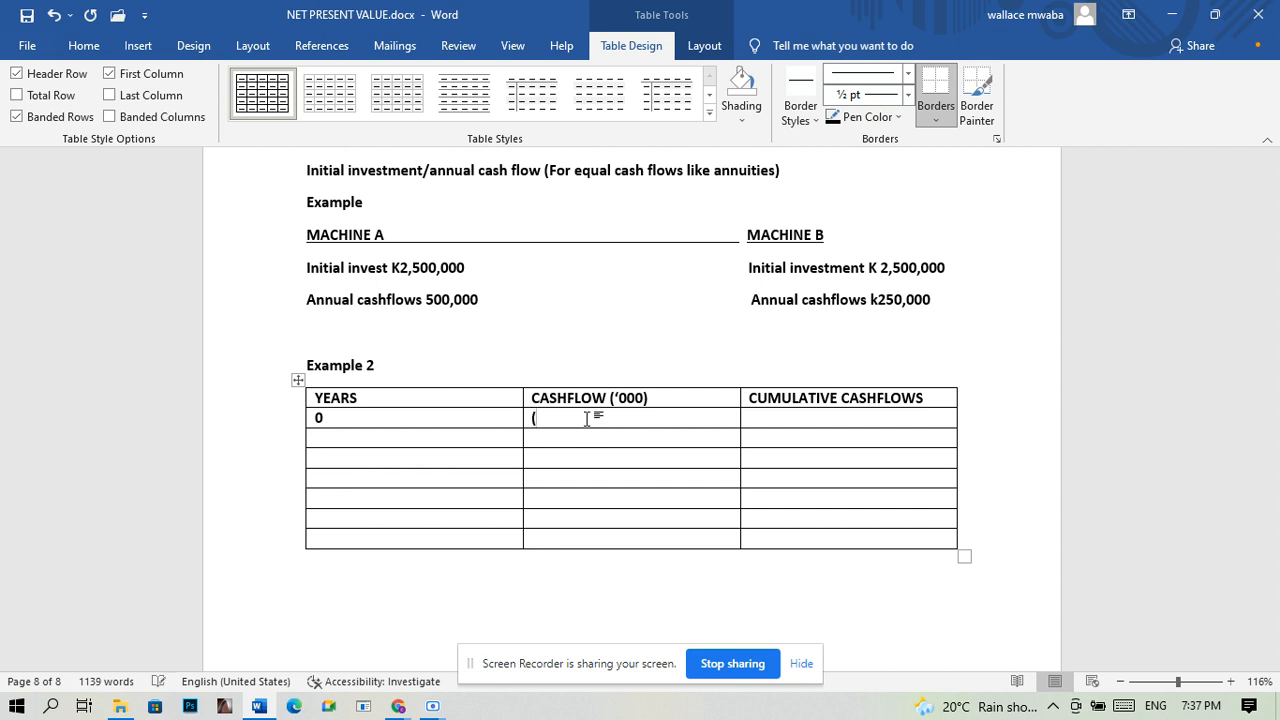
text(800)
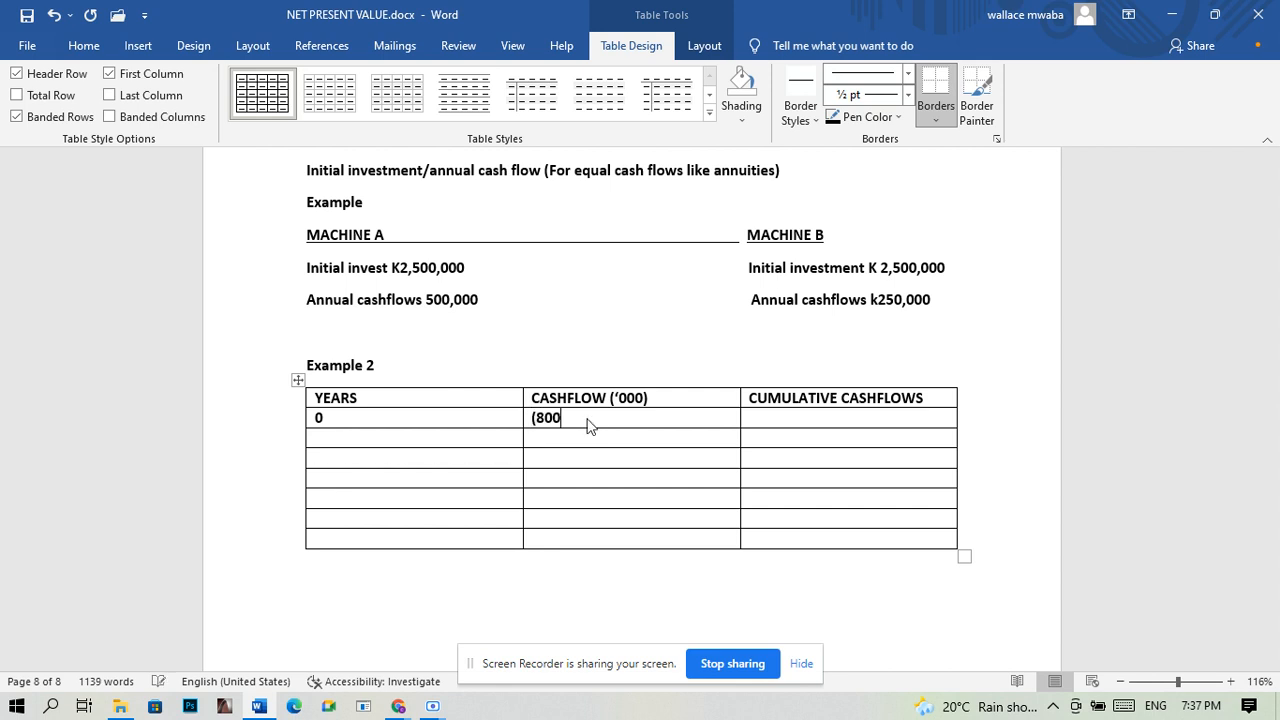
text())
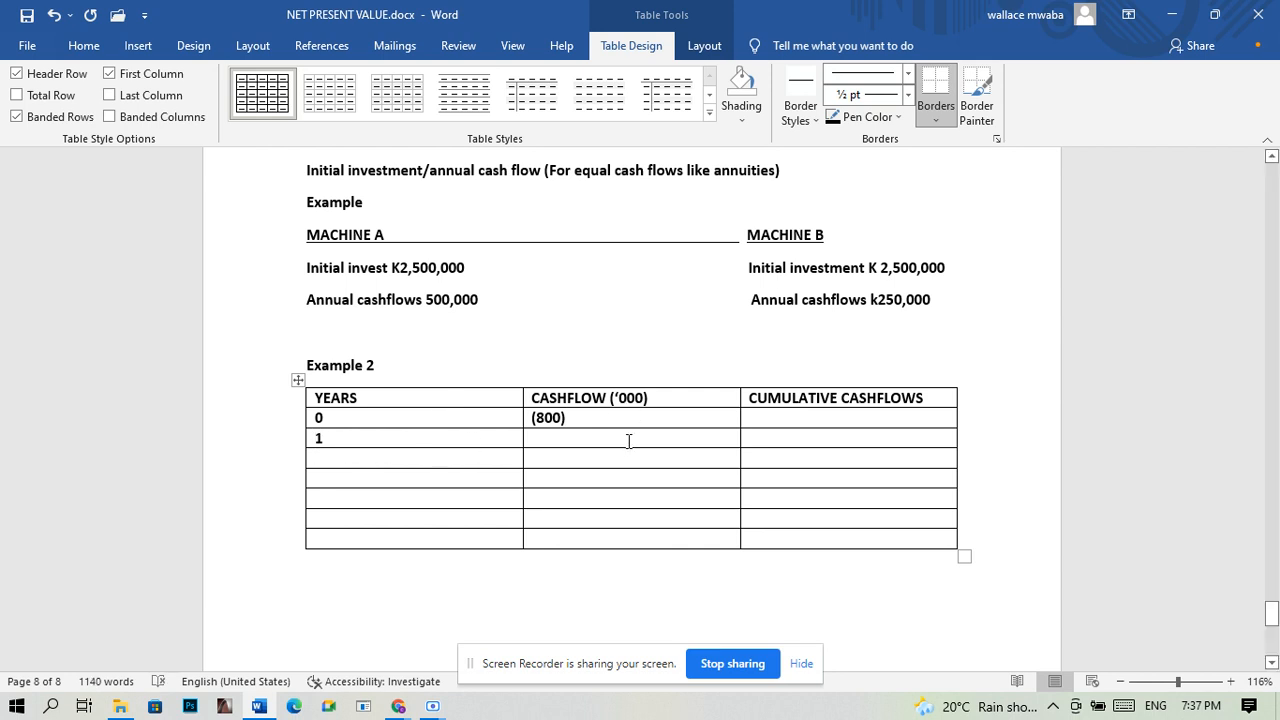
text(1)
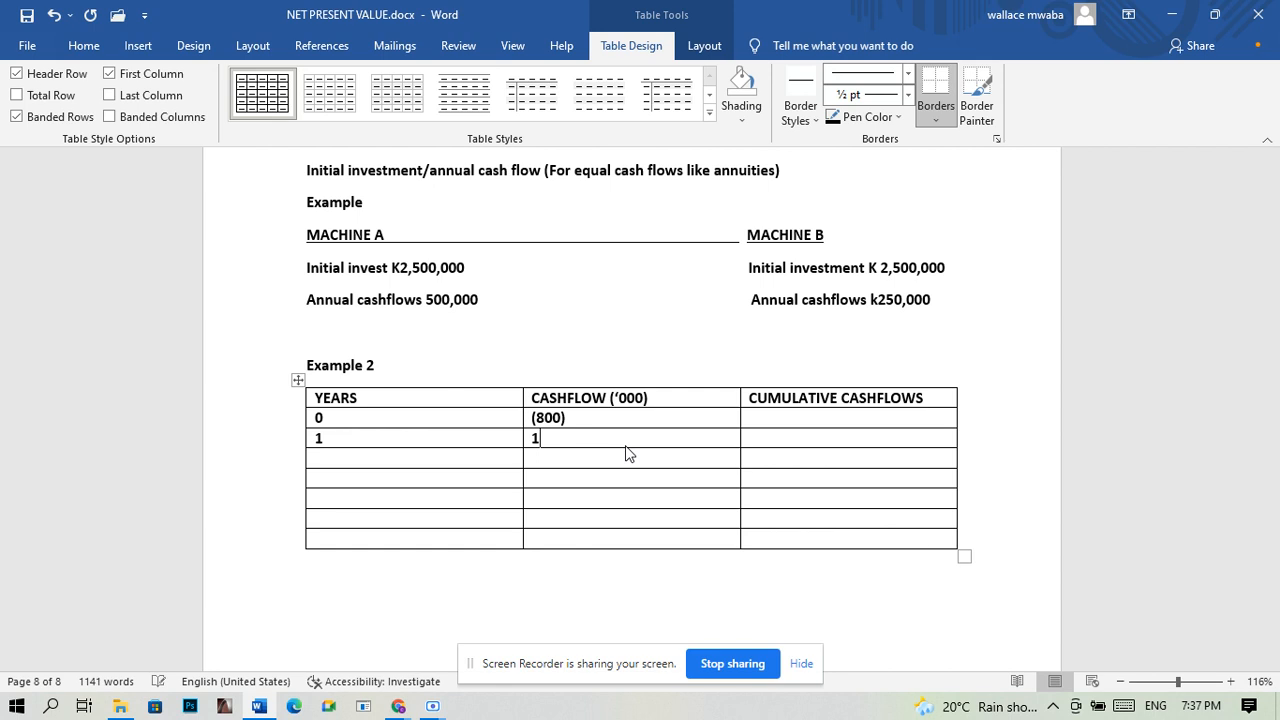
text(50)
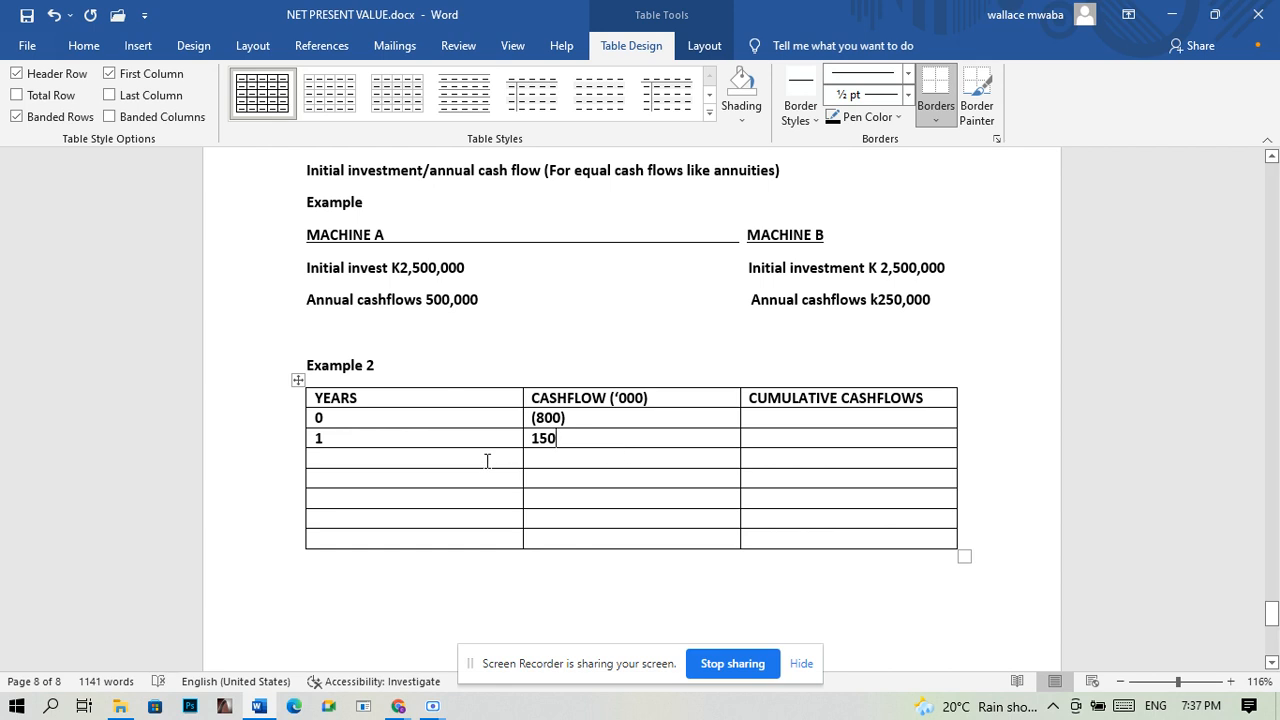
text(2)
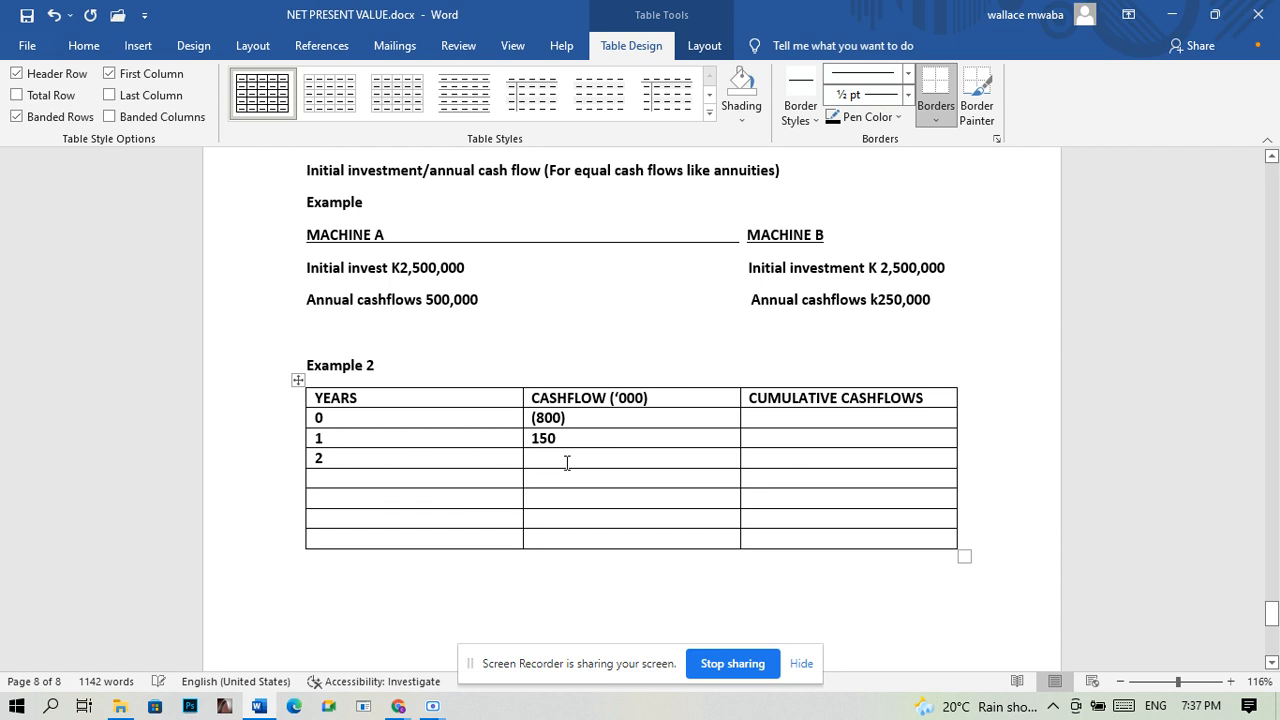
text(2)
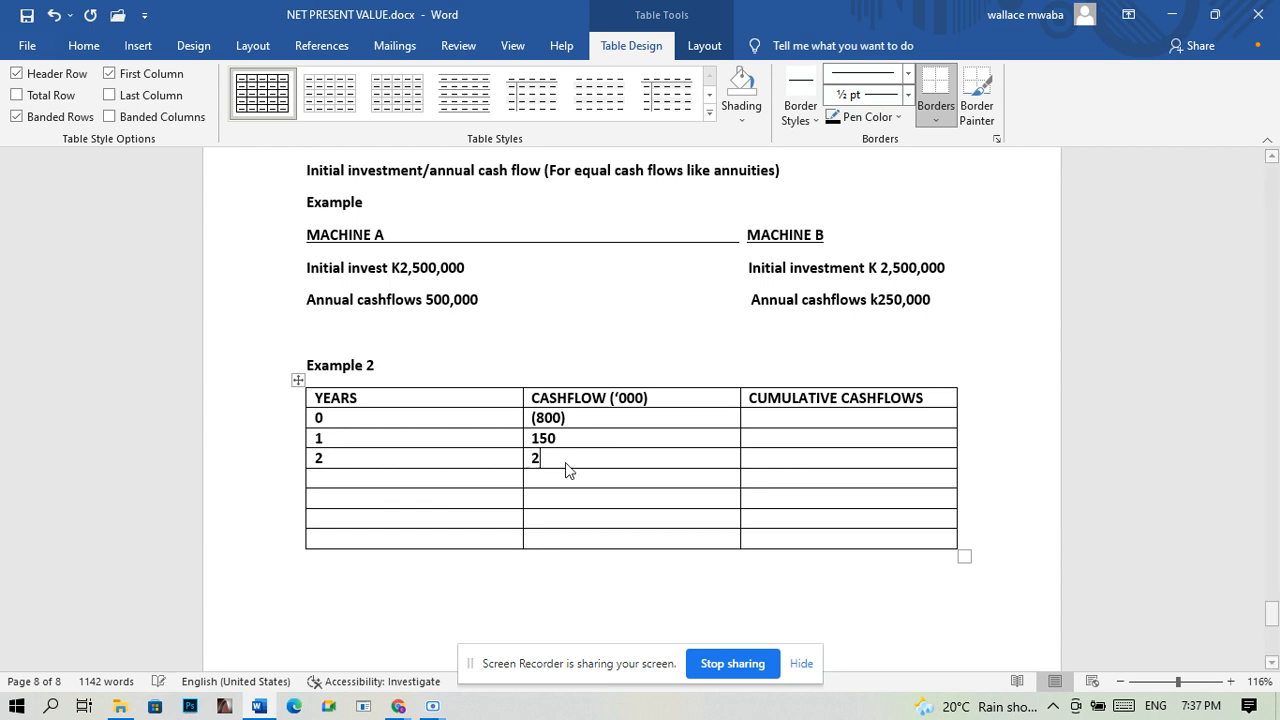
text(00)
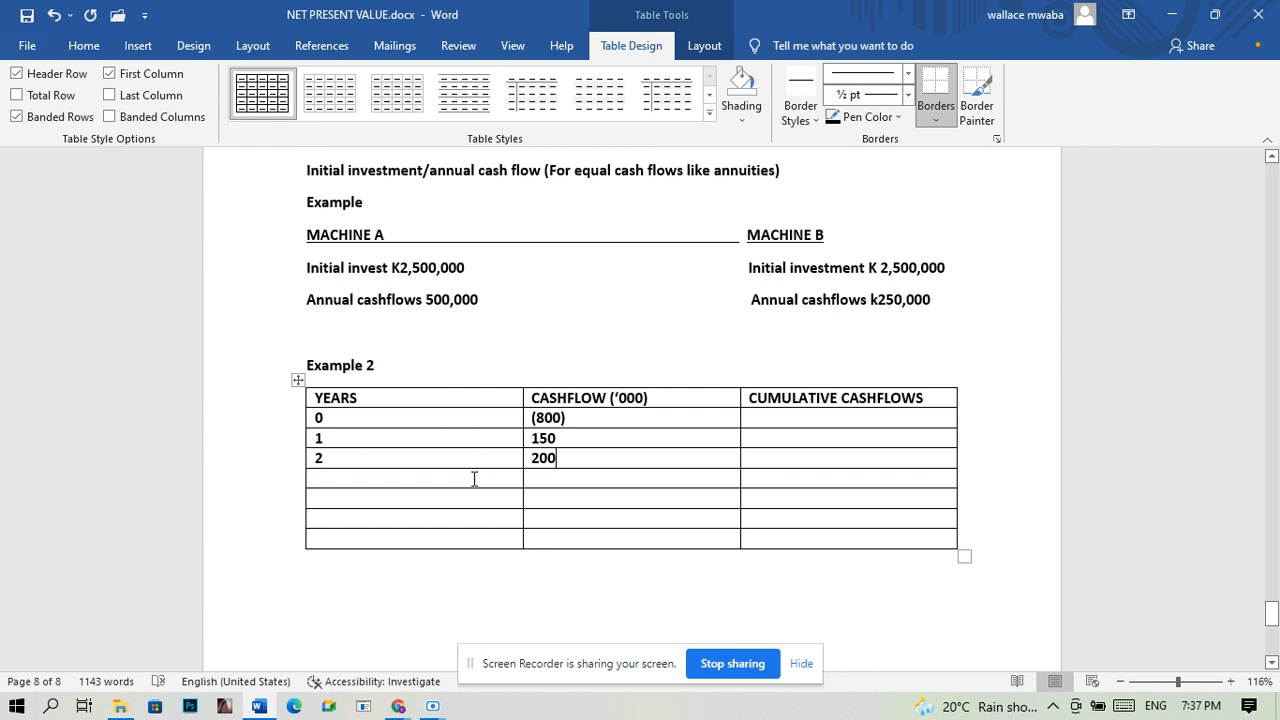
text(3)
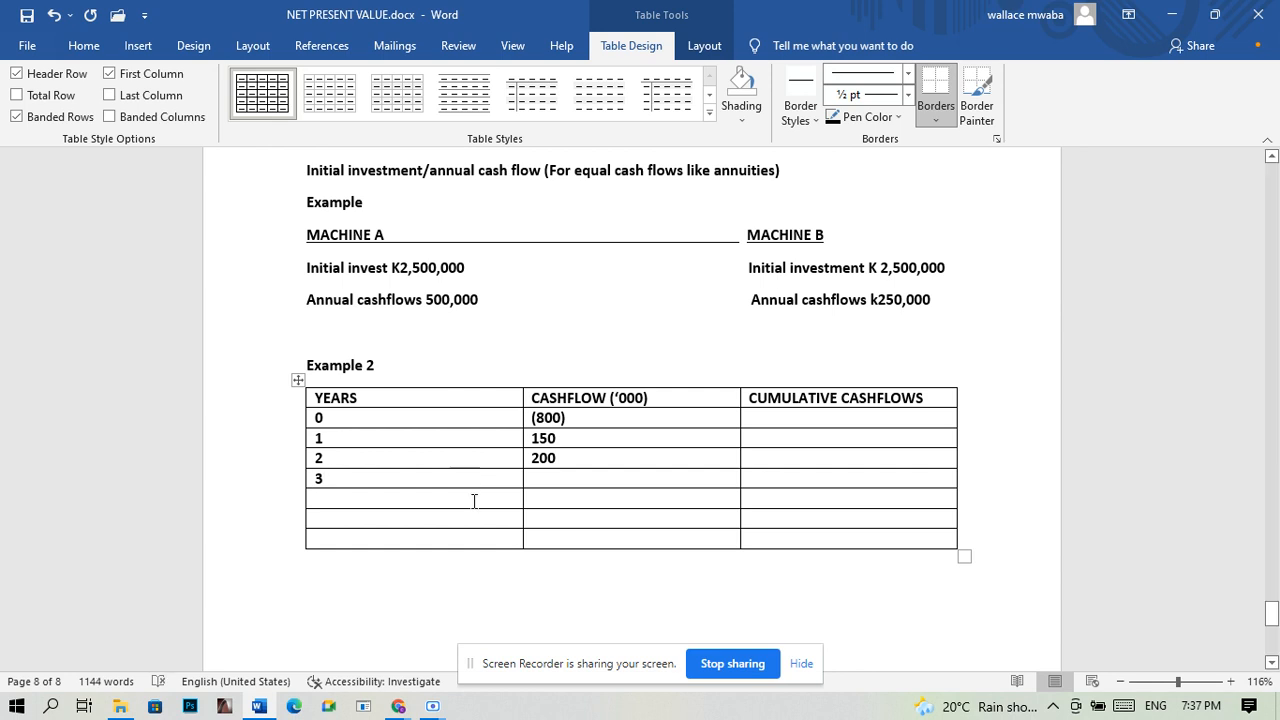
text(4)
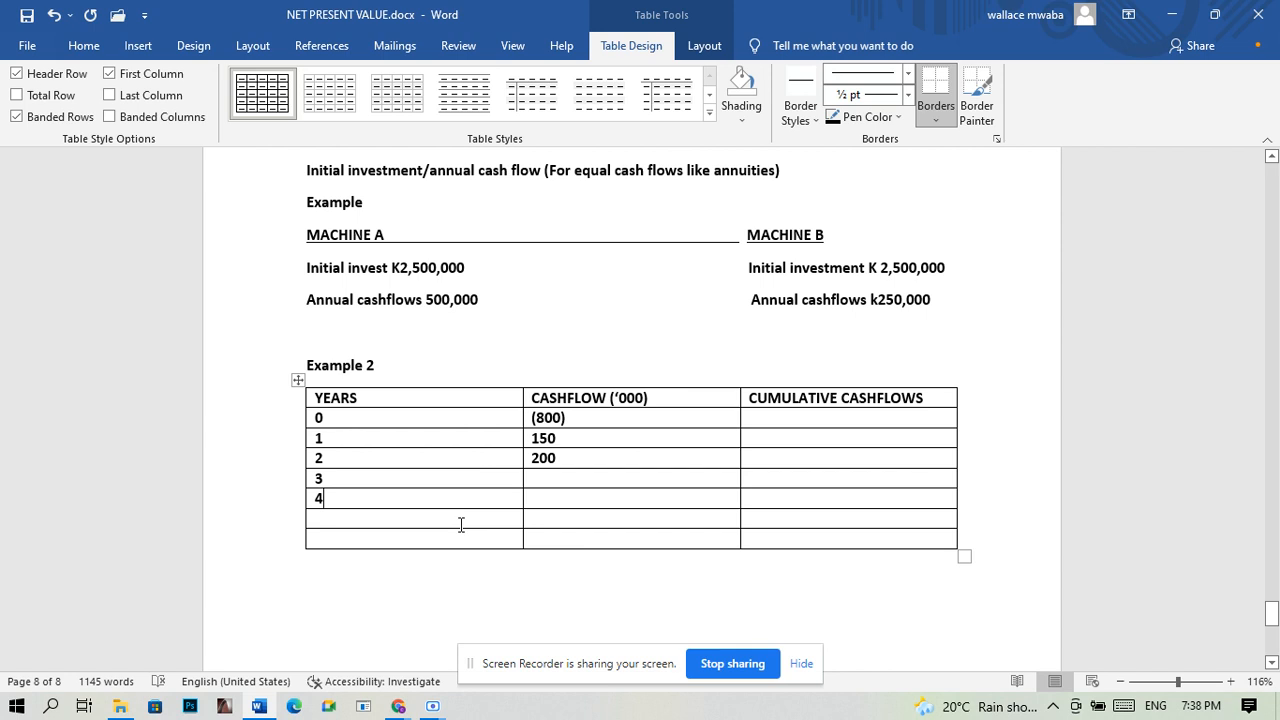
text(5)
click(414, 539)
text(6)
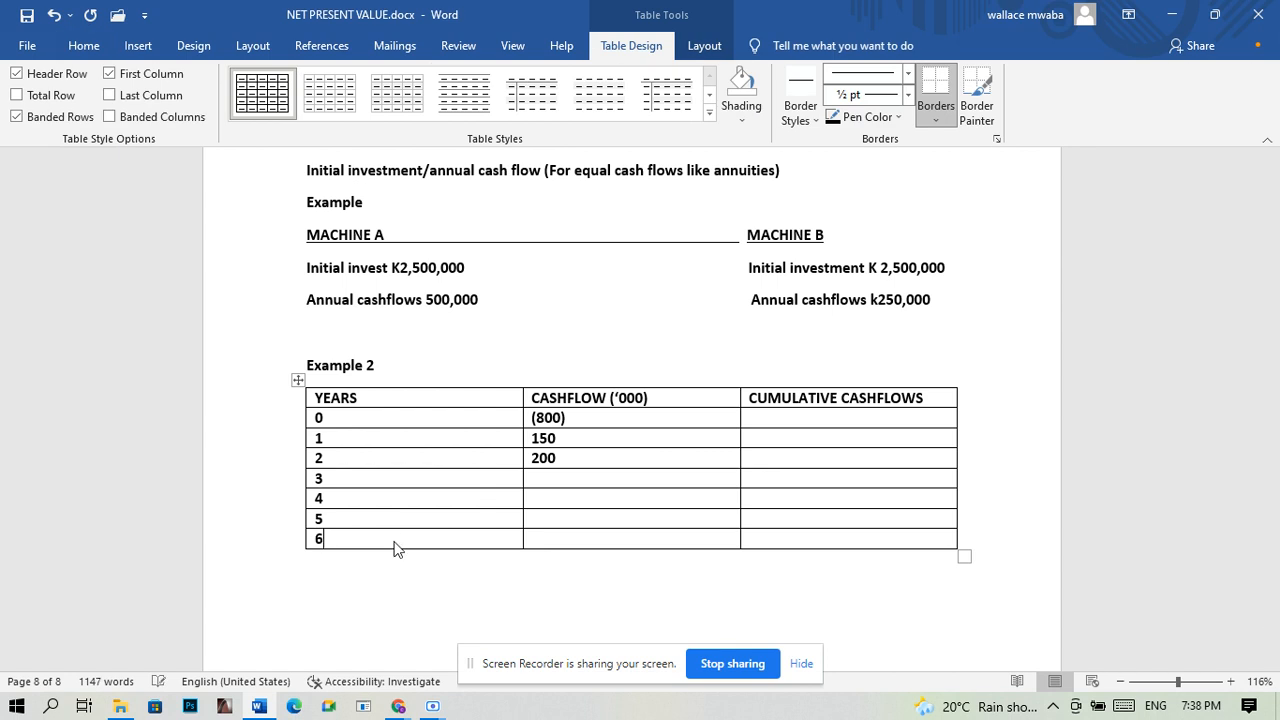
Enter the remaining cash flows 250, 200, 100, 250 and 80 from year 3.
click(300, 548)
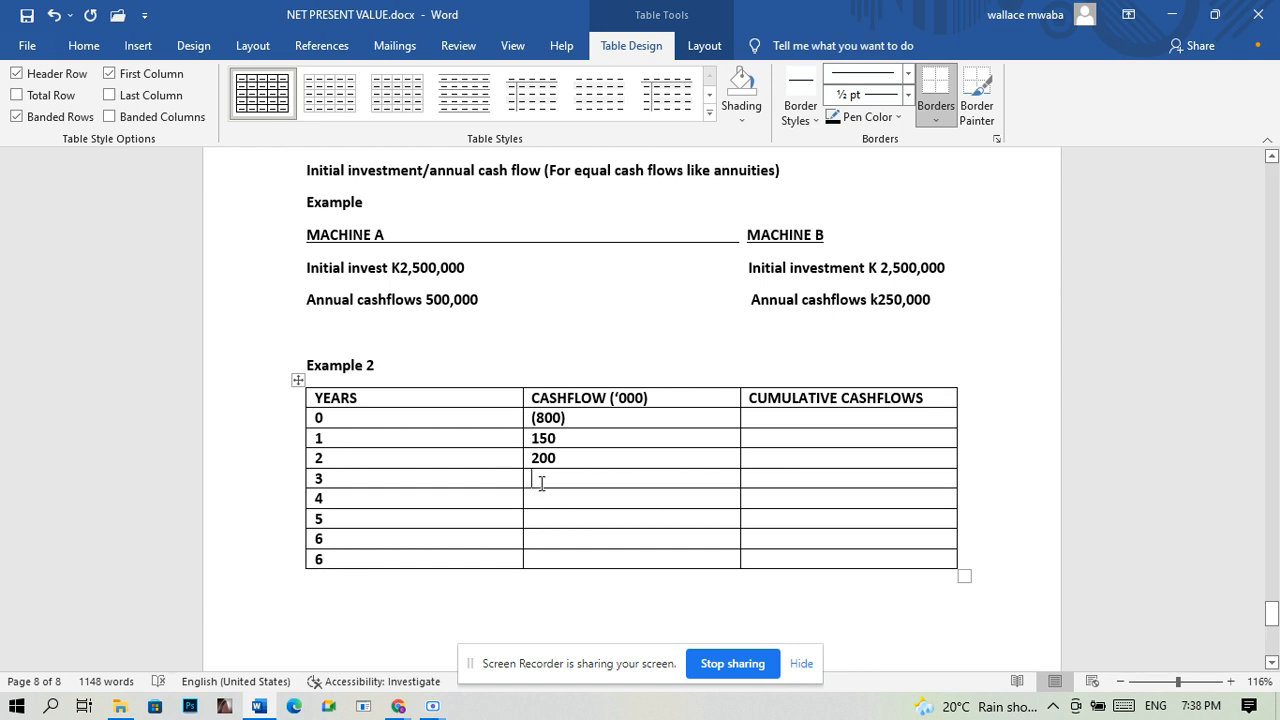
text(2)
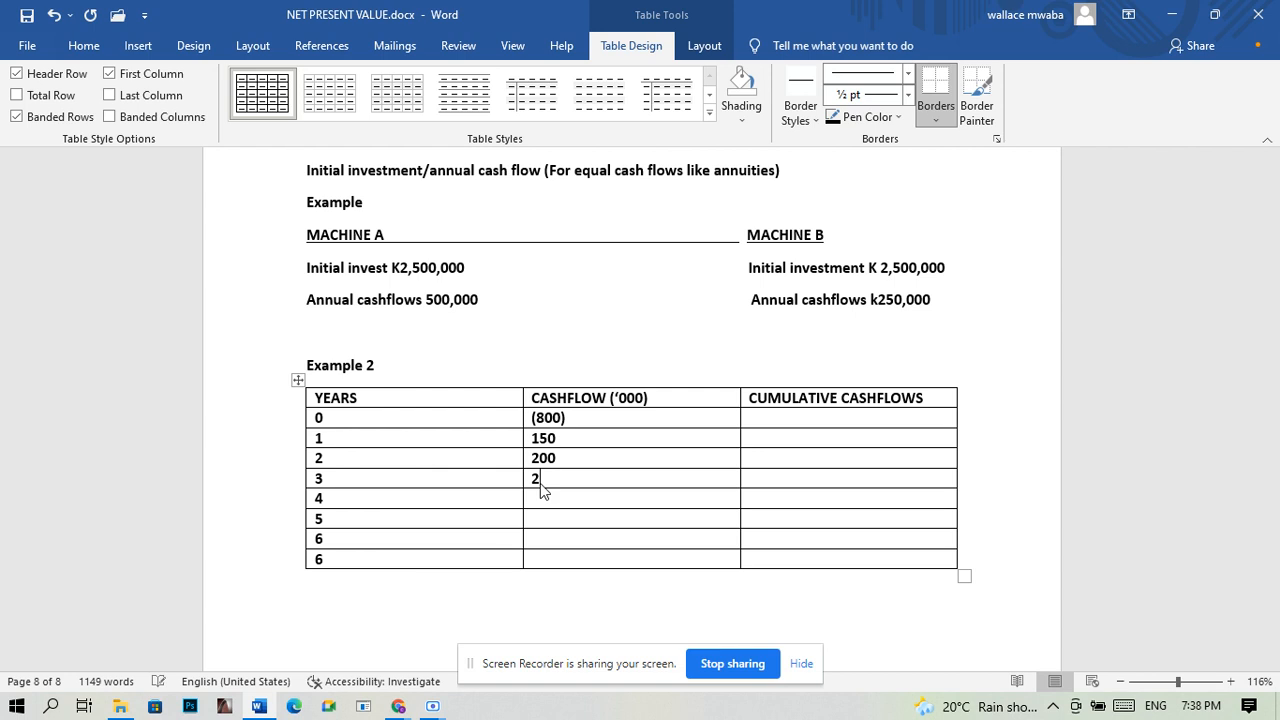
text(50)
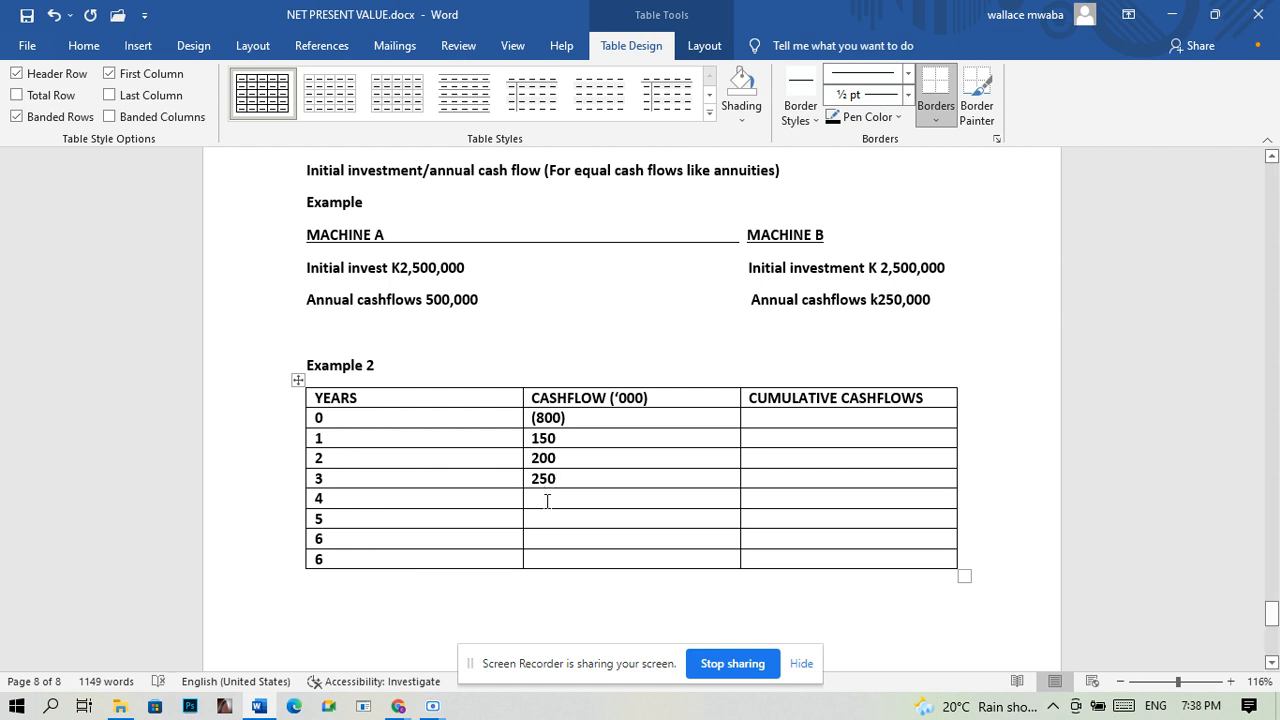
mouse_move(546, 497)
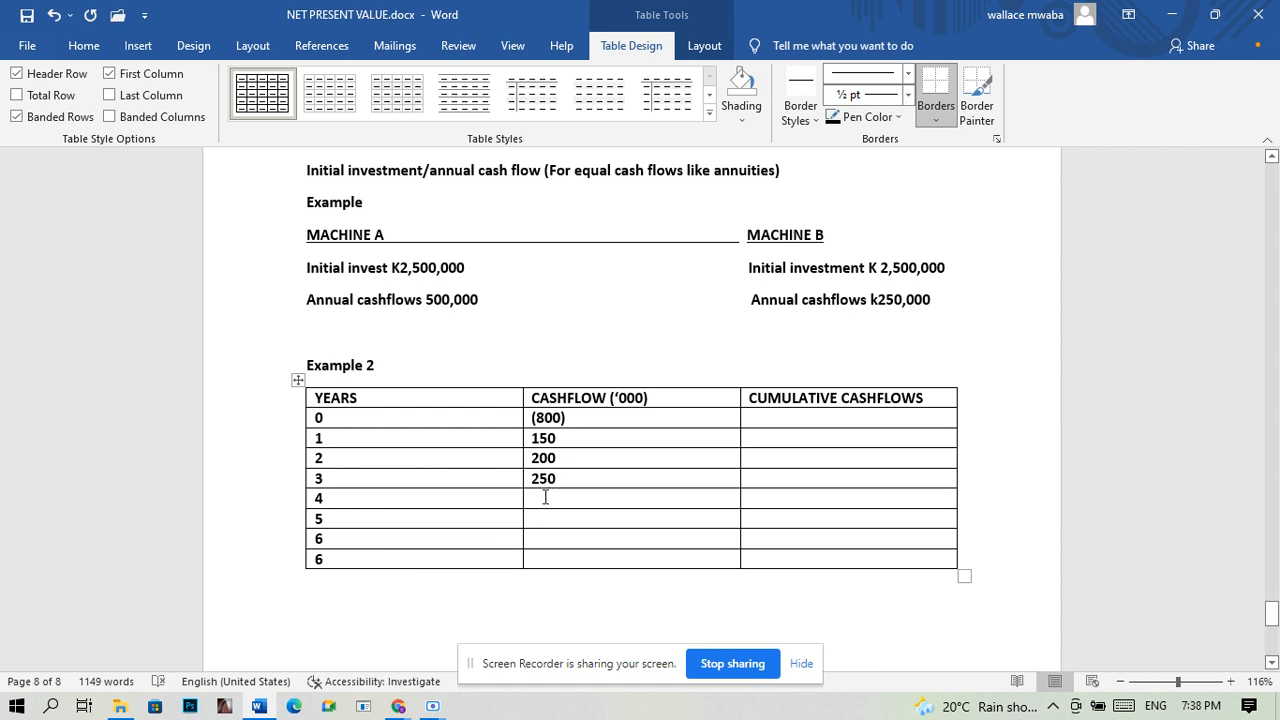
text(200)
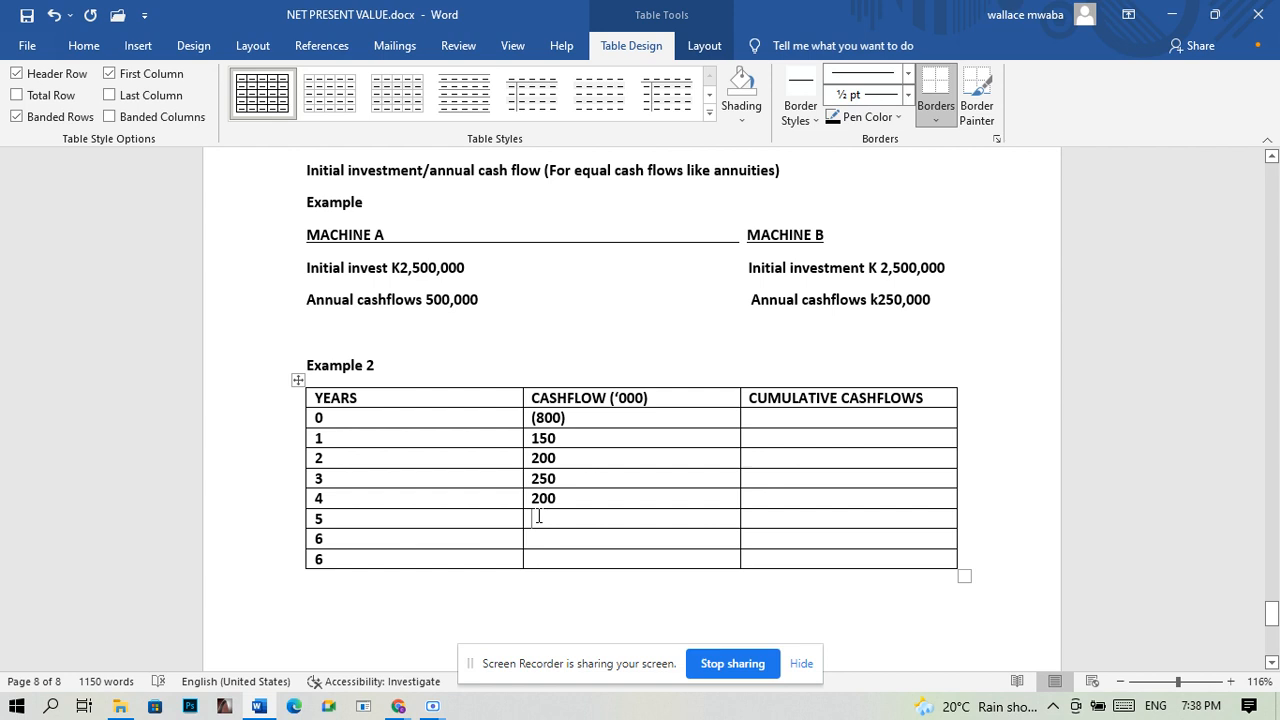
text(100)
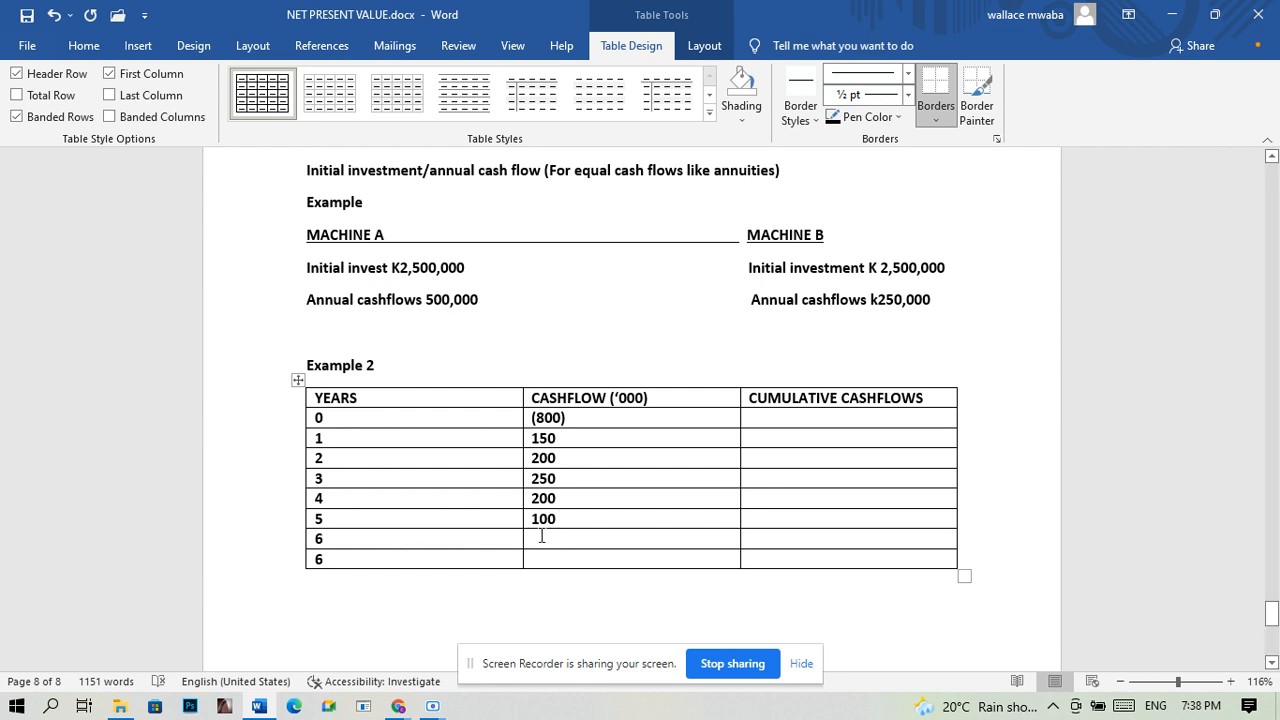
text(250)
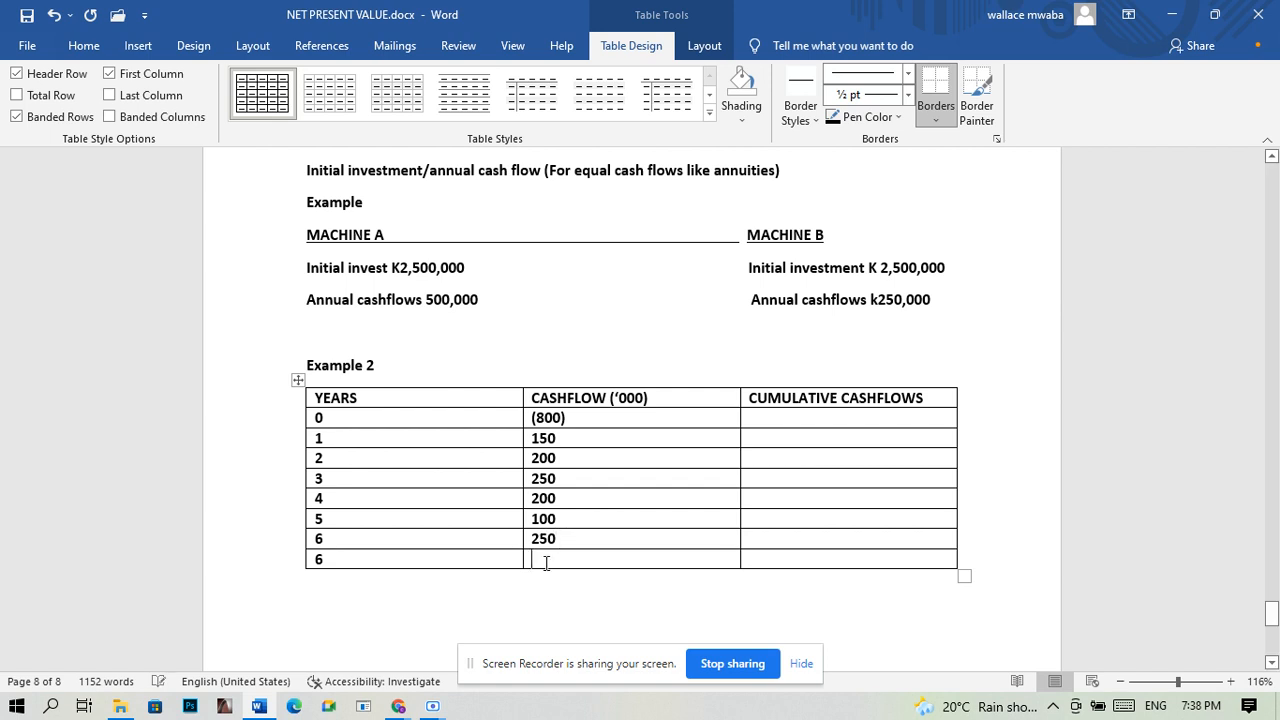
text(80)
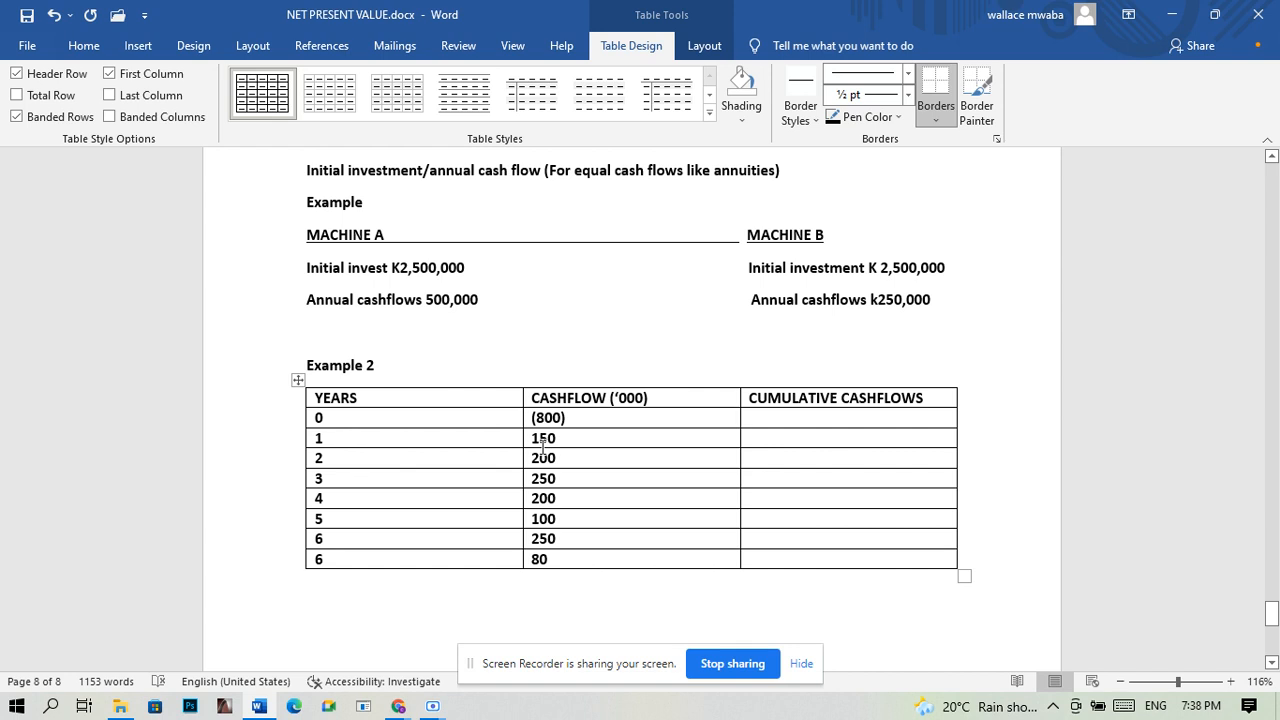
drag(543, 438, 543, 559)
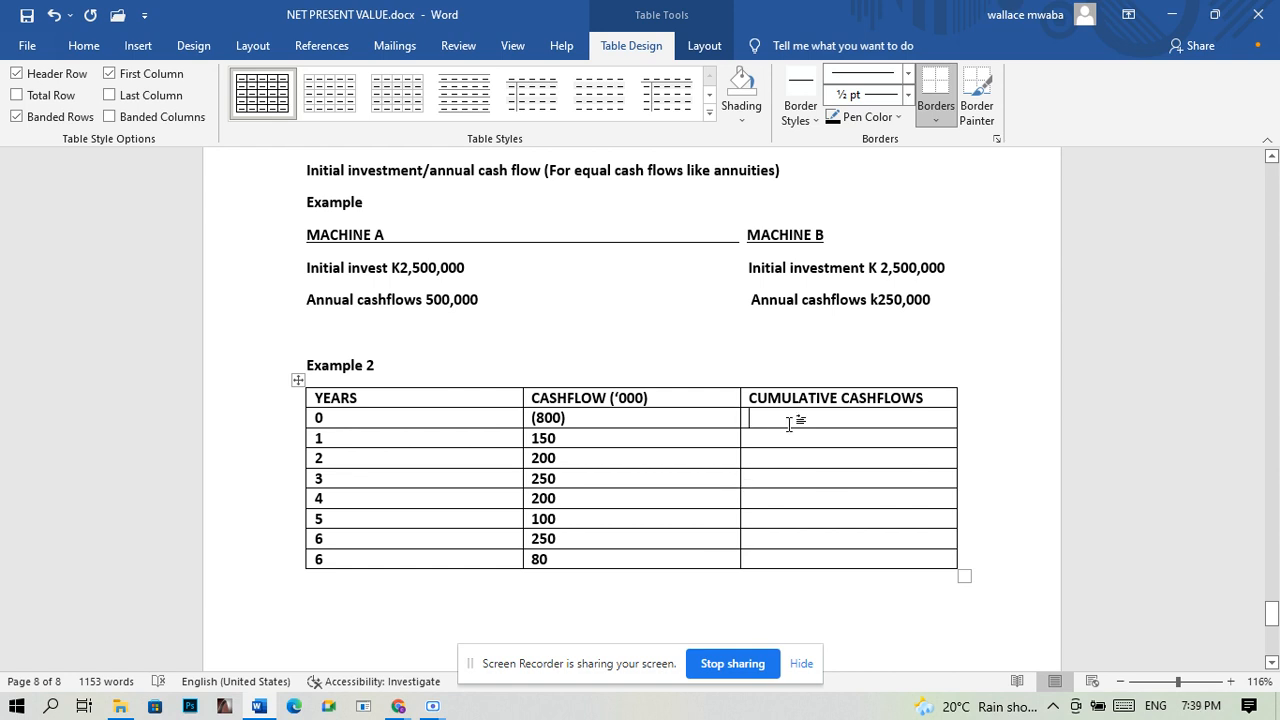
Enter cumulative cash flows (800), (650), (450), (200) and 0 for years 0–4.
text((8)
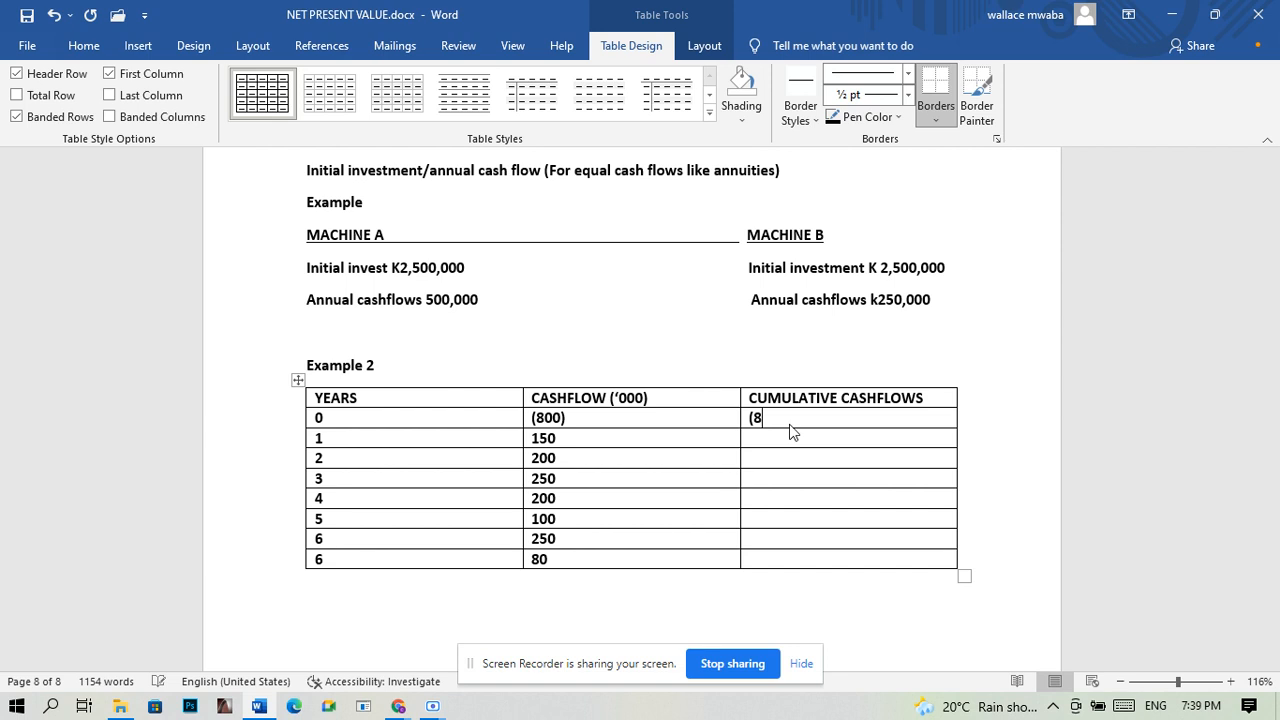
text(00)
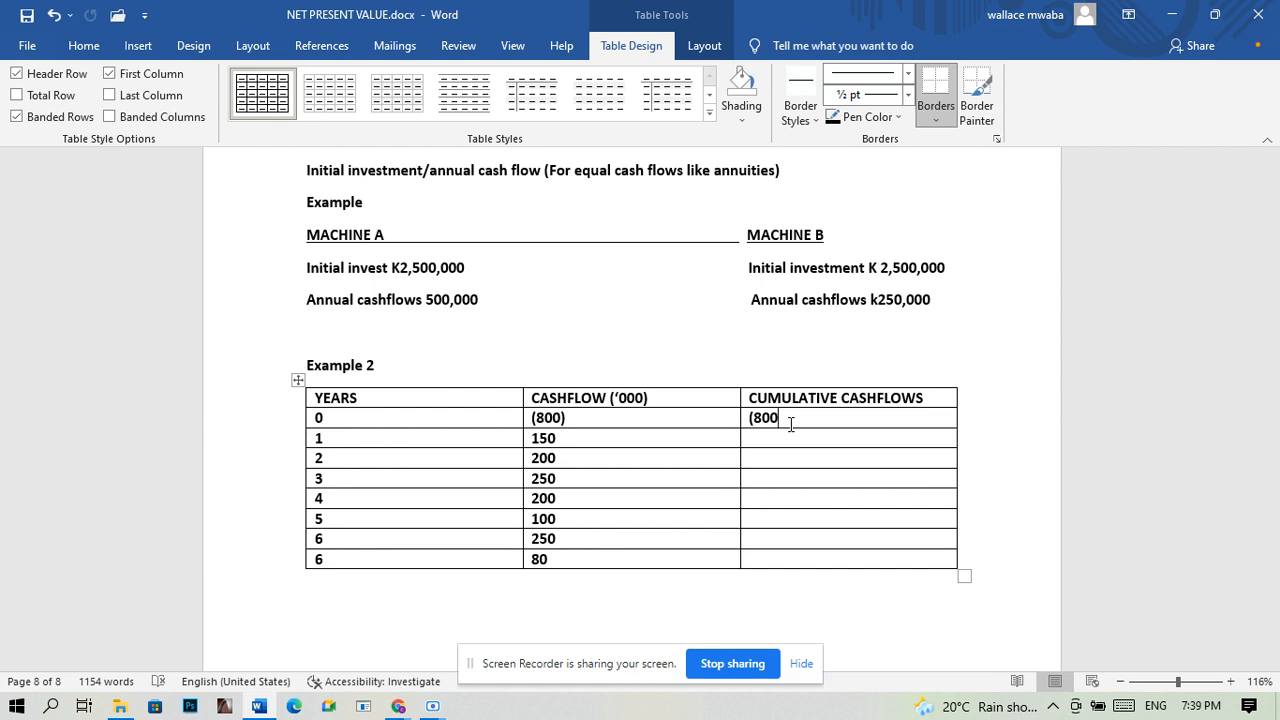
text())
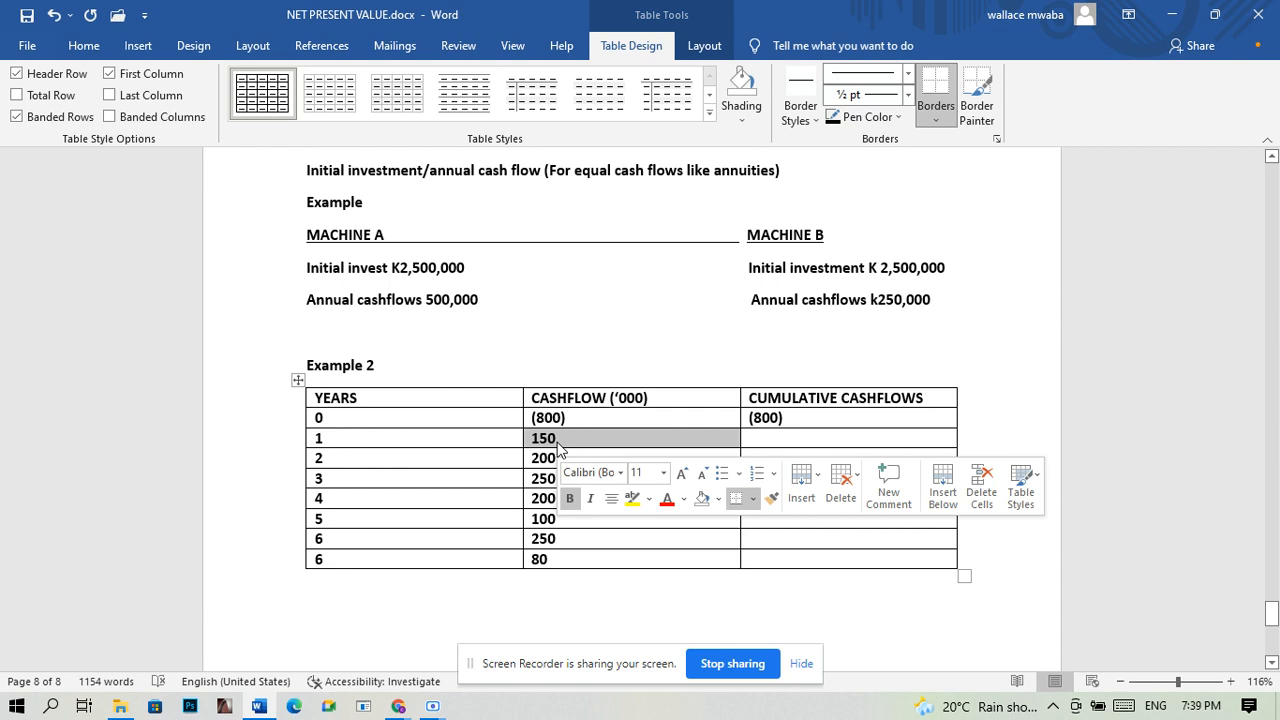
mouse_move(648, 448)
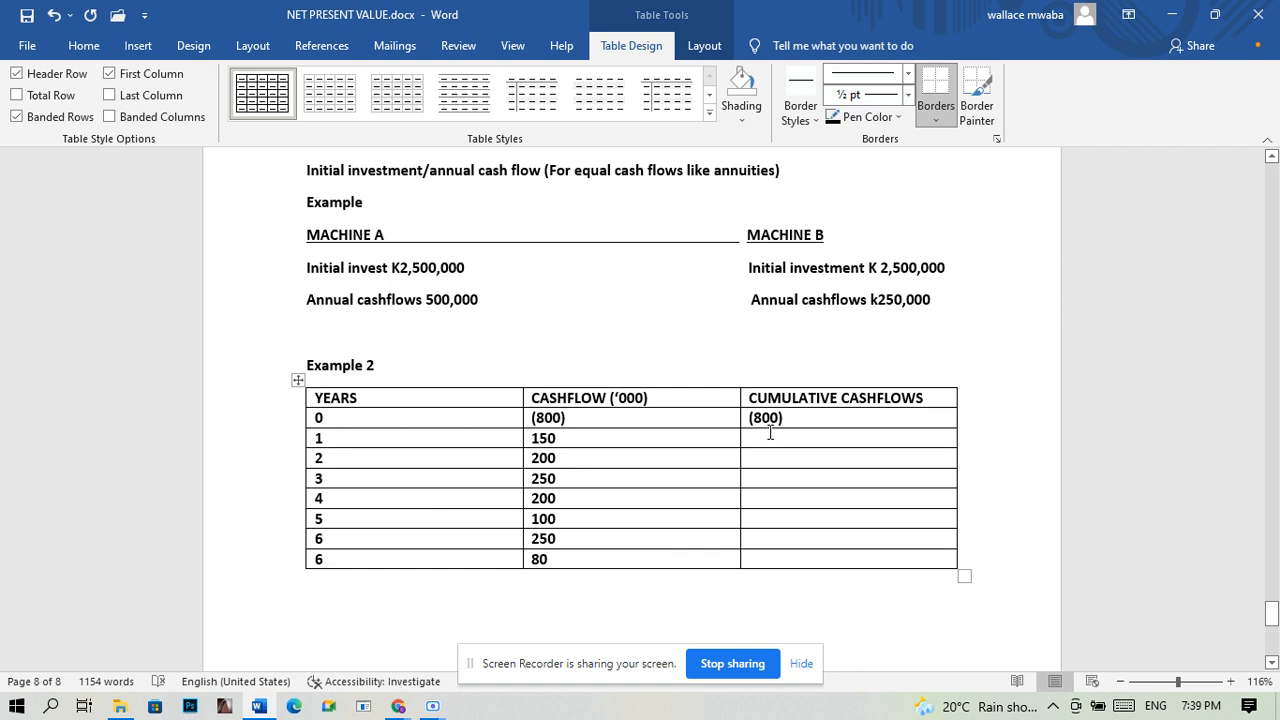
text((6)
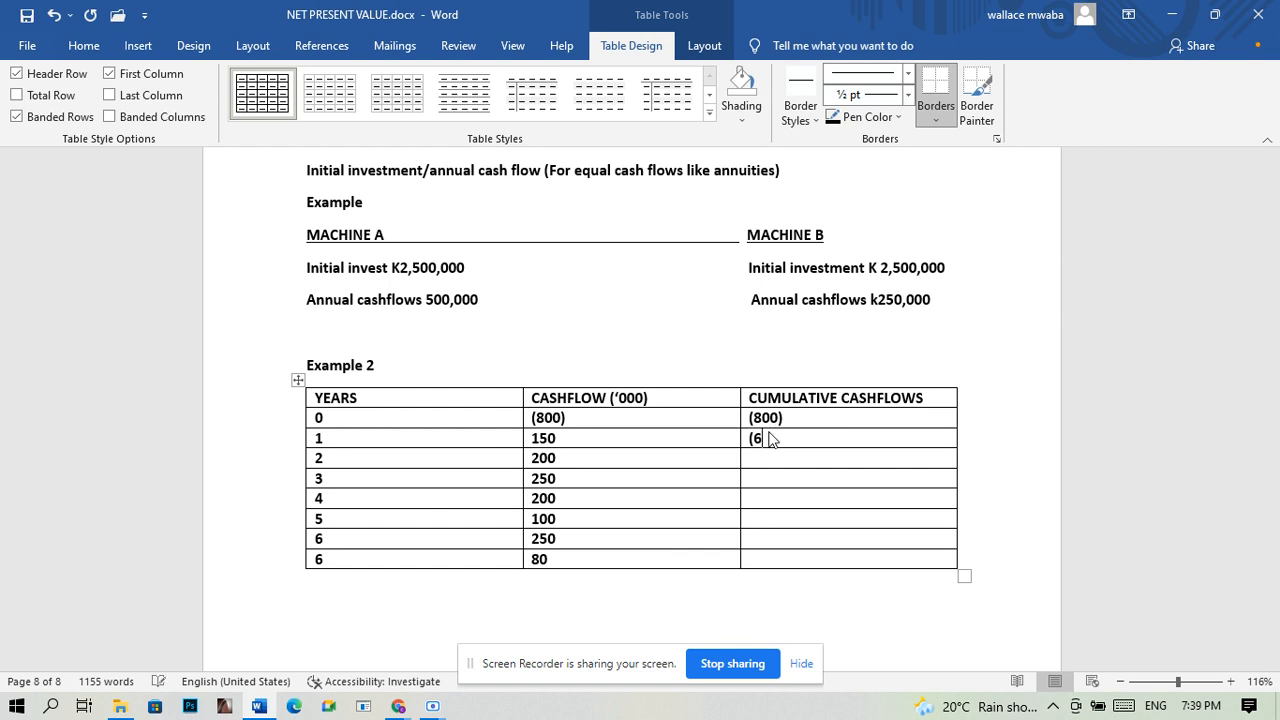
text(50)
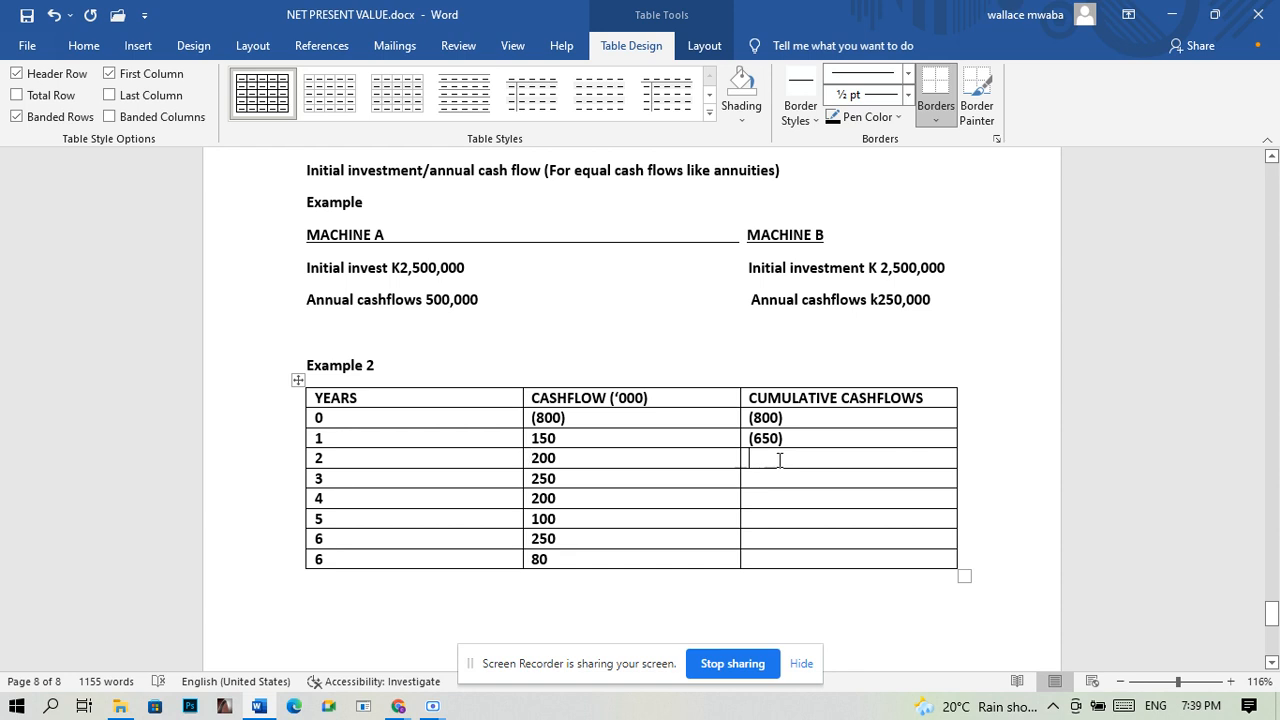
text(()
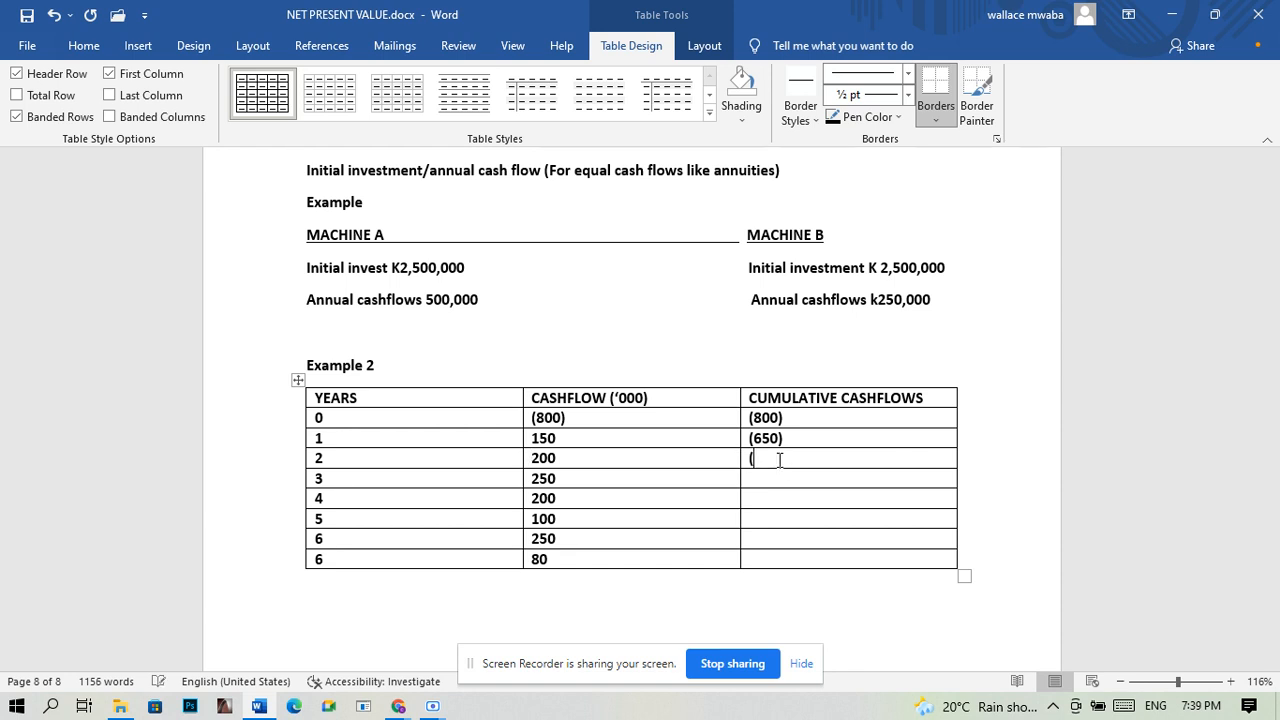
text(450)
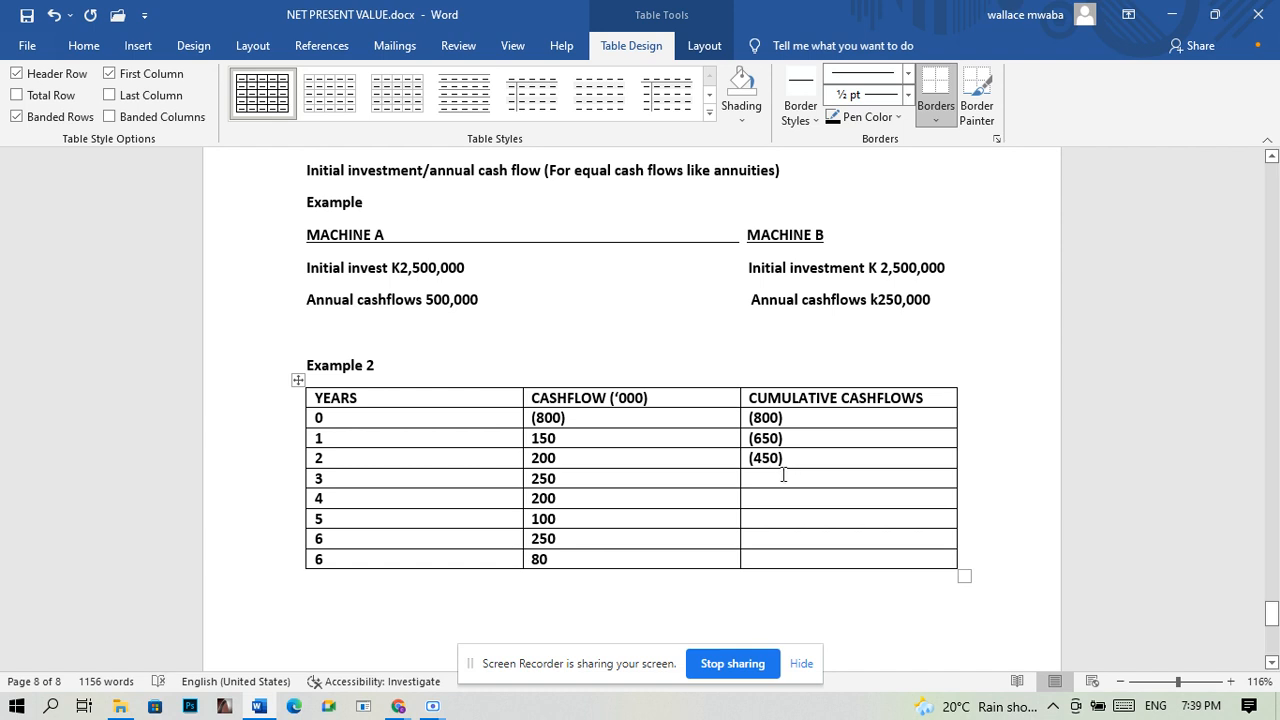
mouse_move(668, 480)
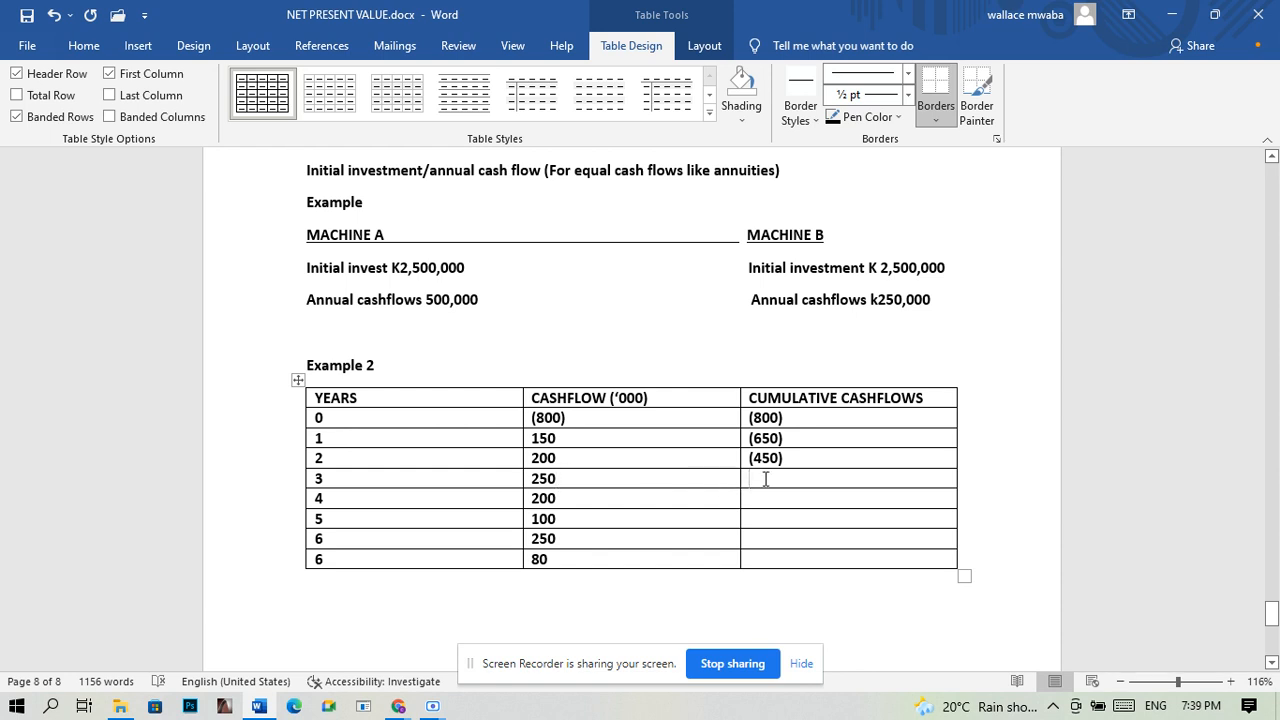
text(()
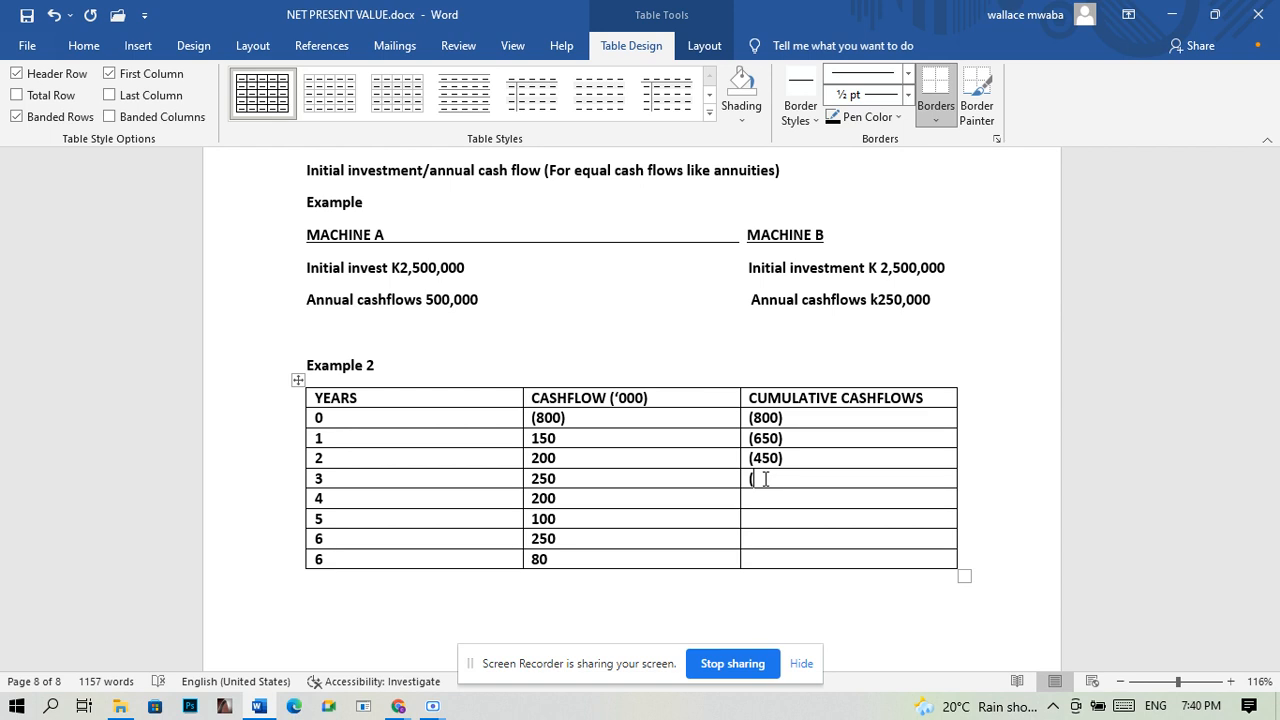
text(200)
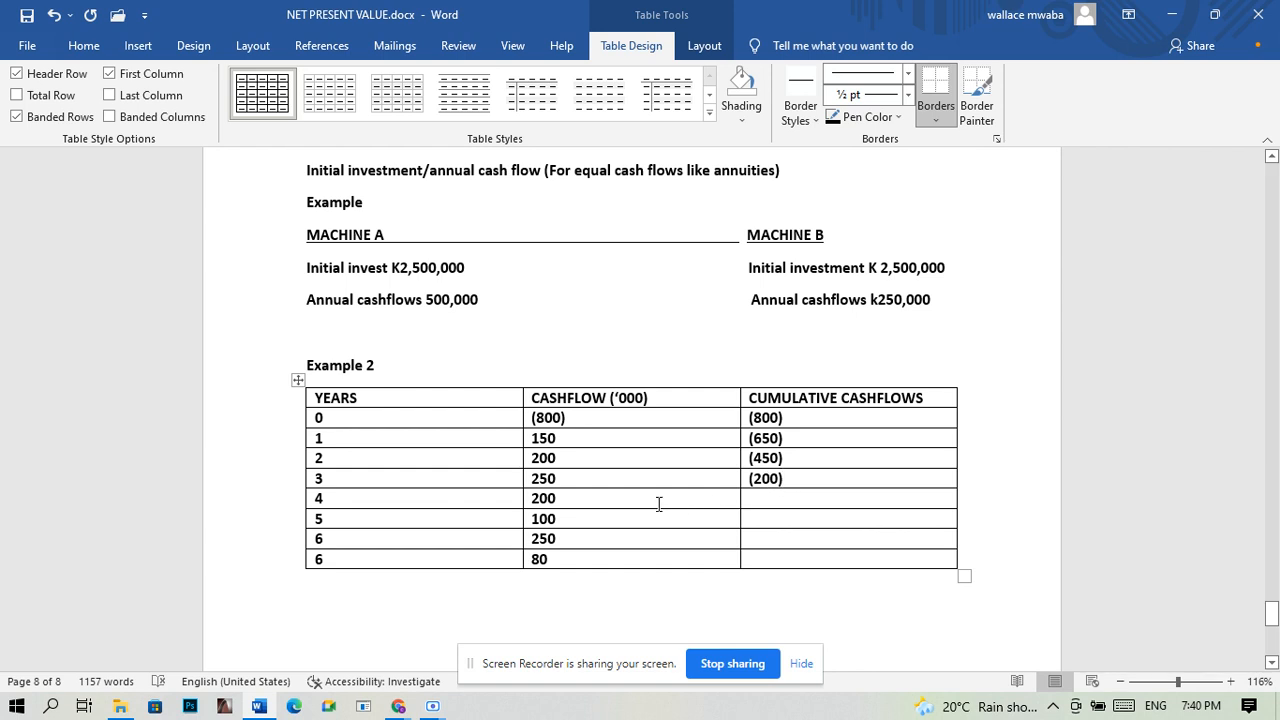
click(778, 498)
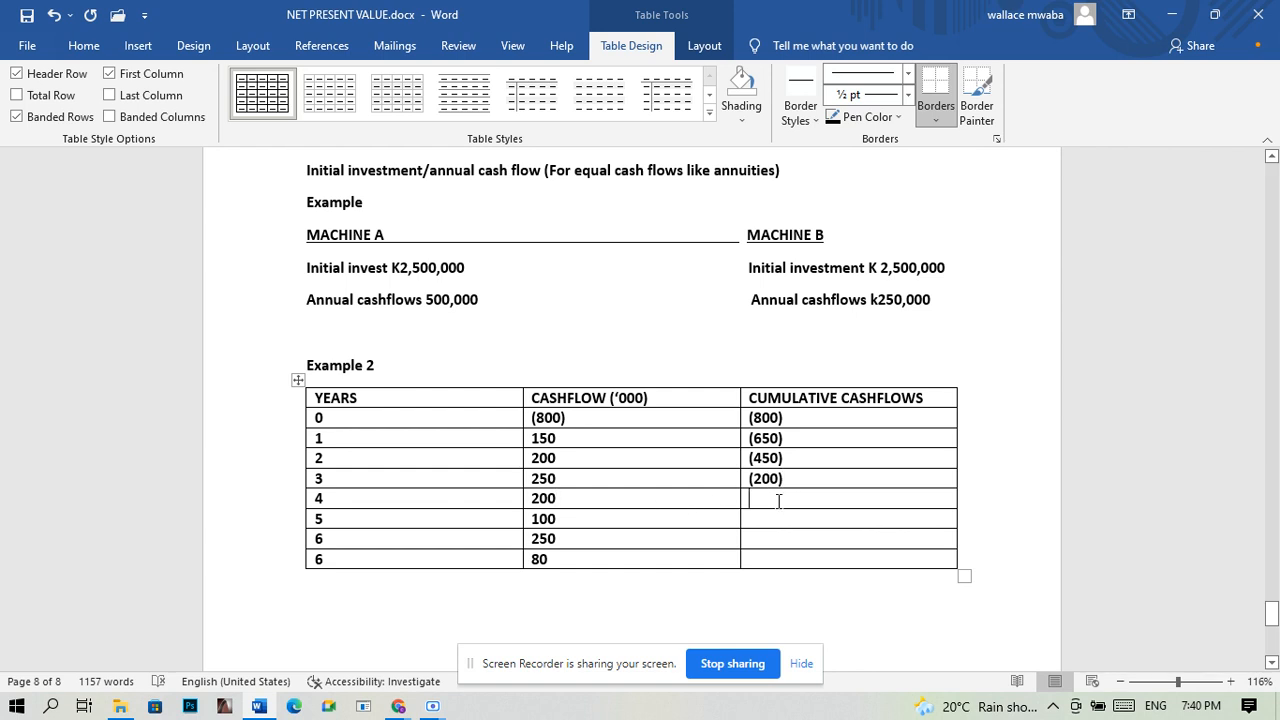
text(0)
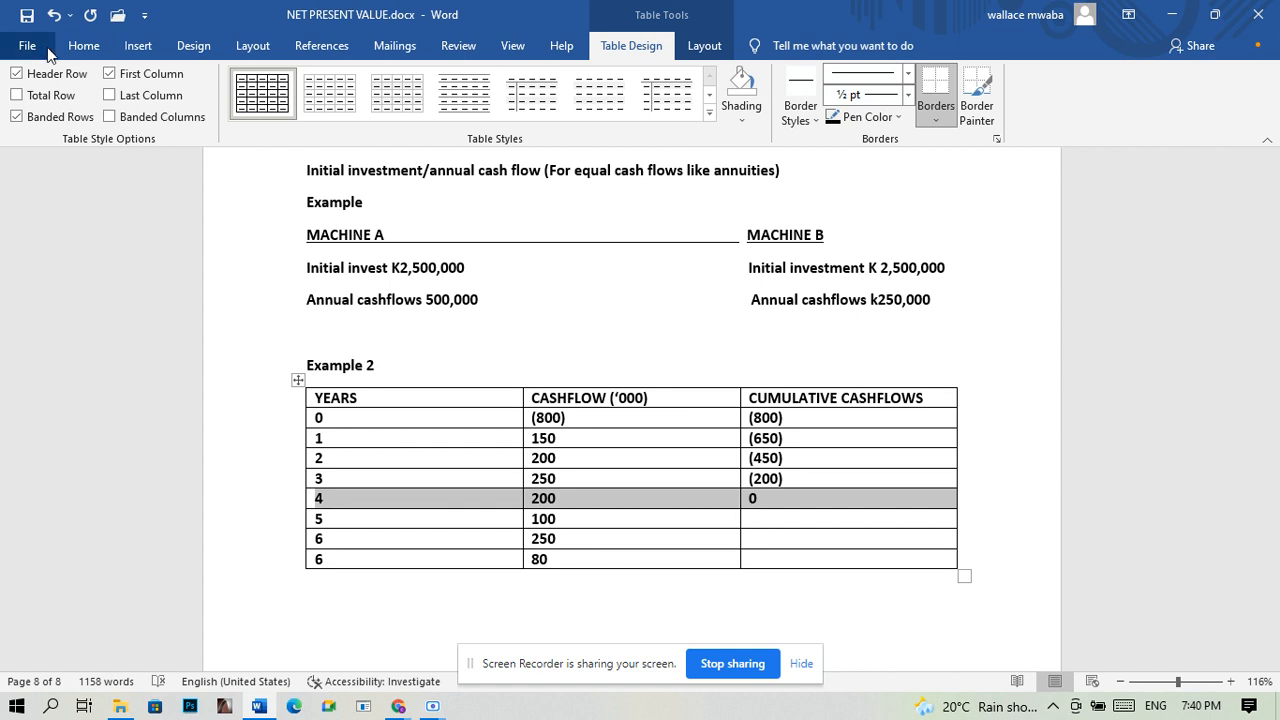
mouse_move(78, 58)
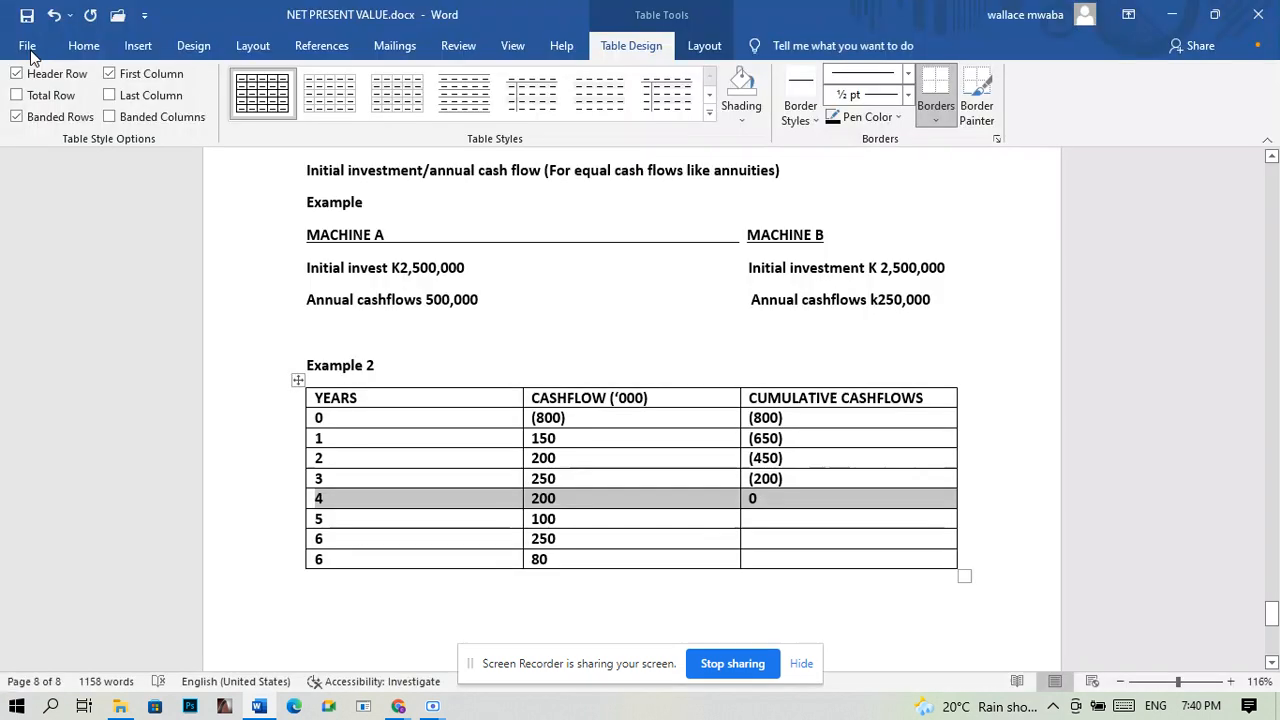
Apply yellow text highlighting to the year 4 row (4, 200, 0).
click(83, 45)
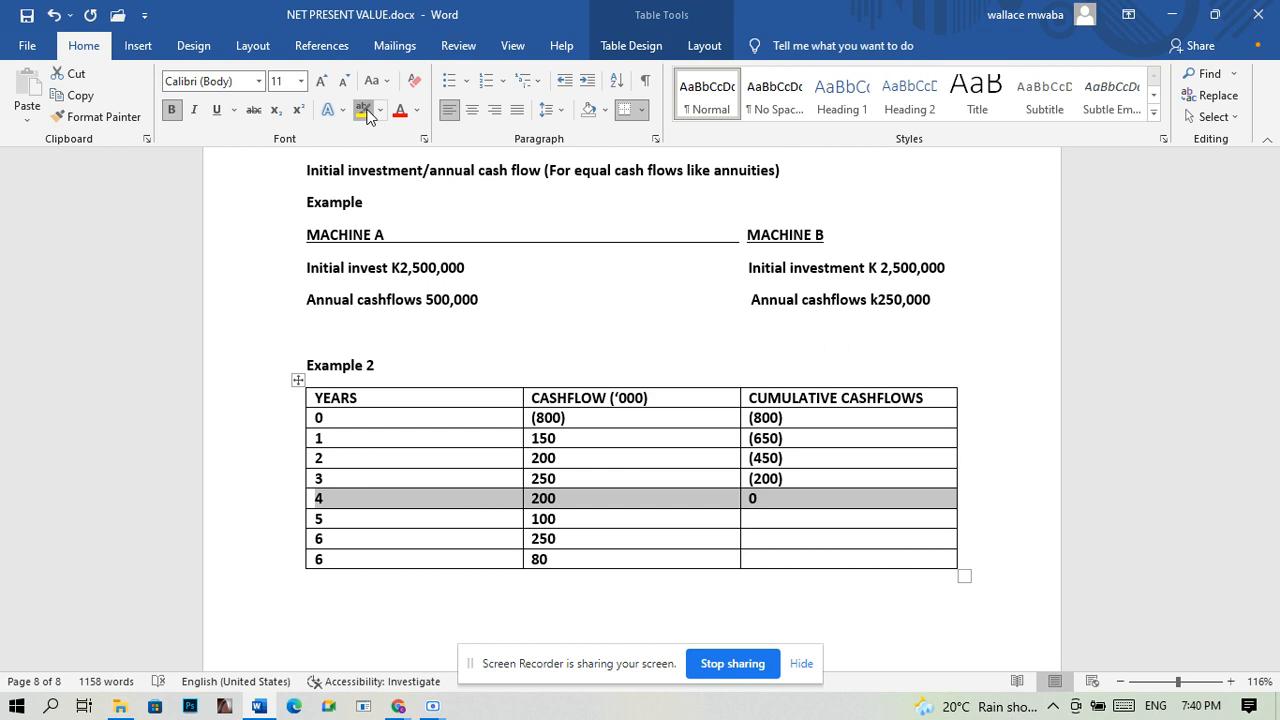
click(363, 110)
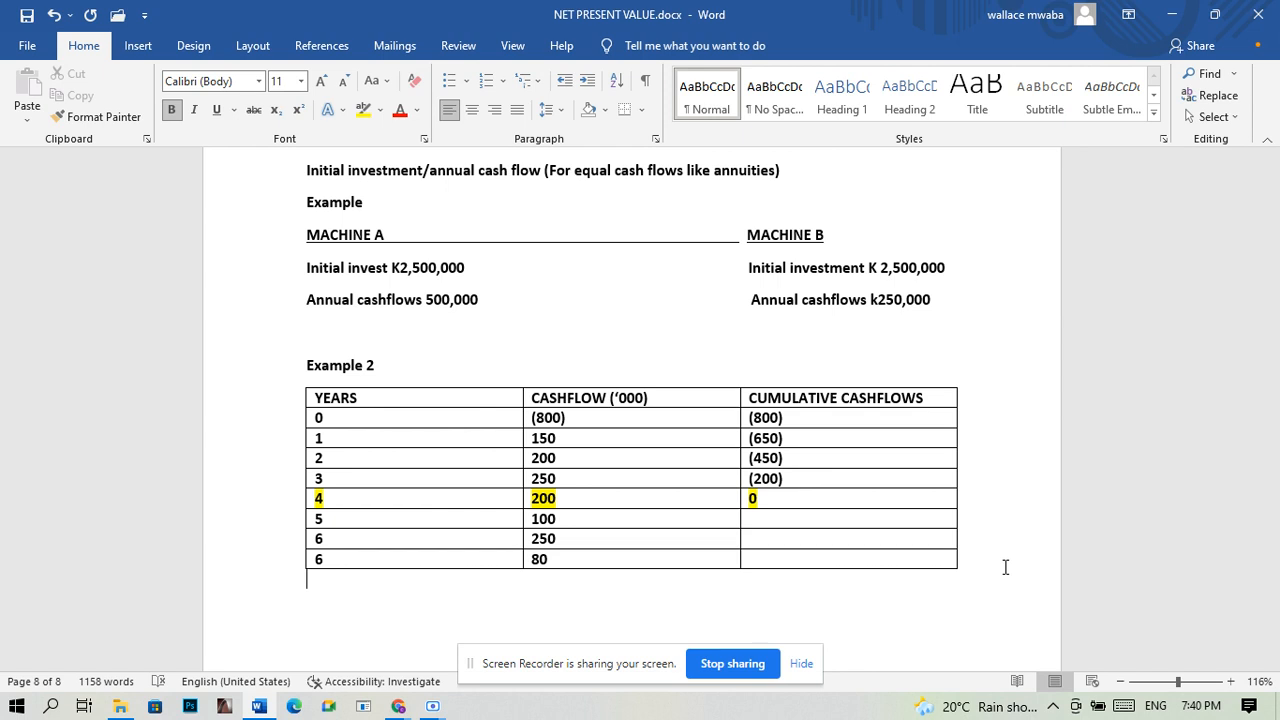
mouse_move(462, 606)
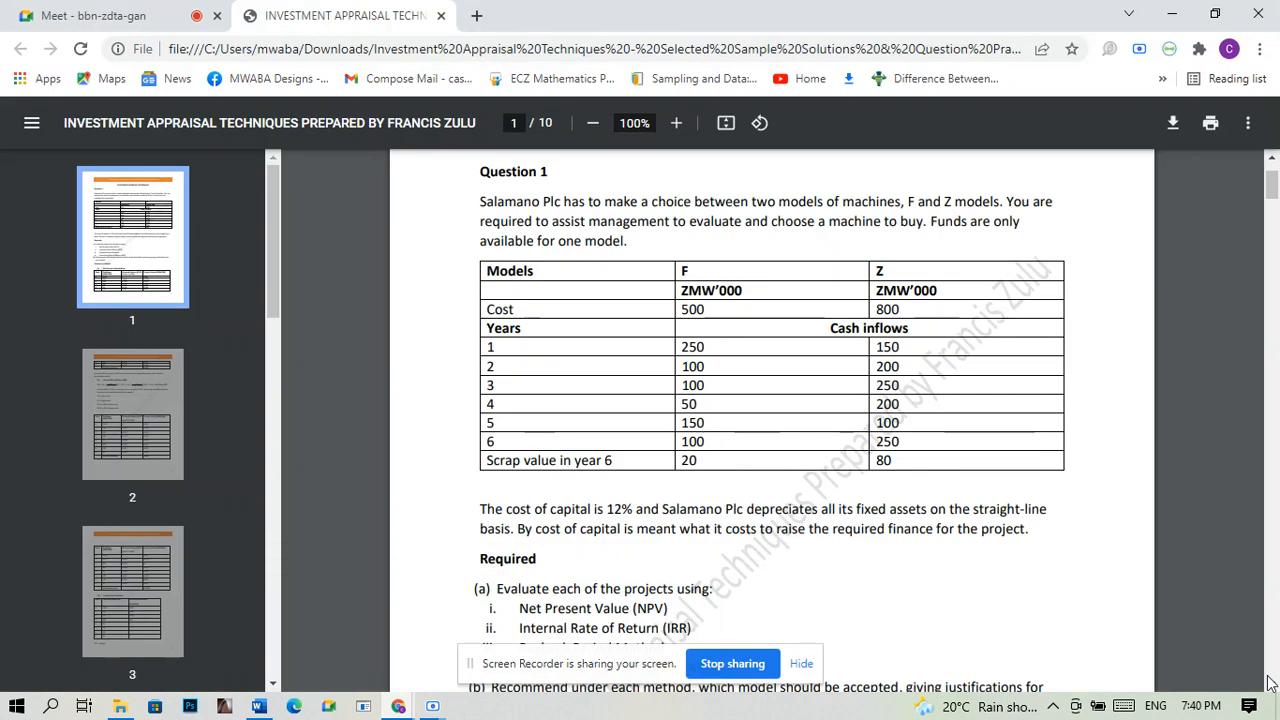
Check model F's payback table concluding PBP = 4 years, then return to Word.
scroll(down, 3)
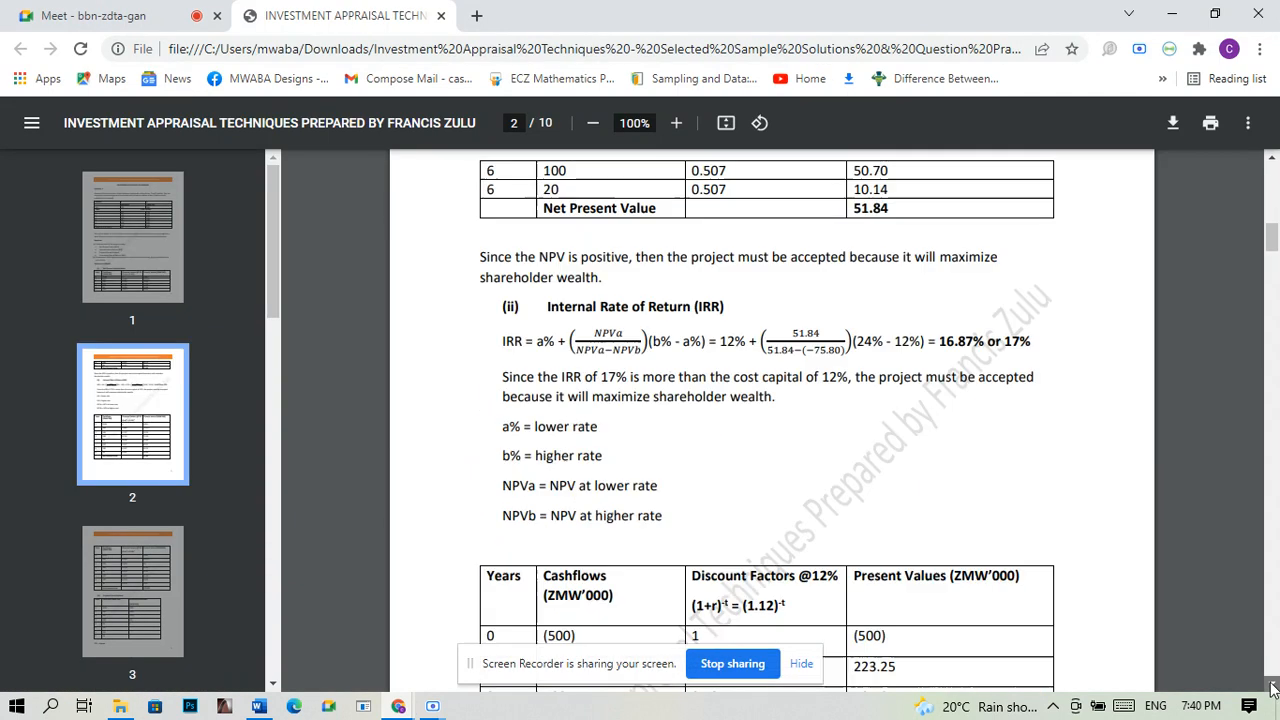
scroll(down, 3)
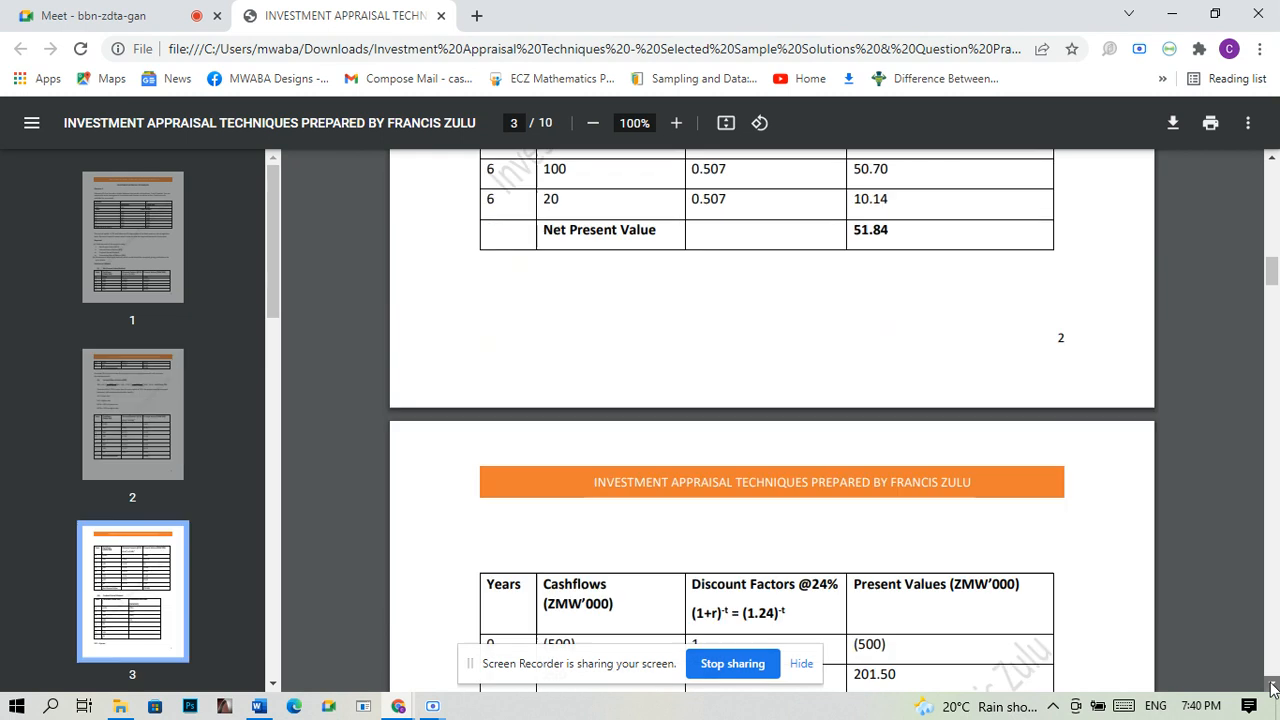
scroll(down, 3)
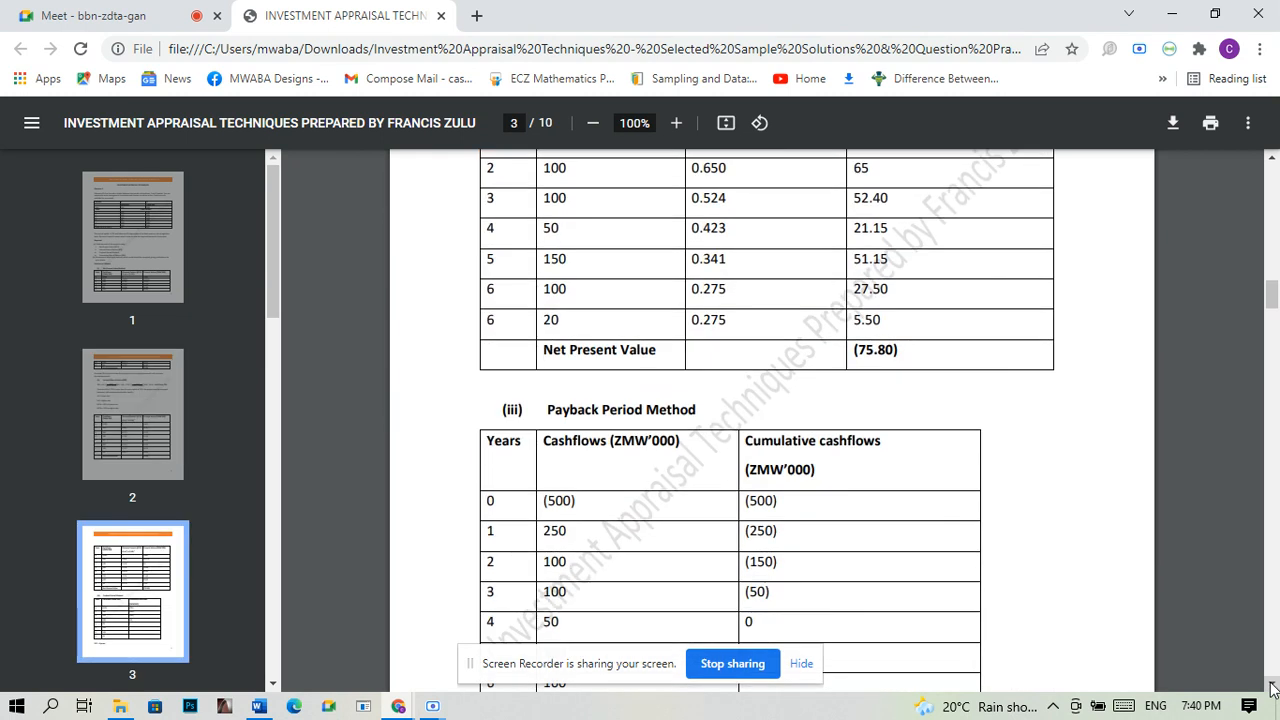
scroll(down, 3)
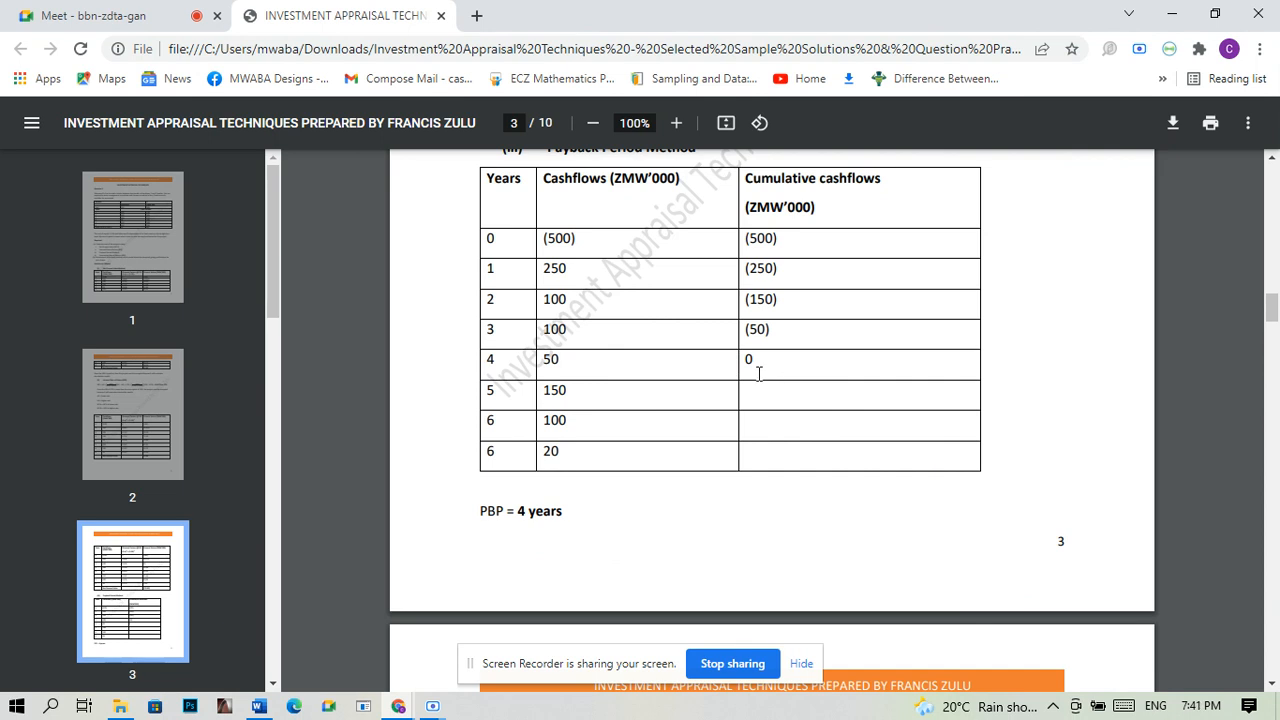
mouse_move(588, 377)
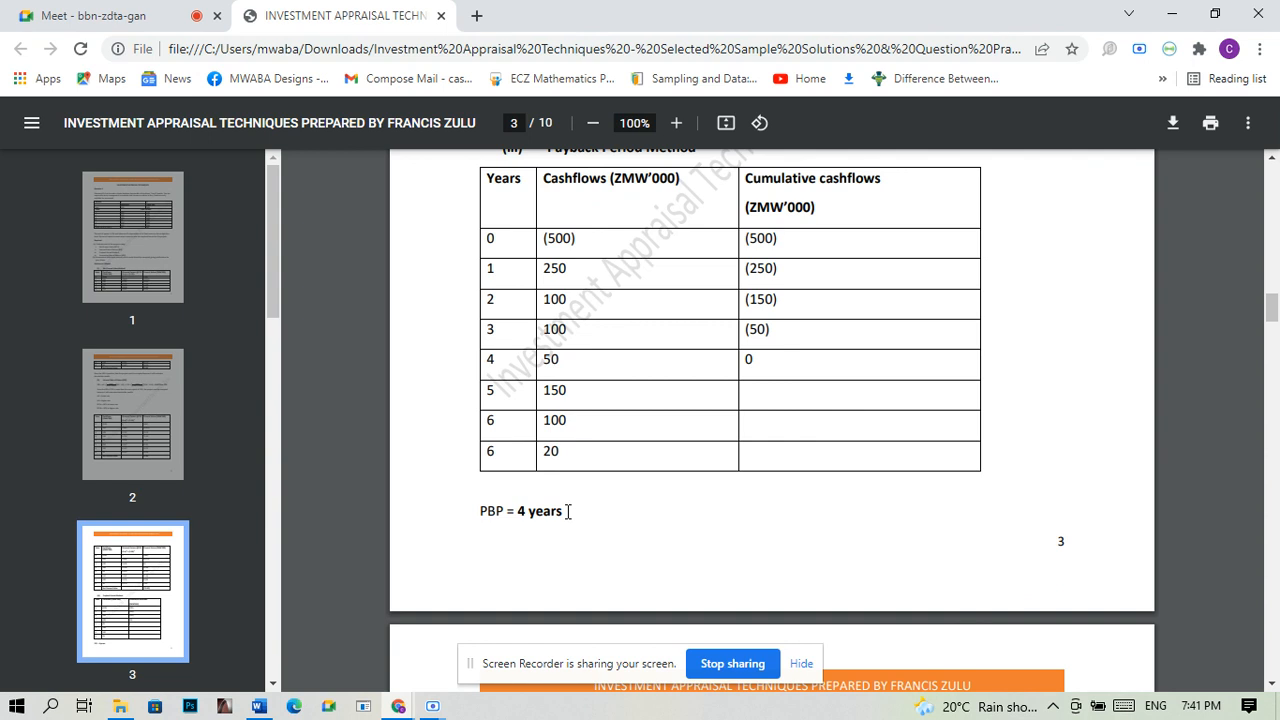
click(258, 707)
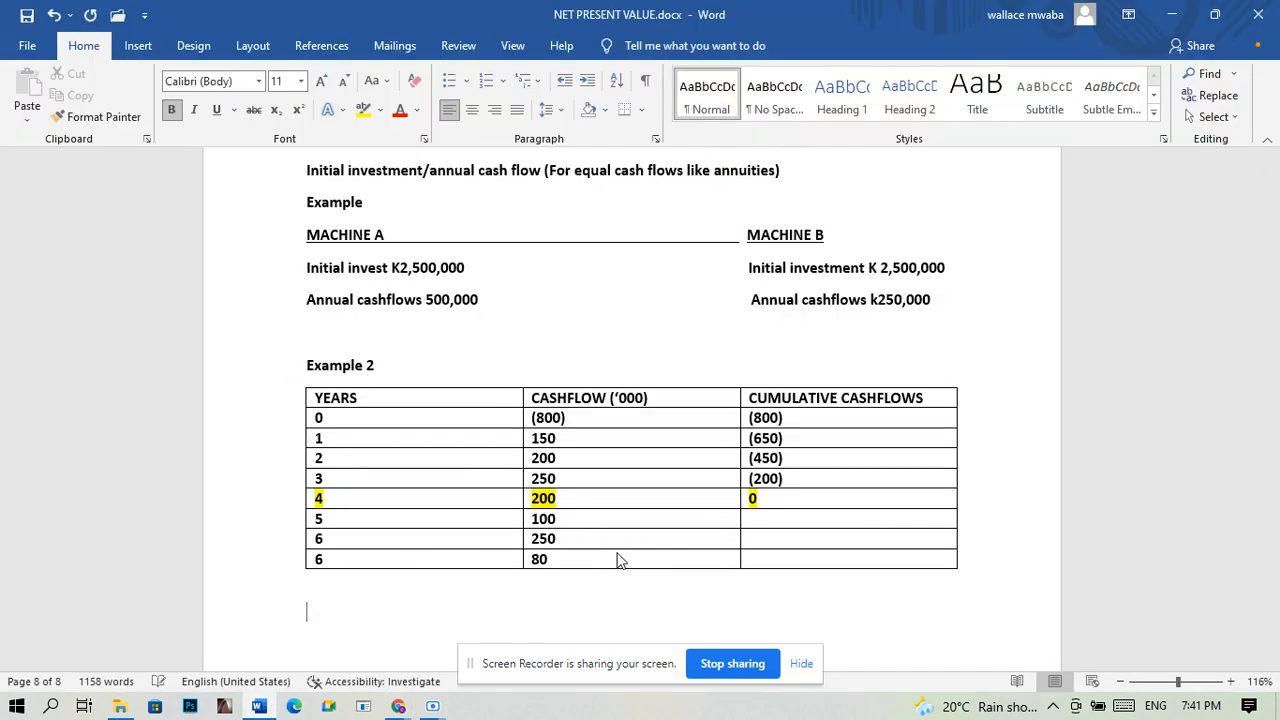
Type 'PBP=4 years' below the Example 2 table.
text(PB)
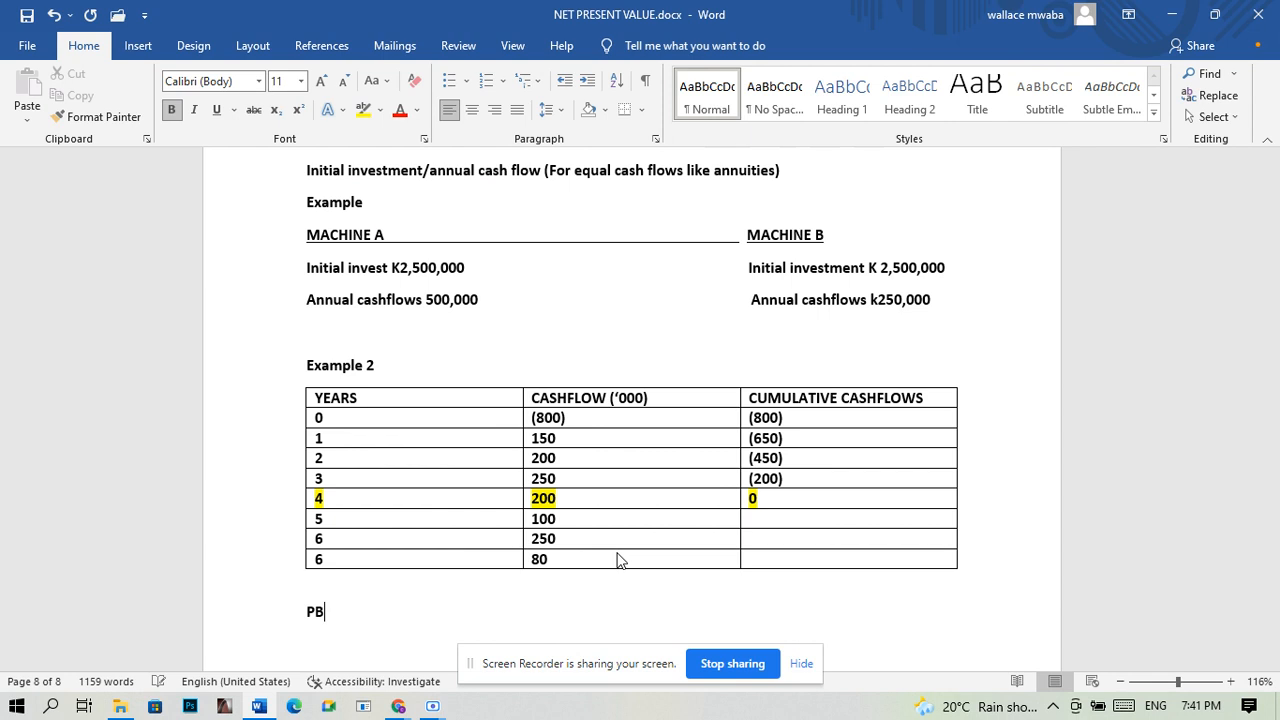
text(BP=)
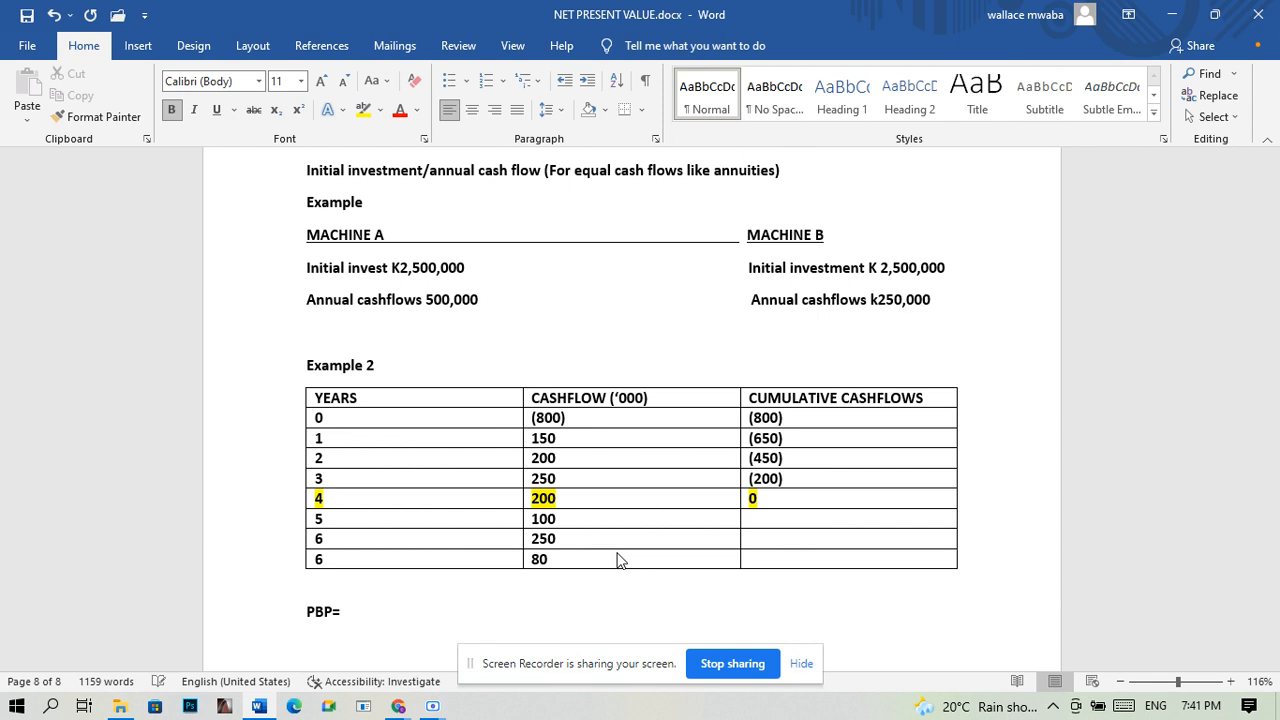
click(340, 611)
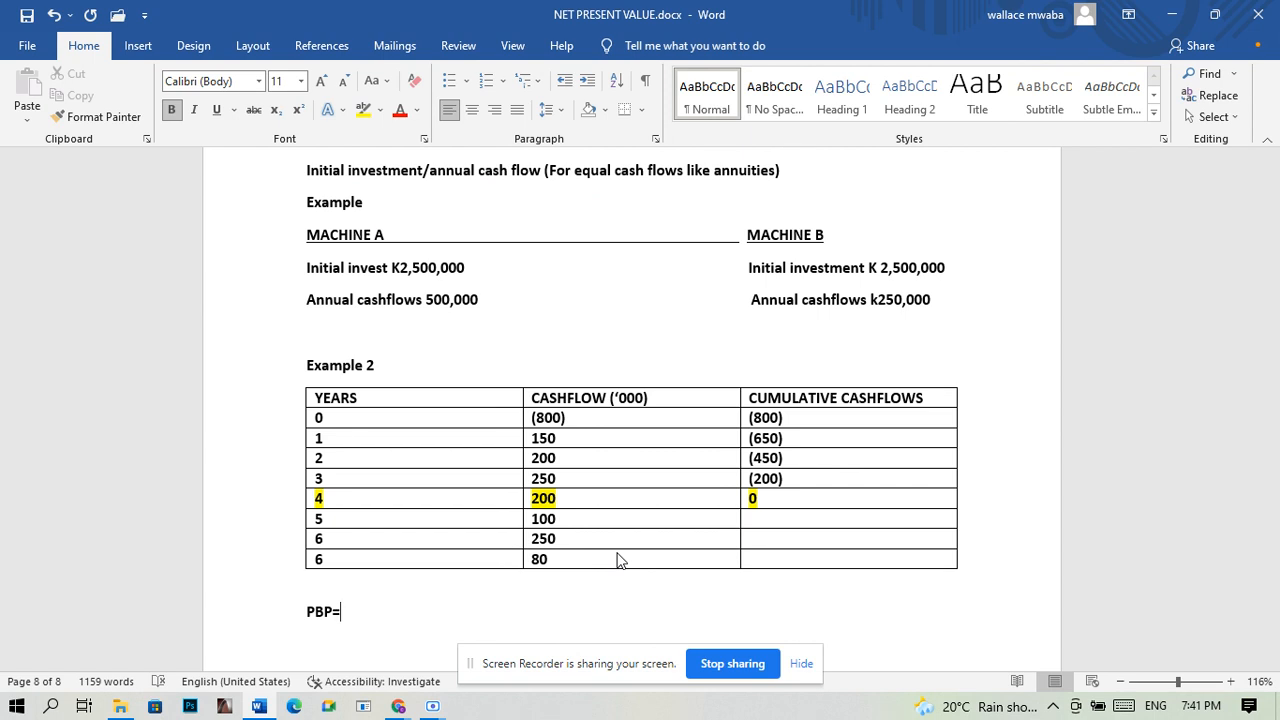
text(4 year)
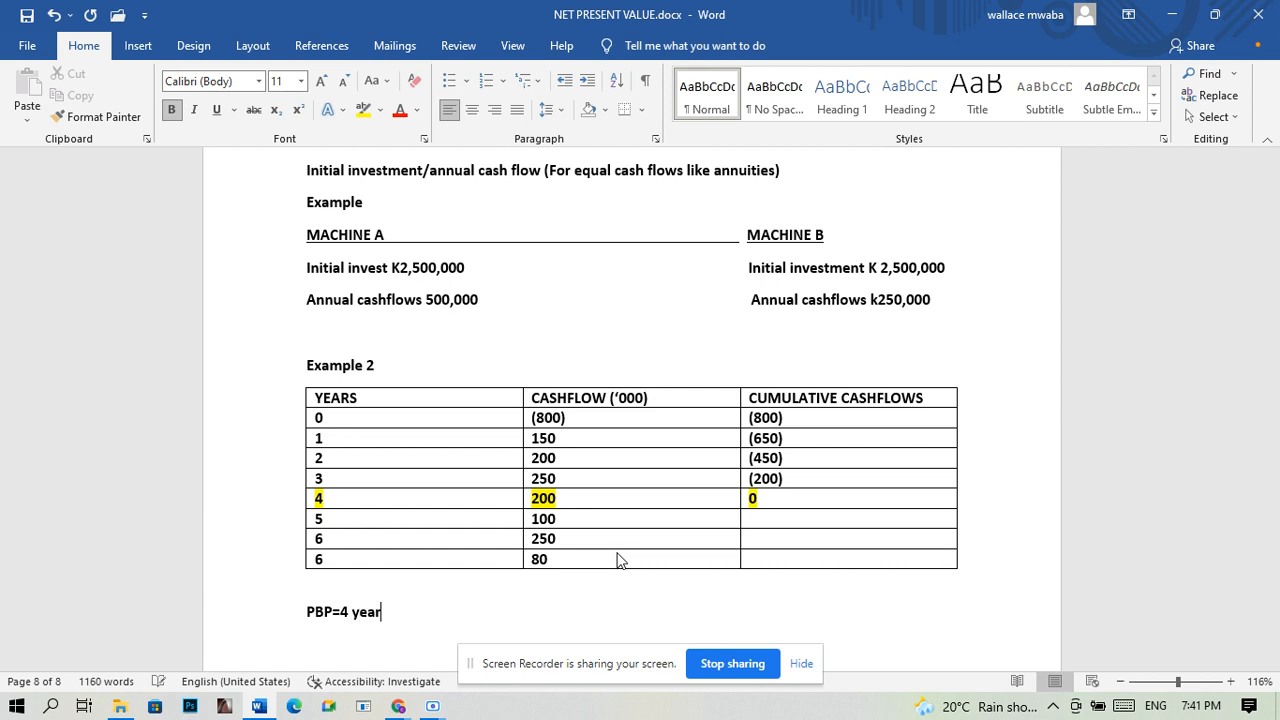
text(s)
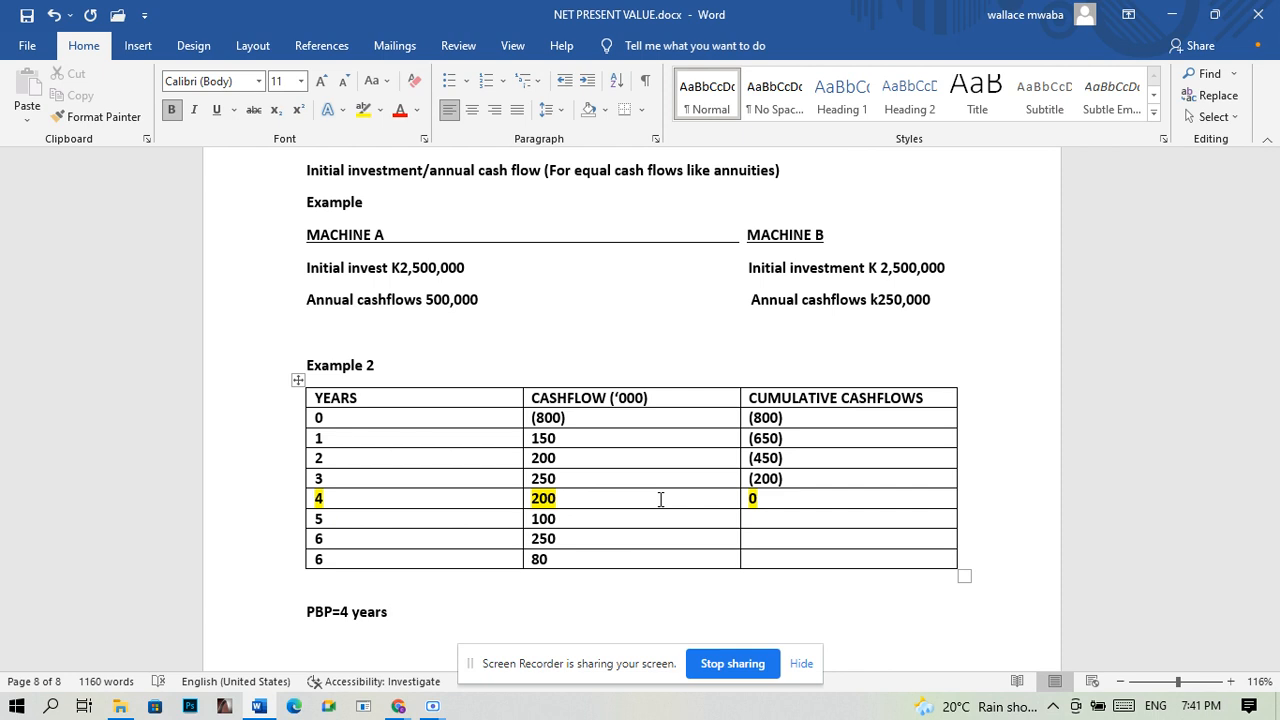
click(388, 611)
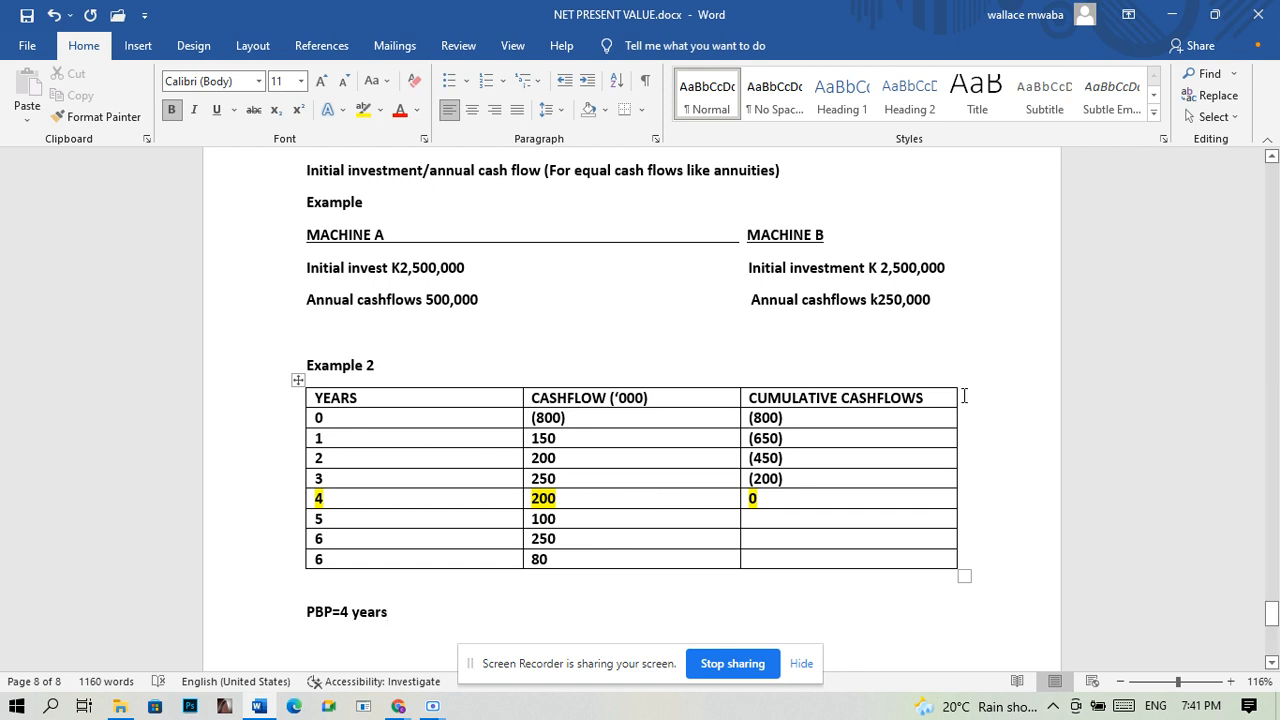
mouse_move(464, 438)
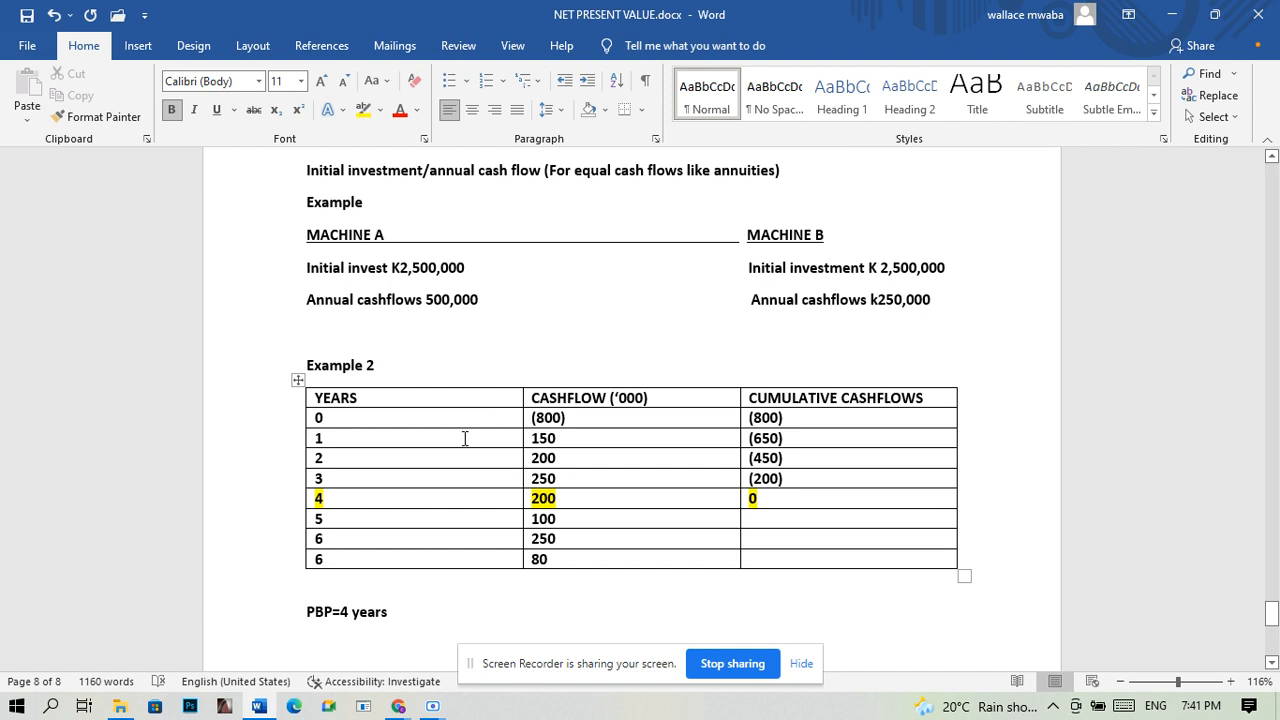